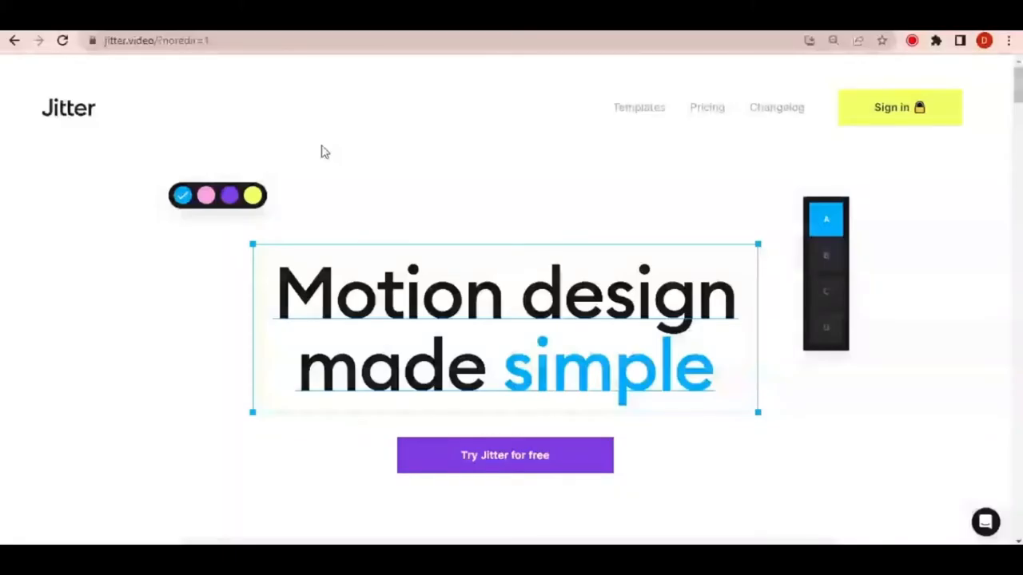
mouse_move(378, 131)
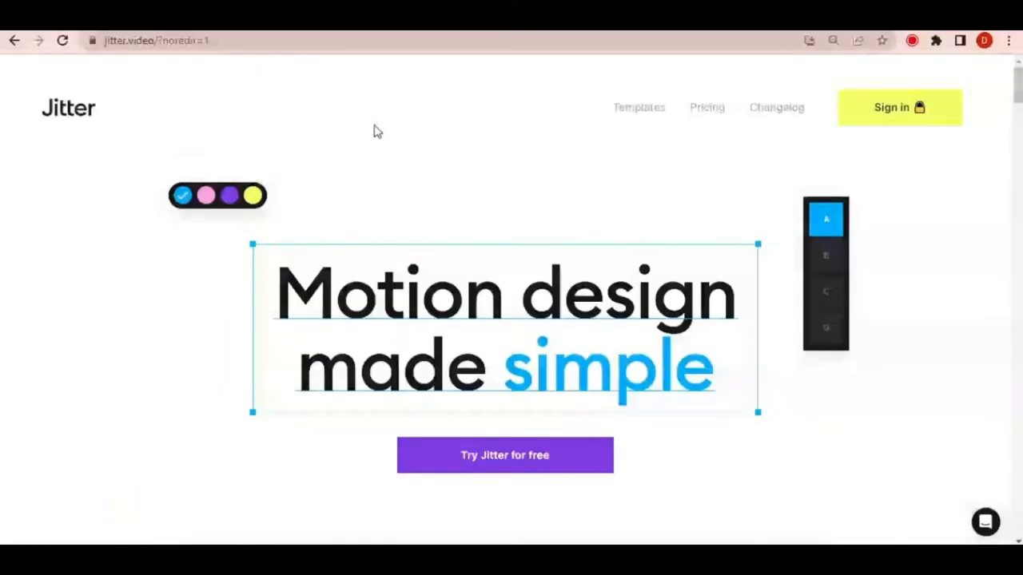
mouse_move(284, 118)
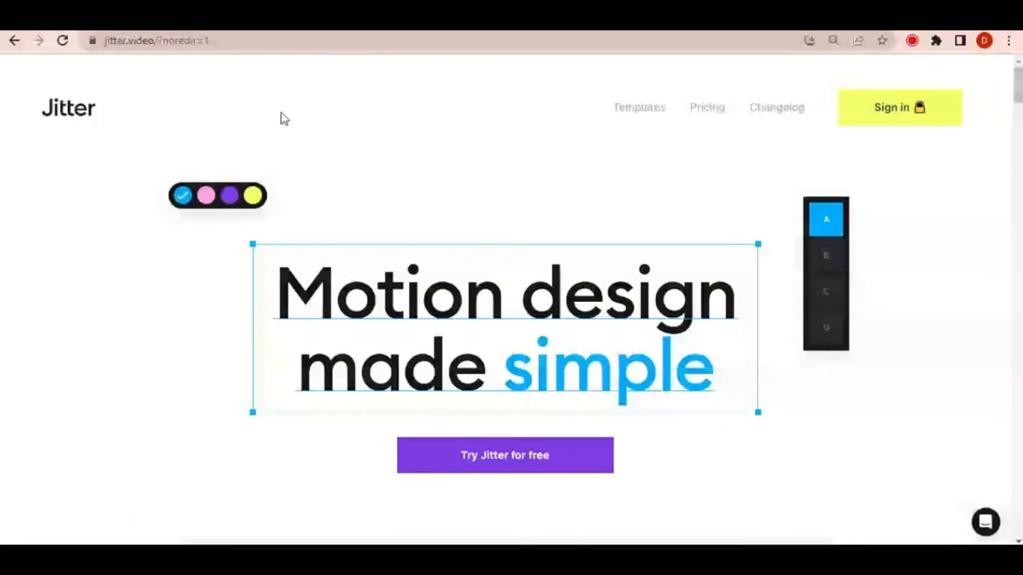
Scroll down the Jitter templates gallery past the Tweet and Product of the Week samples.
scroll("down", 3)
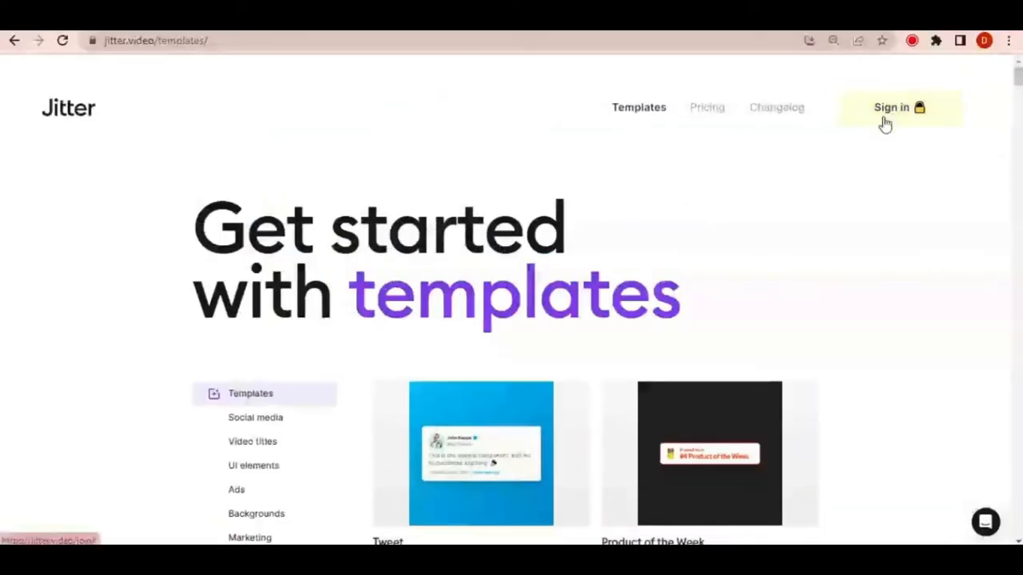
mouse_move(901, 120)
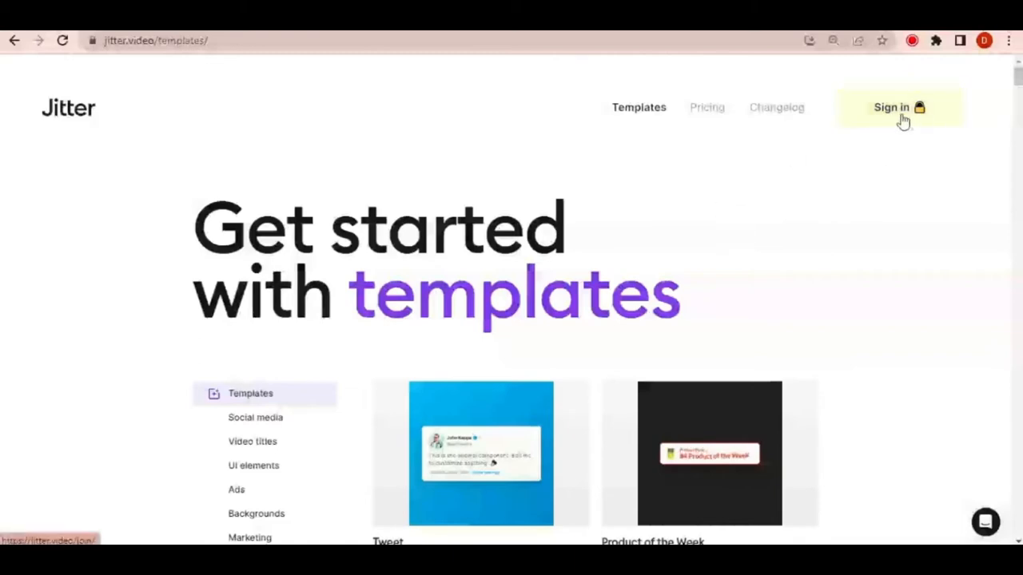
Sign in to Jitter with the Google account, landing on the empty My files dashboard.
left_click(898, 107)
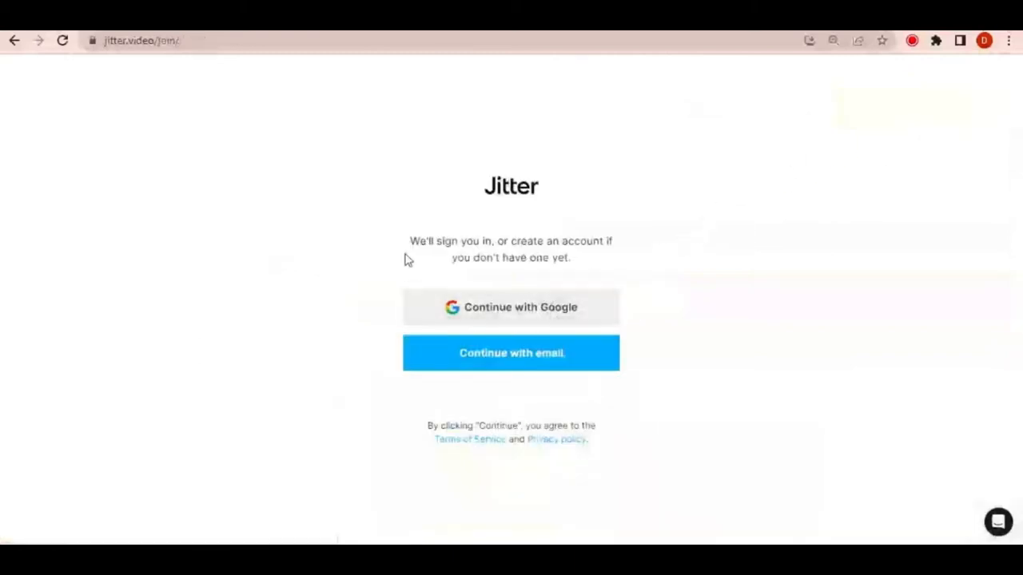
mouse_move(616, 311)
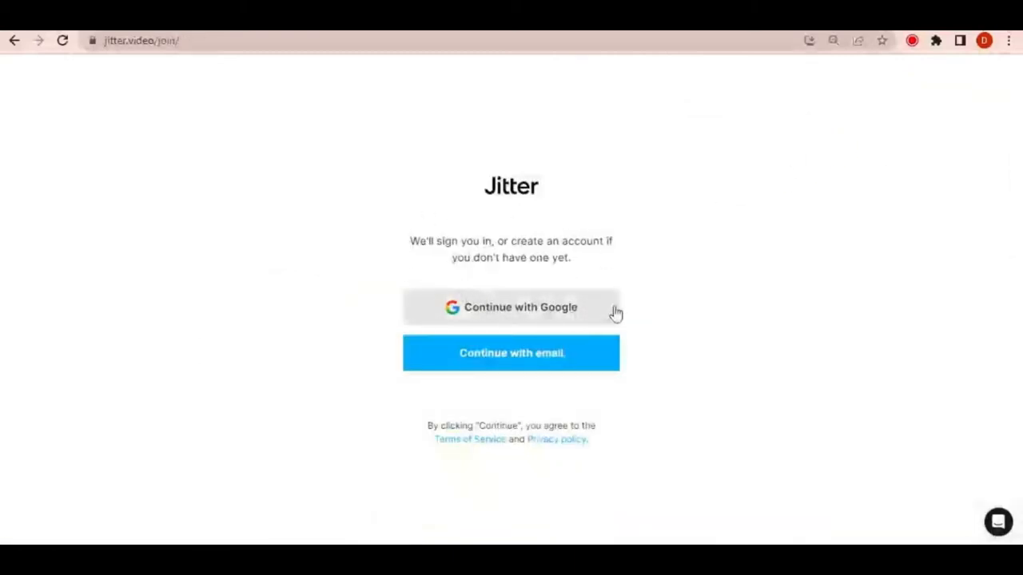
mouse_move(604, 265)
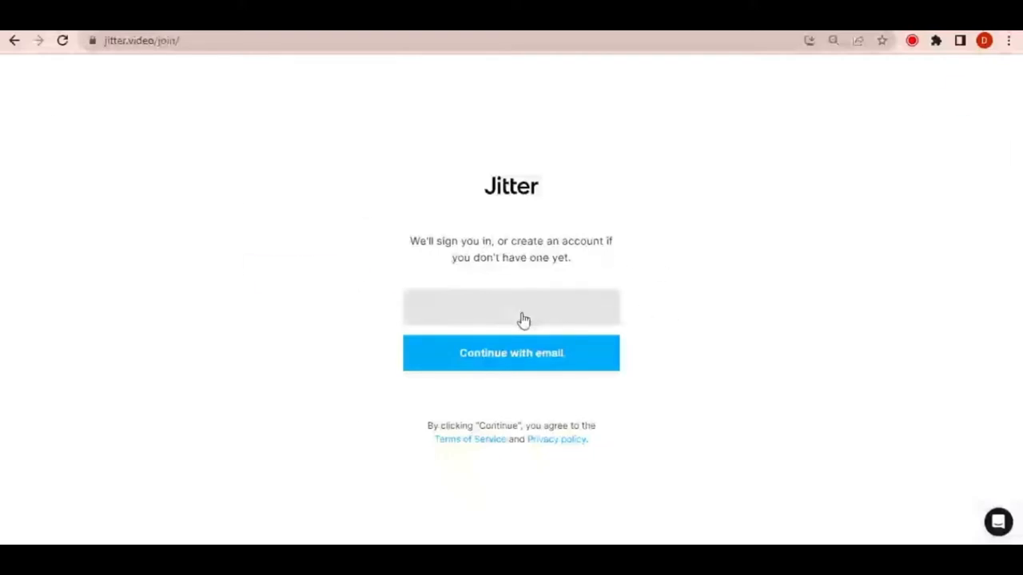
left_click(511, 353)
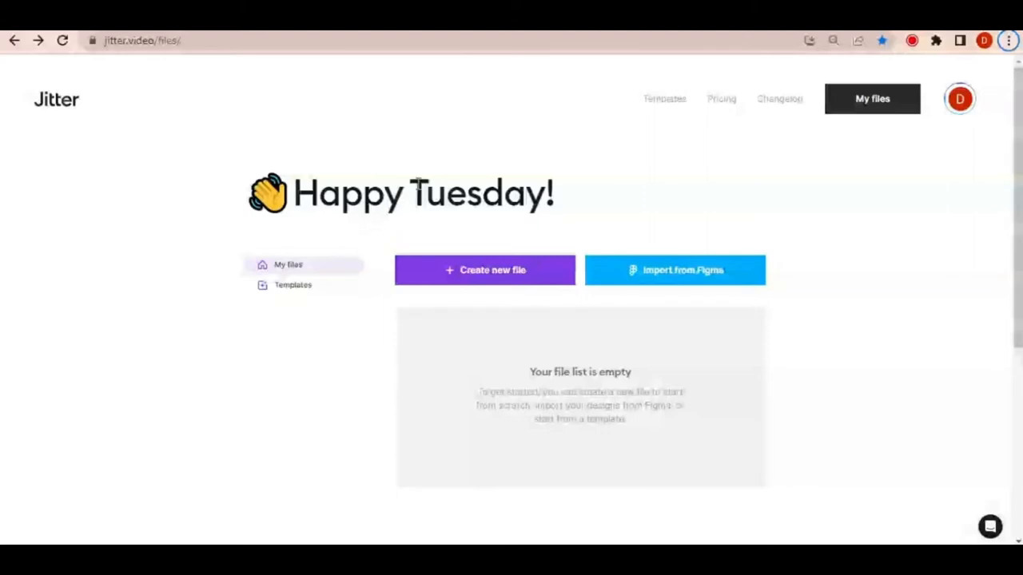
mouse_move(604, 173)
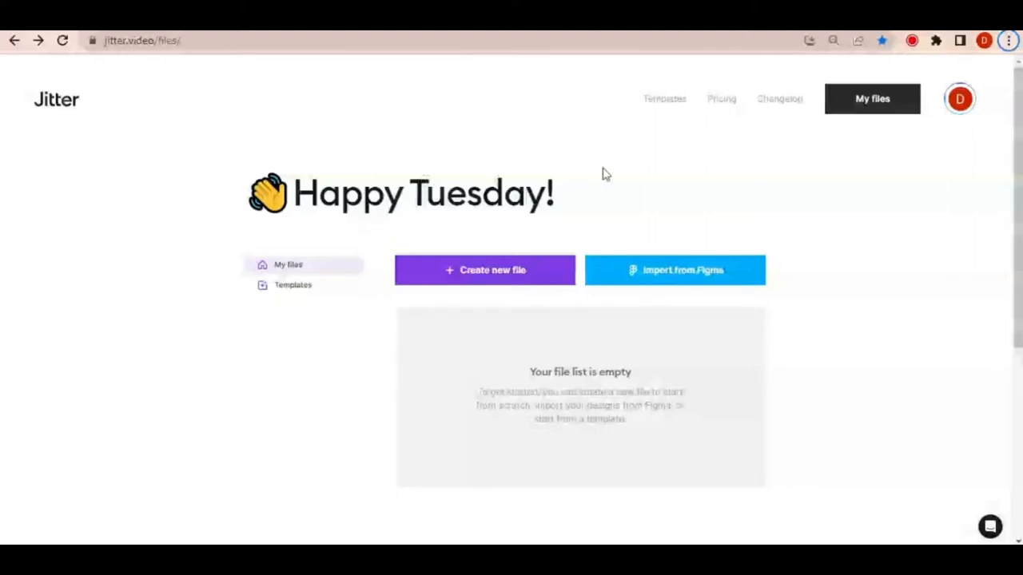
scroll("down", 3)
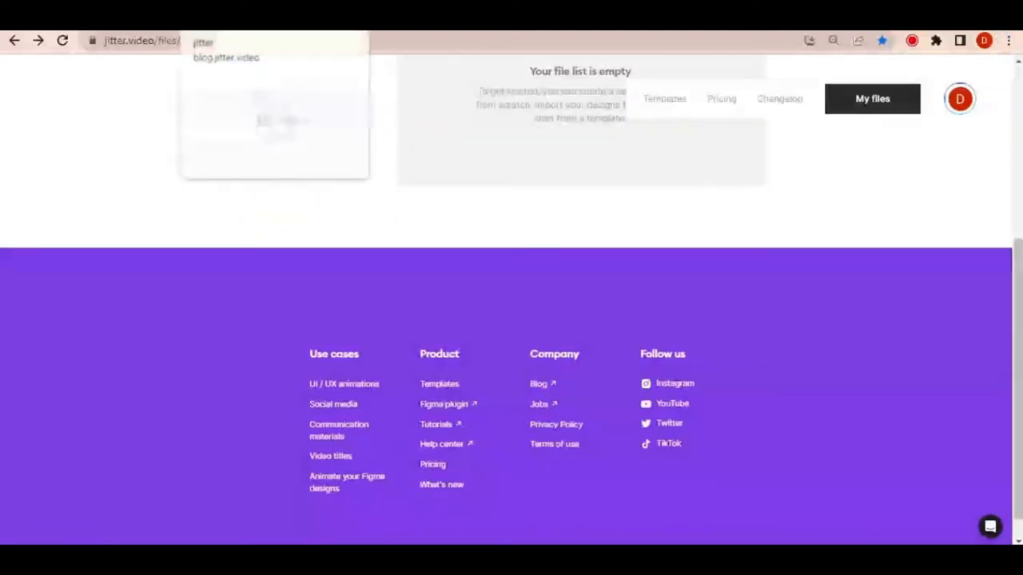
left_click(227, 58)
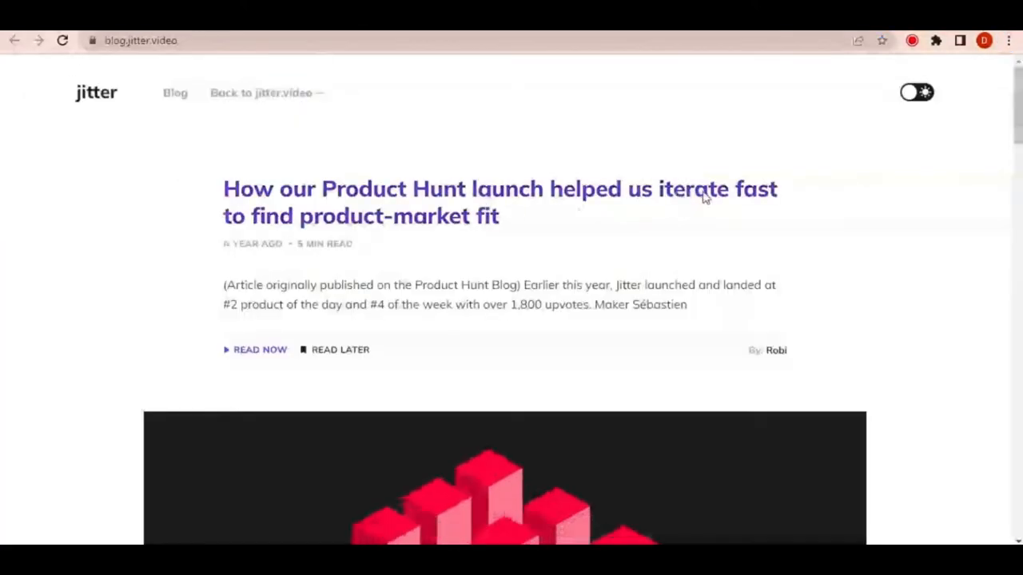
scroll("down", 3)
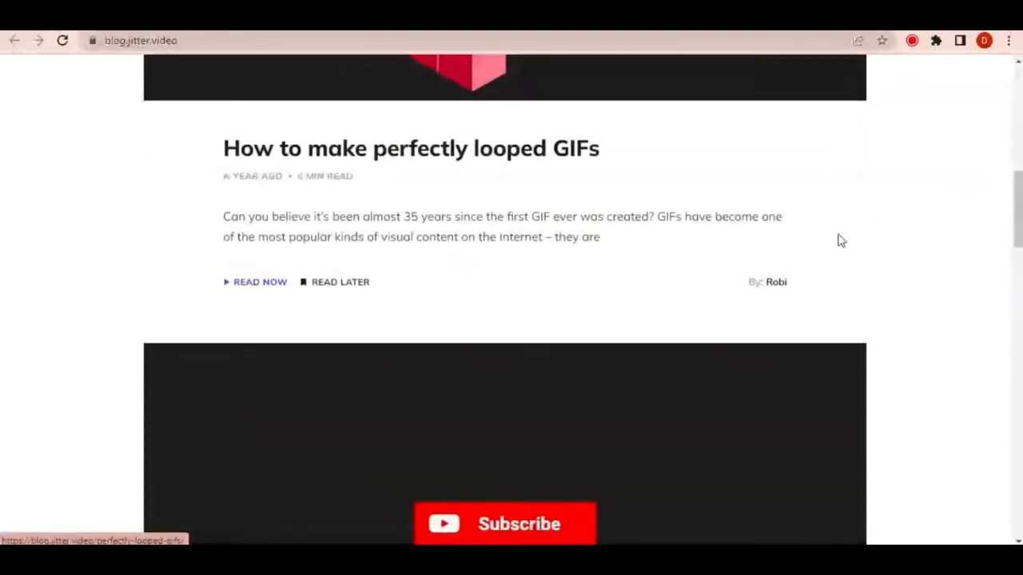
scroll("down", 3)
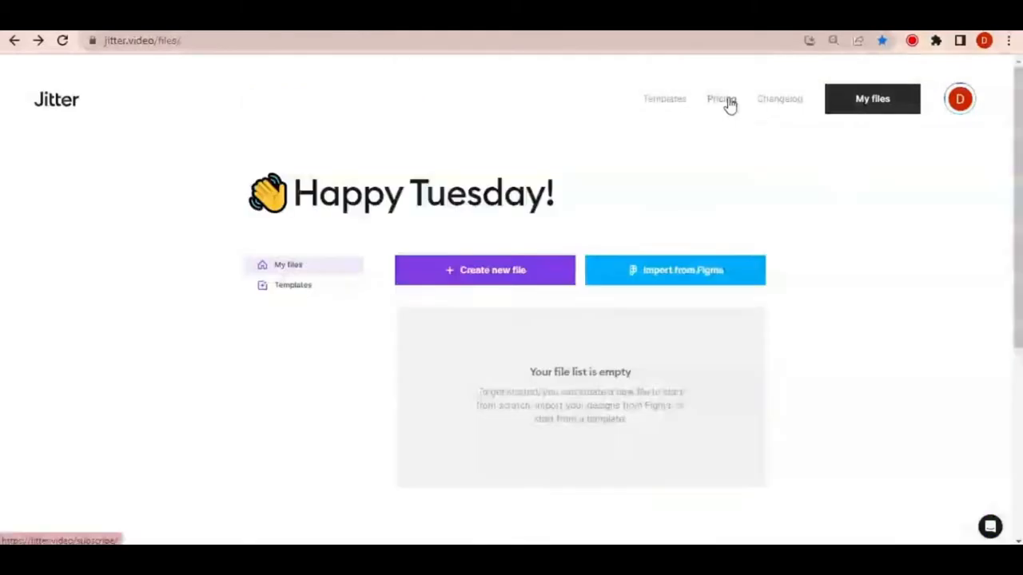
View the pricing plans, comparing monthly and annual billing for the $12/month Pro plan.
left_click(720, 99)
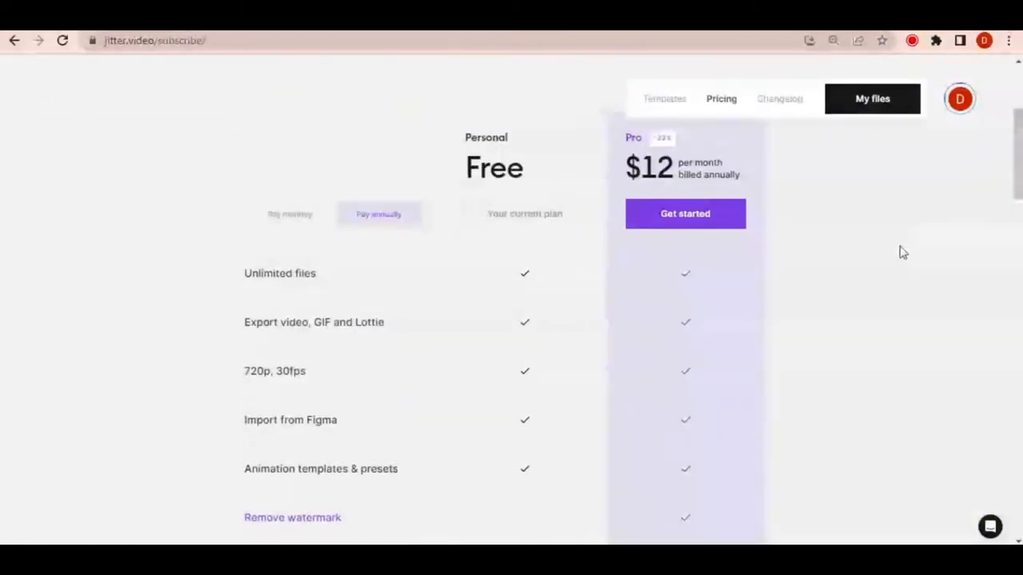
mouse_move(294, 225)
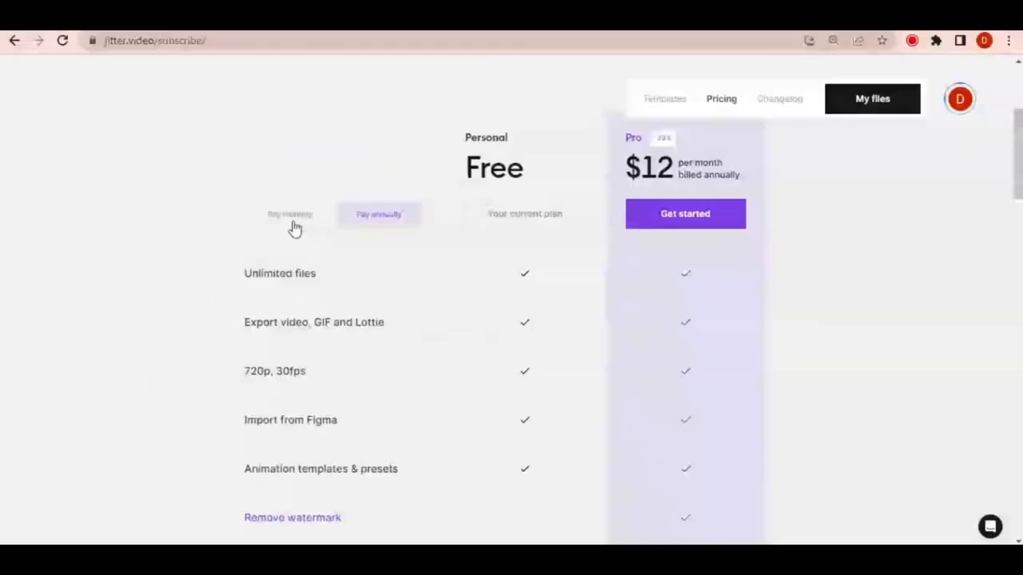
left_click(289, 214)
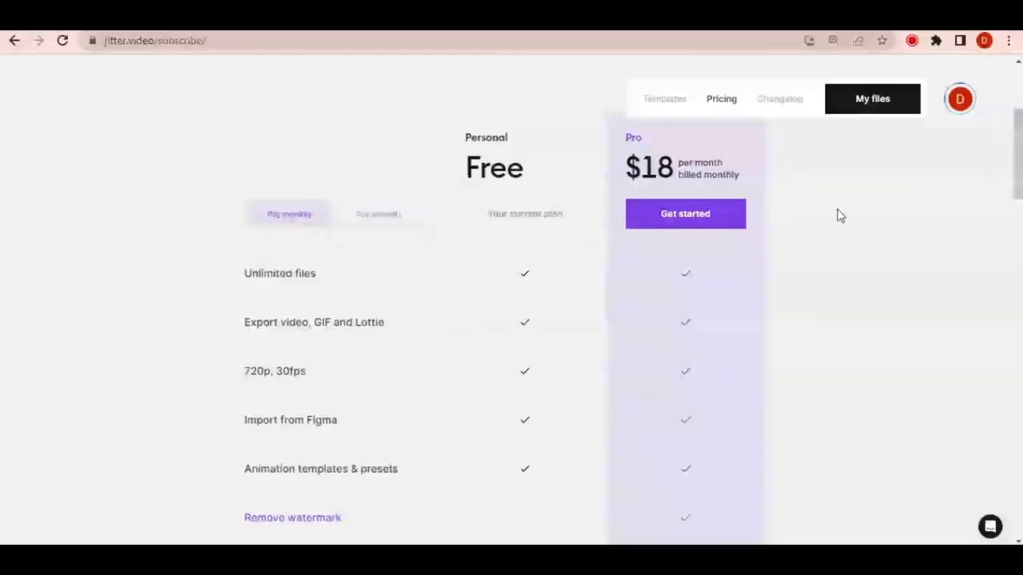
left_click(377, 290)
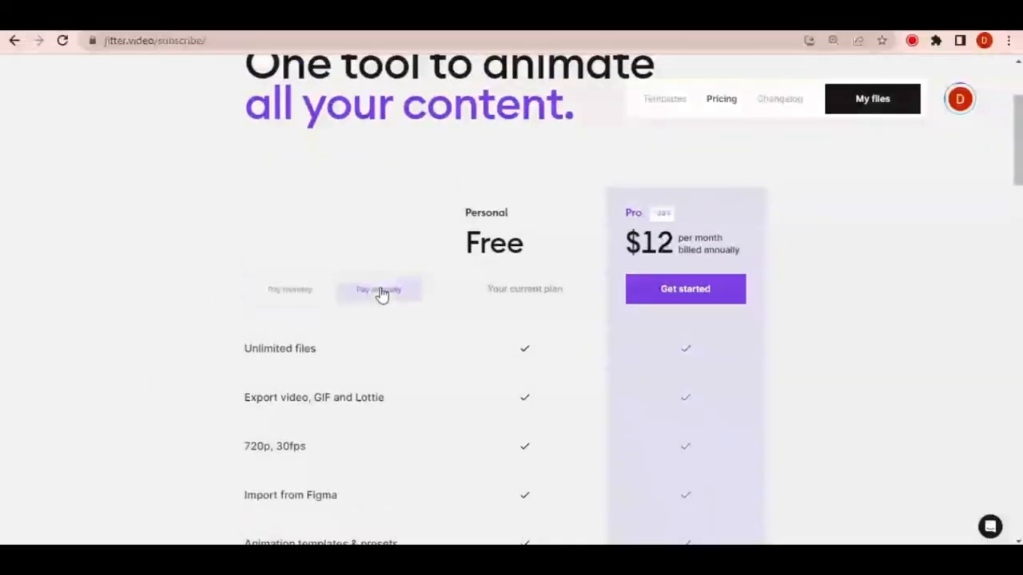
mouse_move(793, 211)
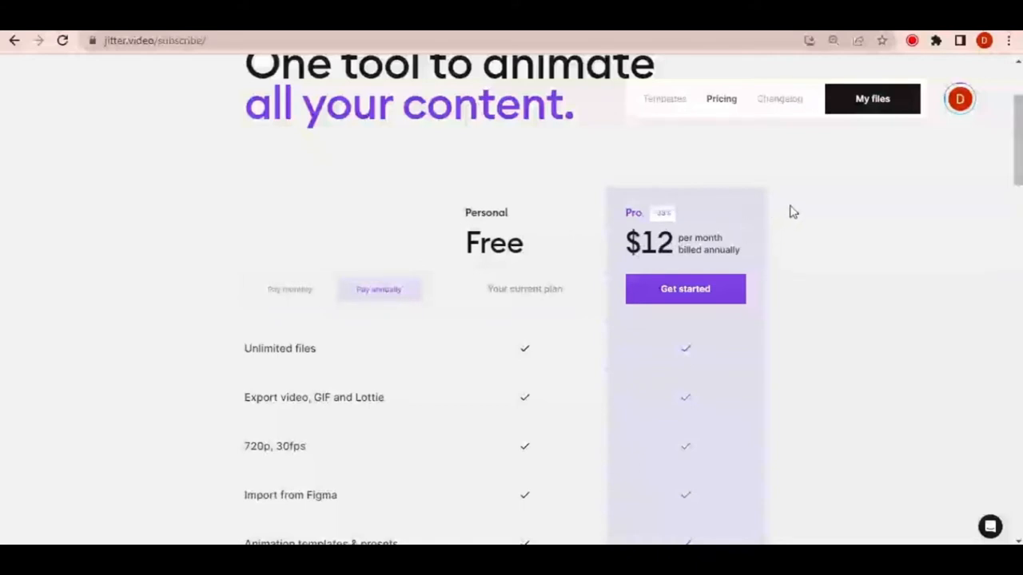
mouse_move(796, 211)
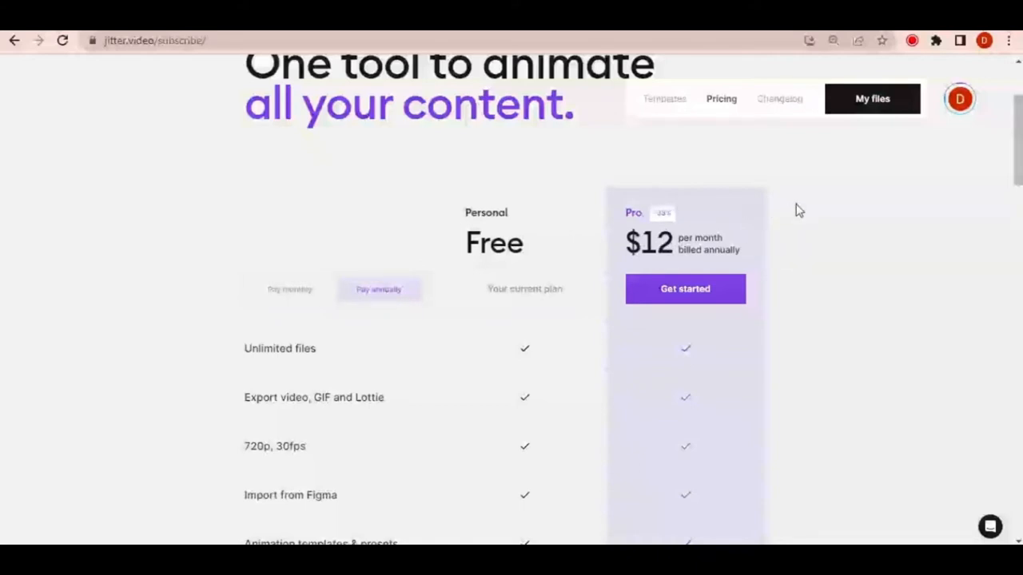
mouse_move(264, 329)
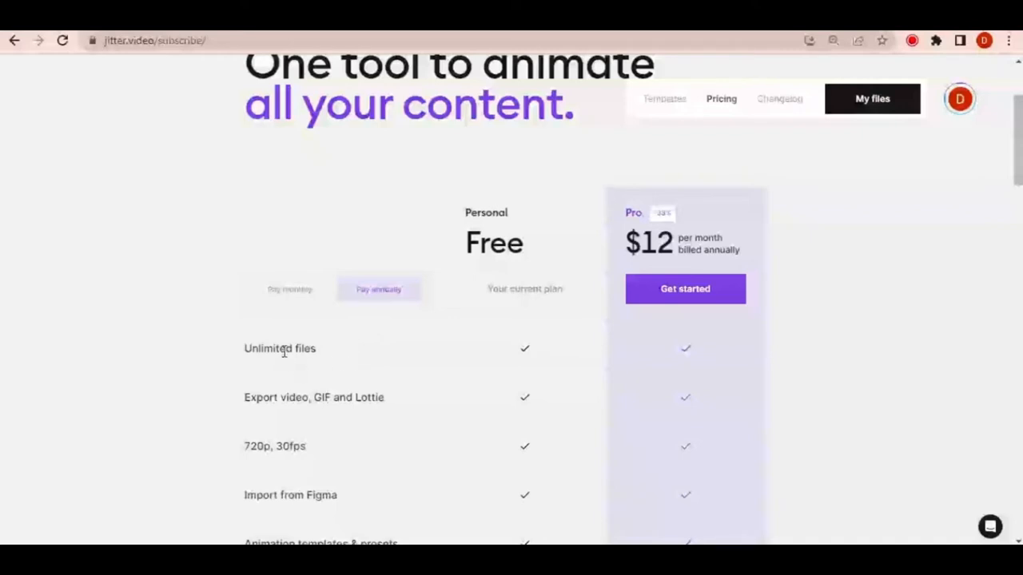
Review the Free vs Pro feature table, including watermark removal and HD export.
scroll("down", 3)
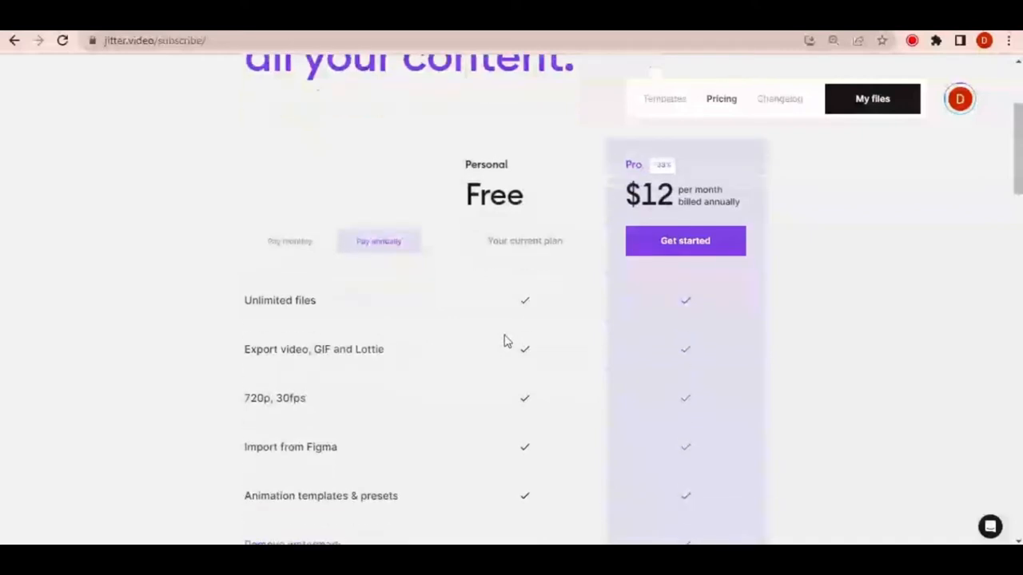
scroll("down", 3)
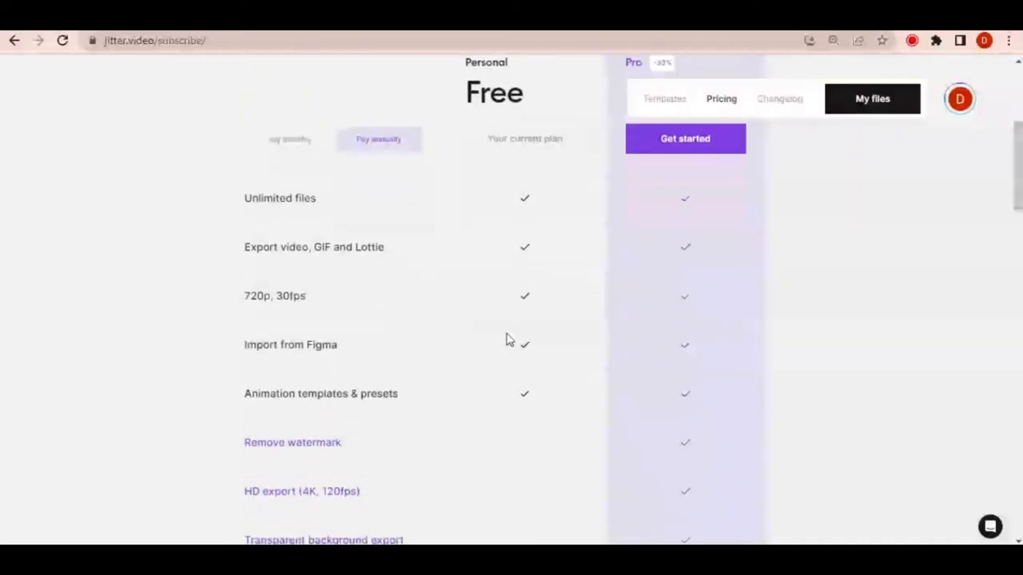
mouse_move(524, 307)
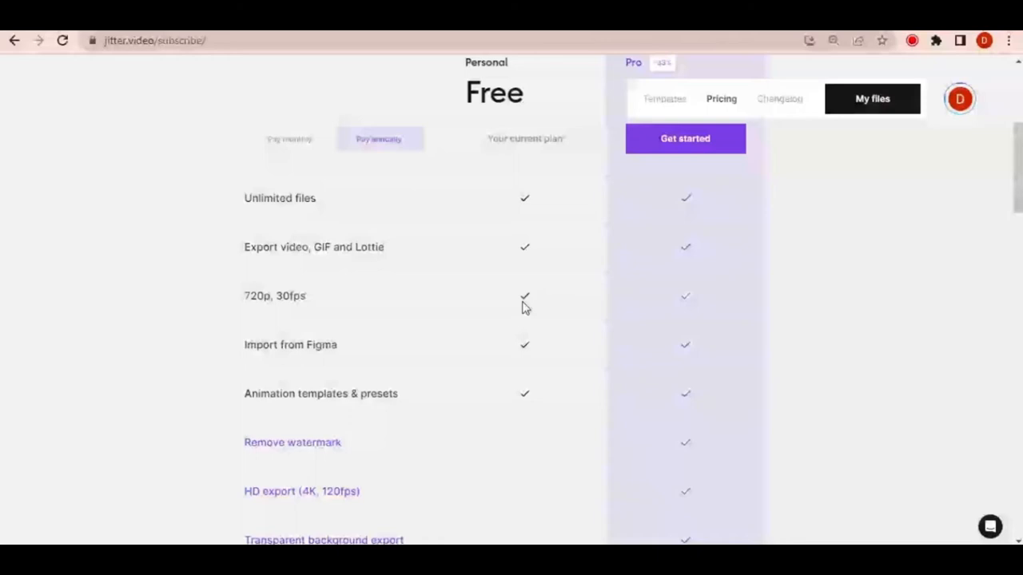
scroll("down", 3)
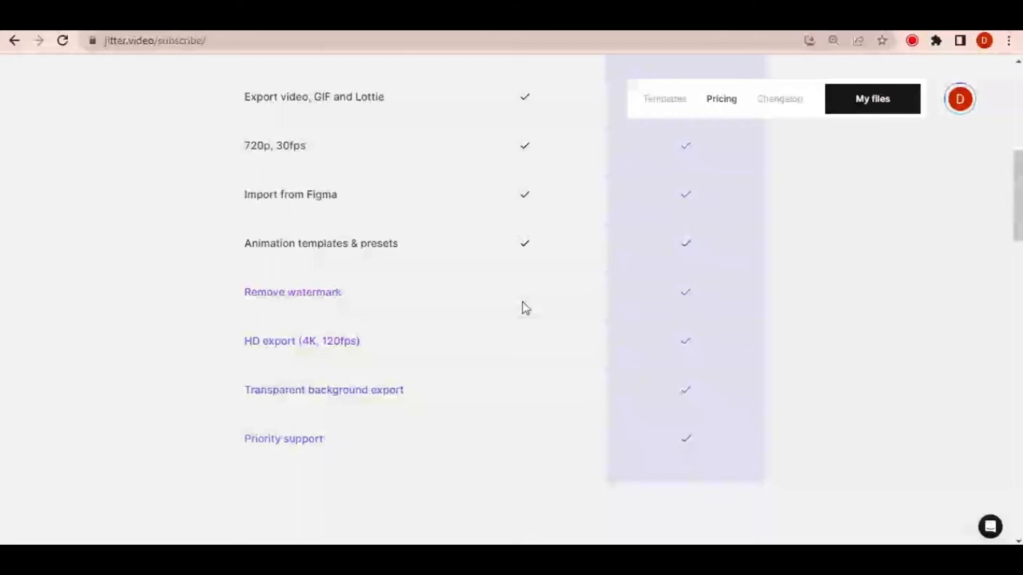
mouse_move(550, 294)
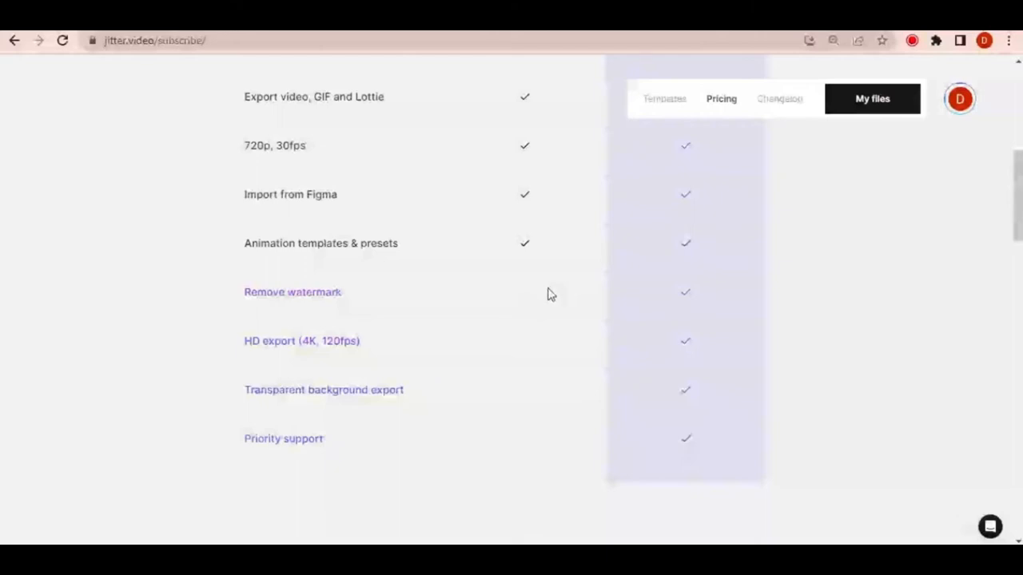
Pass through the templates gallery and return to the empty My files dashboard.
left_click(665, 99)
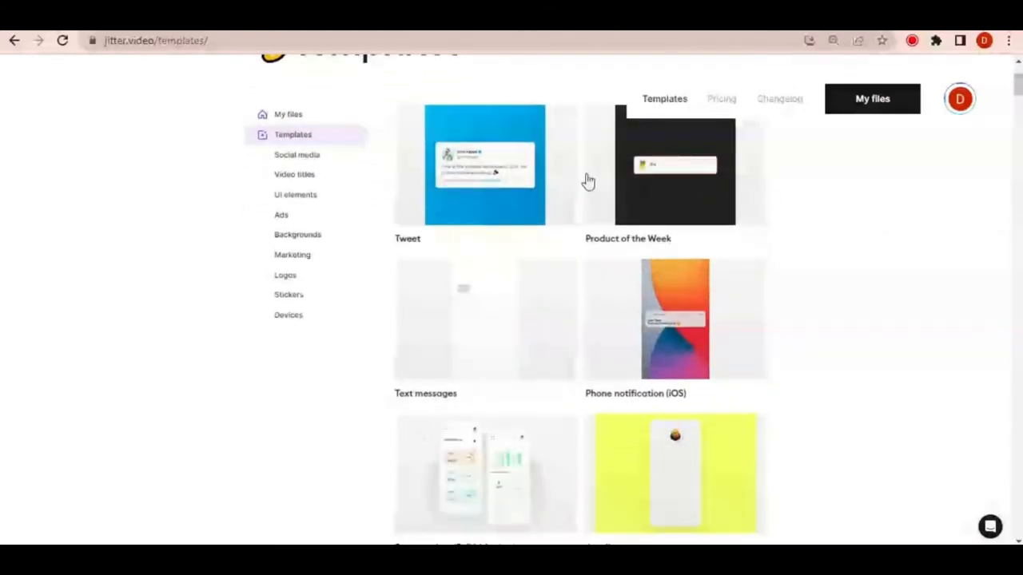
scroll("up", 3)
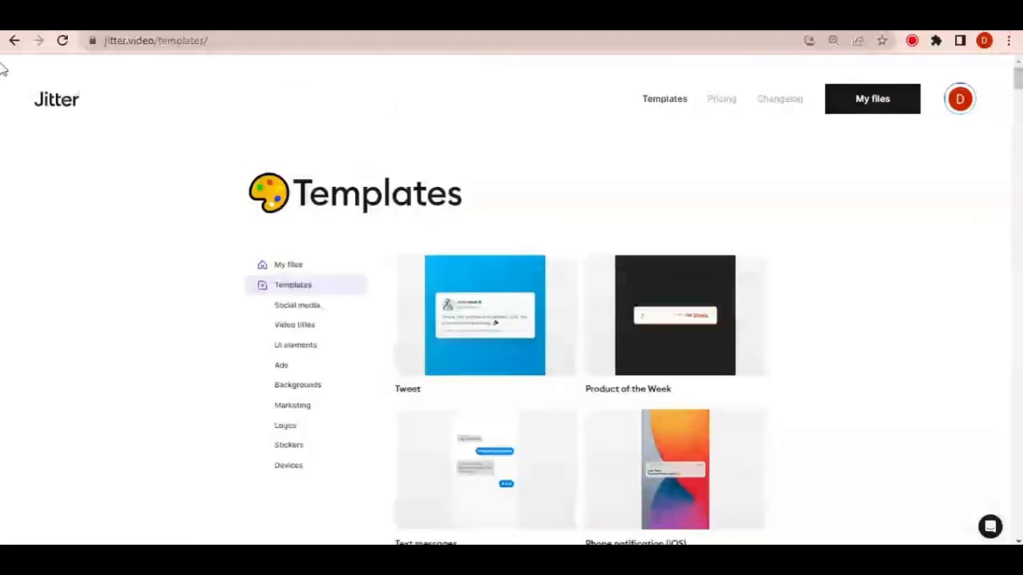
left_click(287, 265)
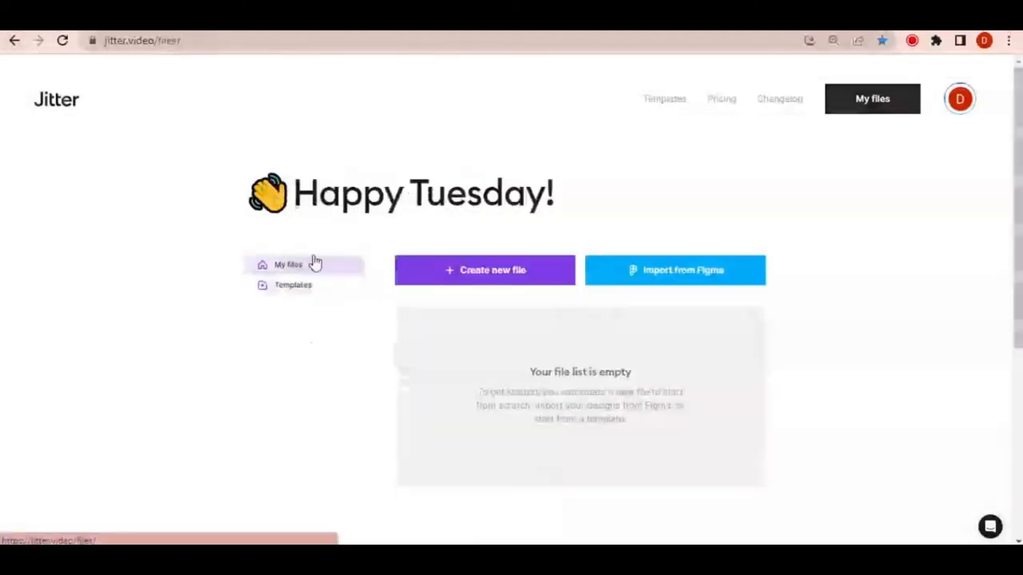
Create a blank file and add a text layer reading 'Welcome to jitter.video'.
left_click(484, 270)
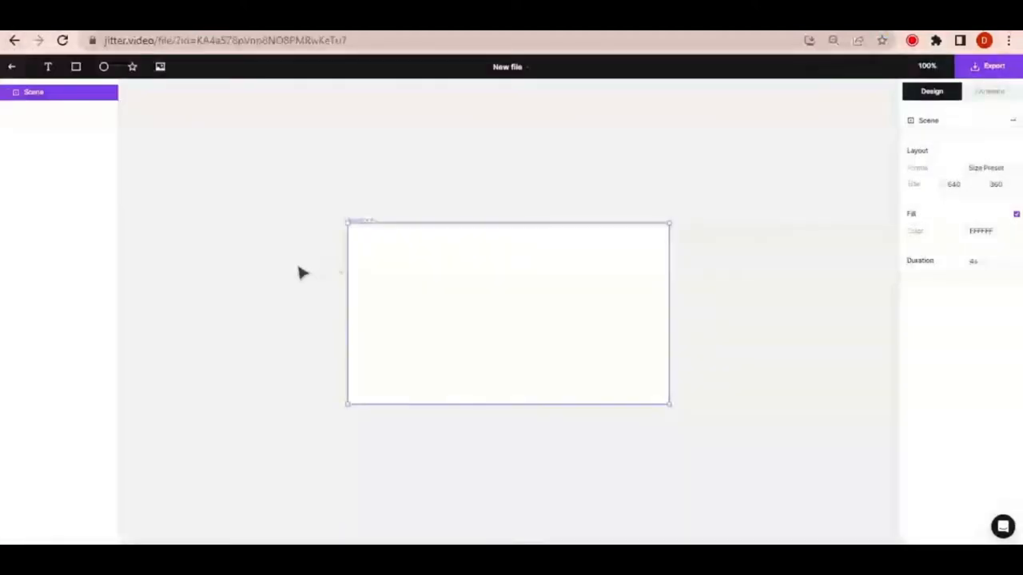
mouse_move(556, 206)
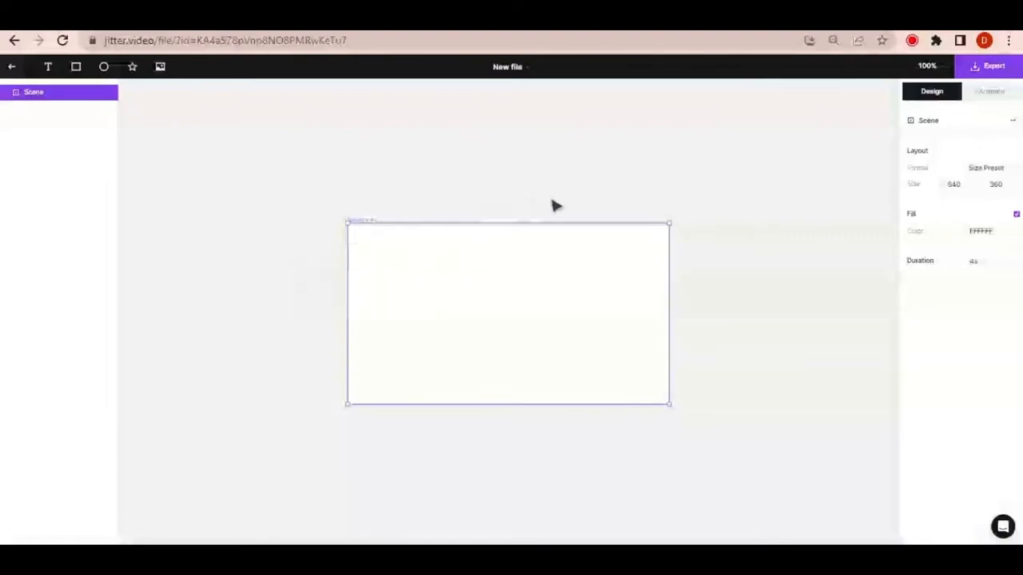
mouse_move(716, 208)
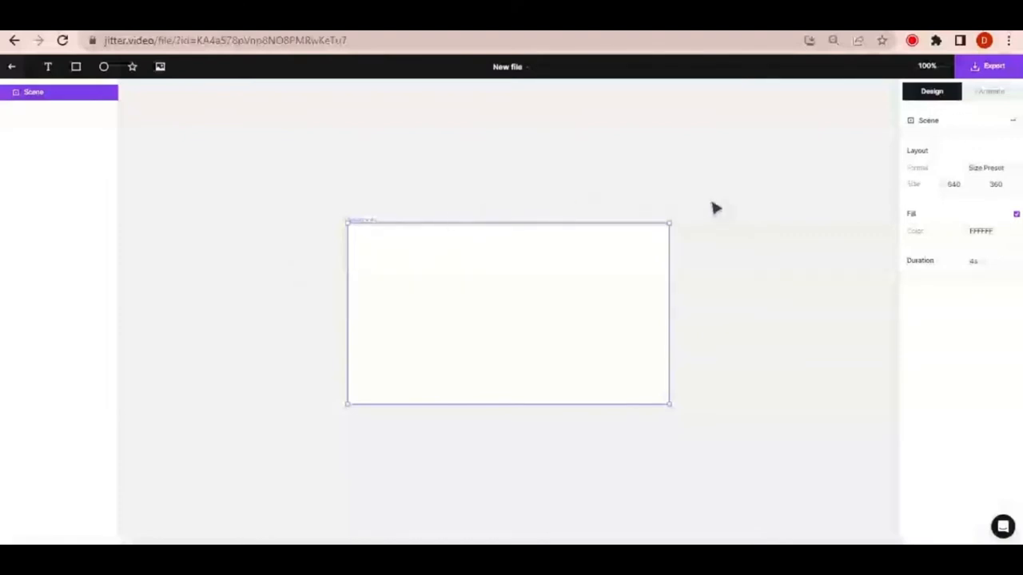
left_click(47, 67)
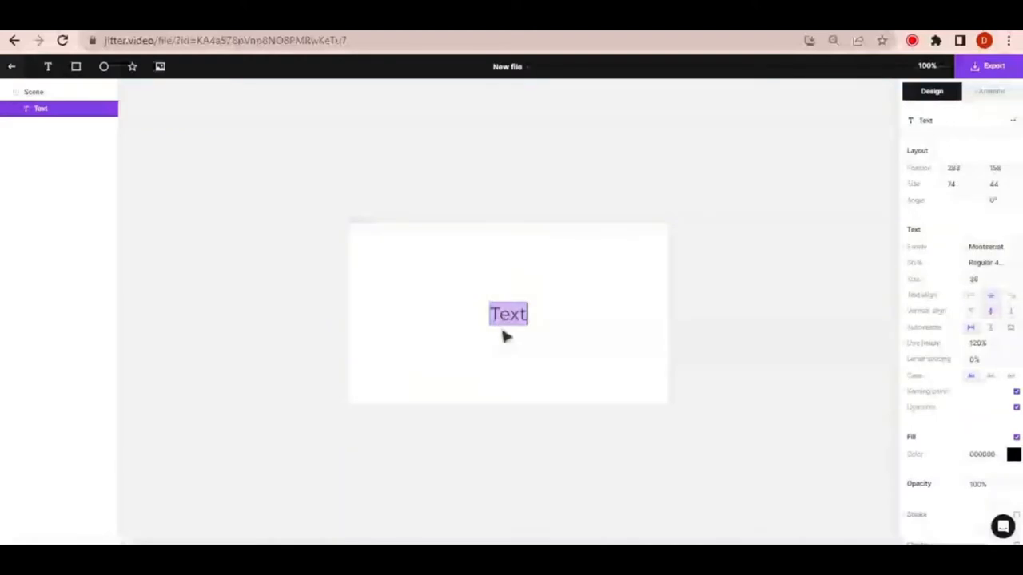
type("Welcome")
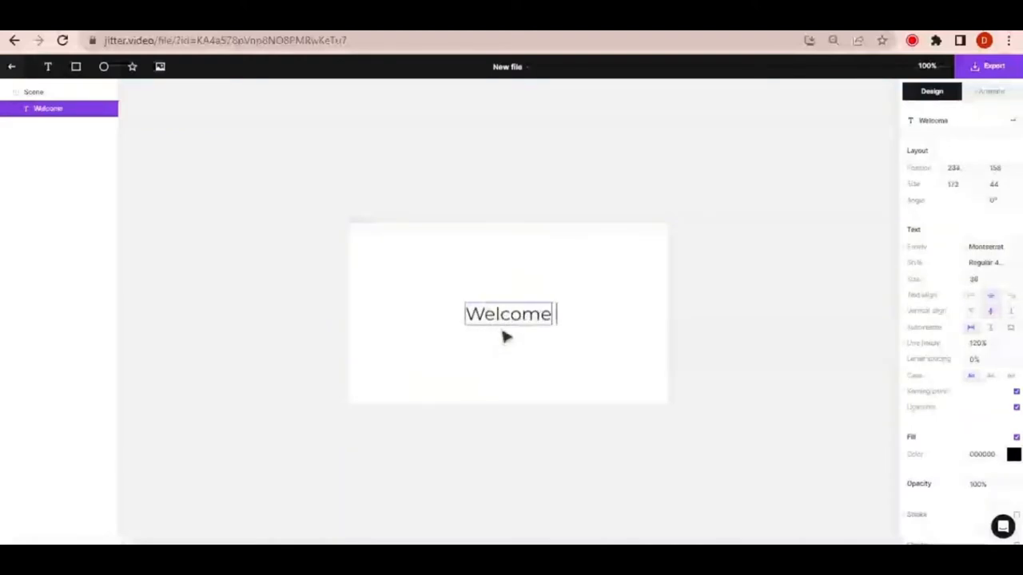
type("to jitter.video")
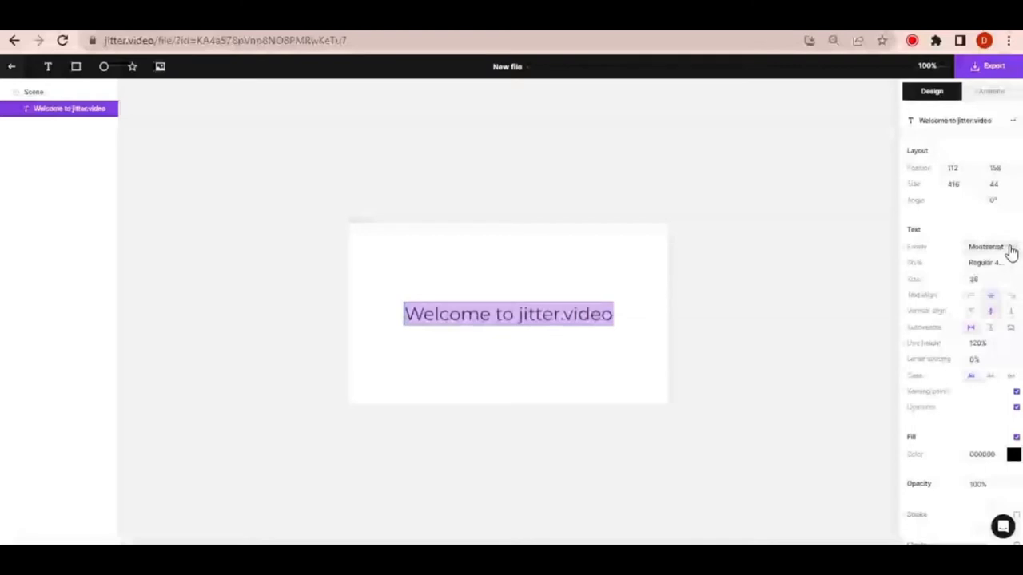
Set the text to Lato font with Bold 700 weight.
left_click(985, 247)
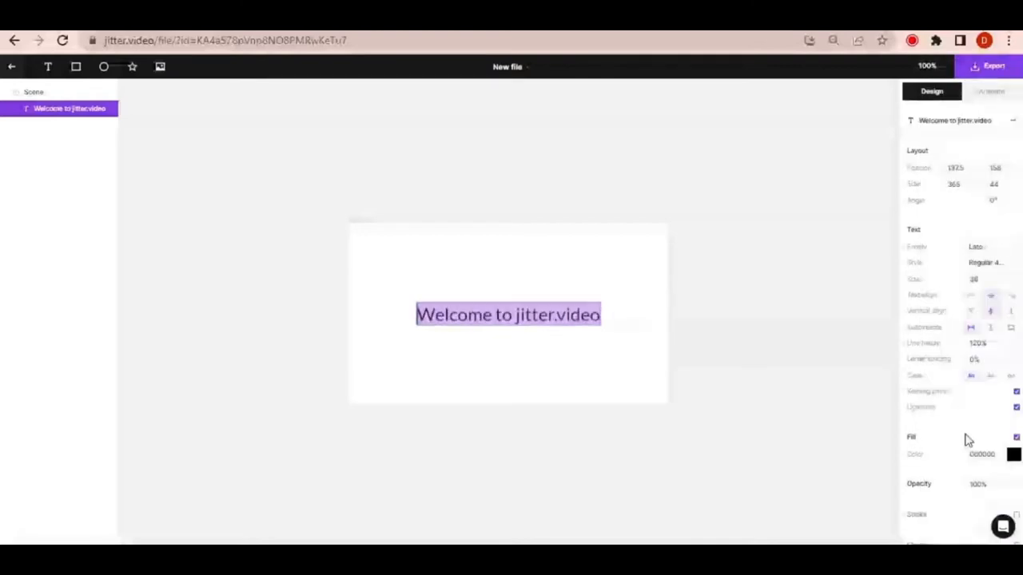
left_click(985, 262)
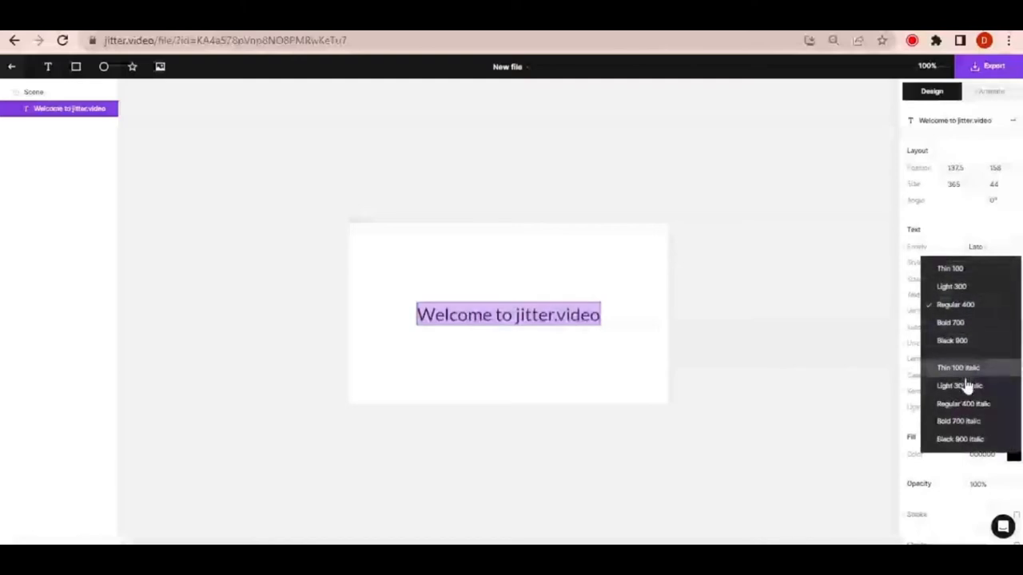
left_click(949, 323)
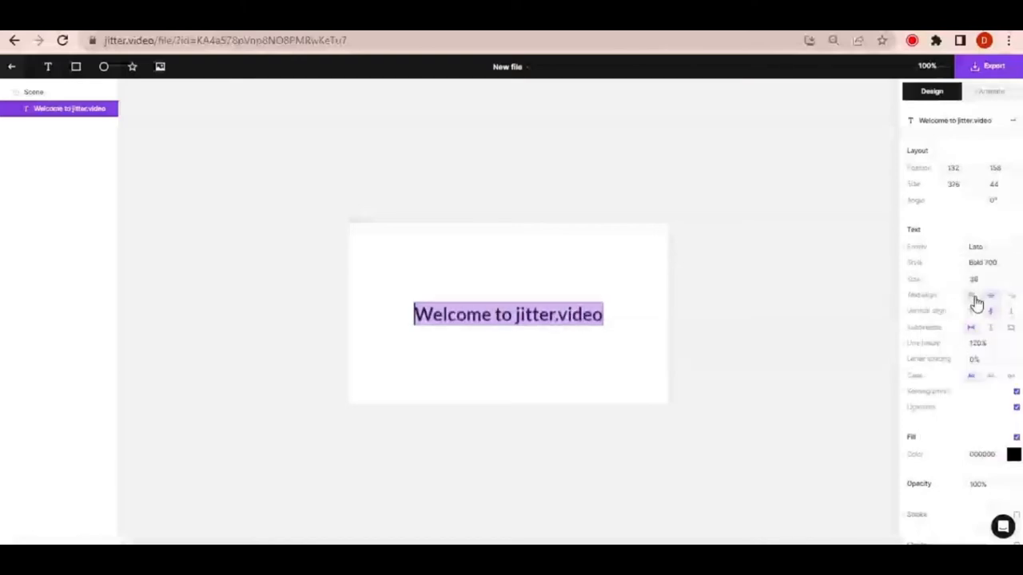
mouse_move(976, 310)
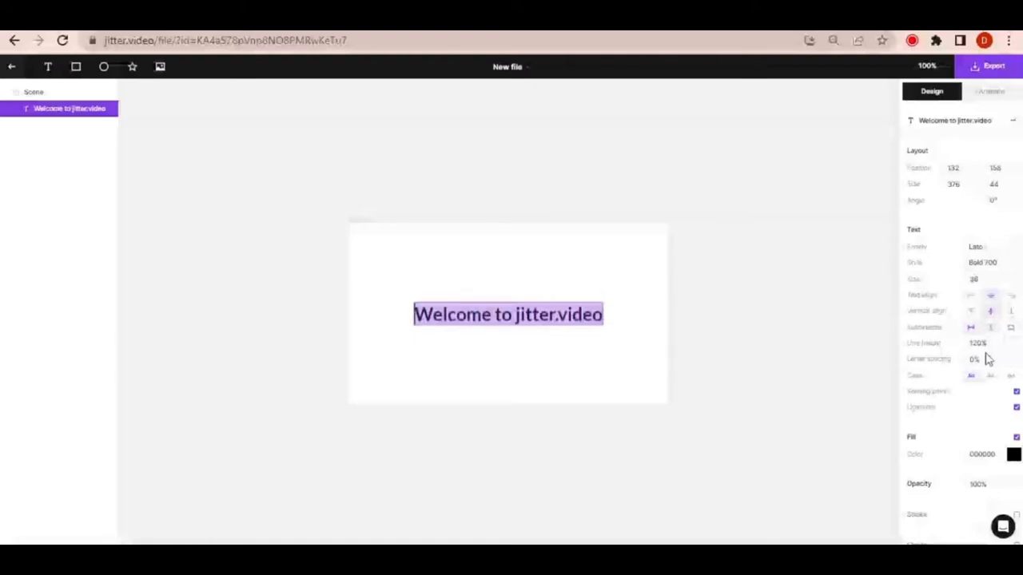
Resize the text box so 'Welcome to jitter.video' fits on a single line.
scroll("down", 3)
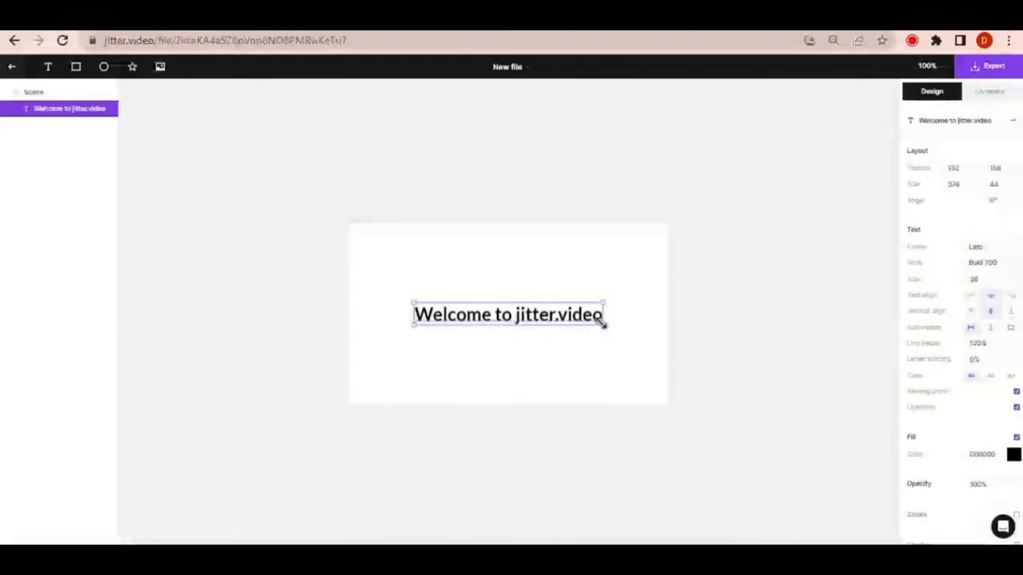
left_click_drag(604, 310, 604, 359)
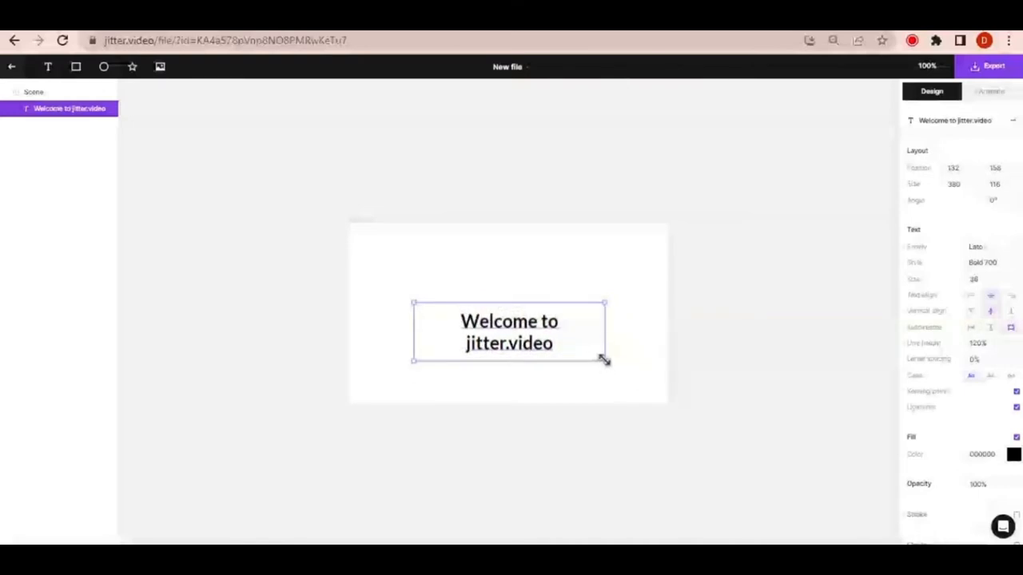
left_click_drag(604, 361, 609, 322)
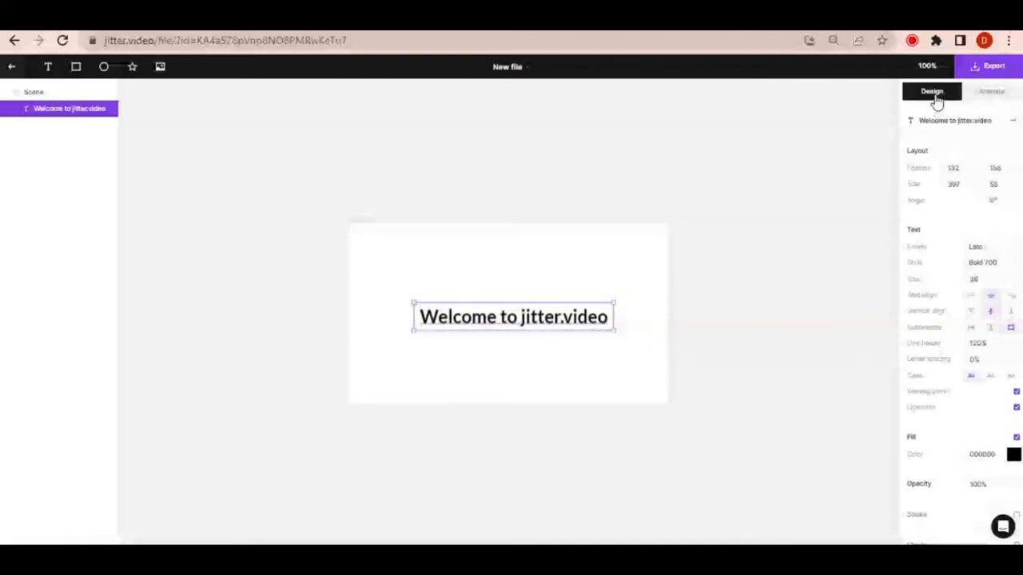
Apply the In > Basic Appear preset to the text layer, animating by words.
left_click(991, 91)
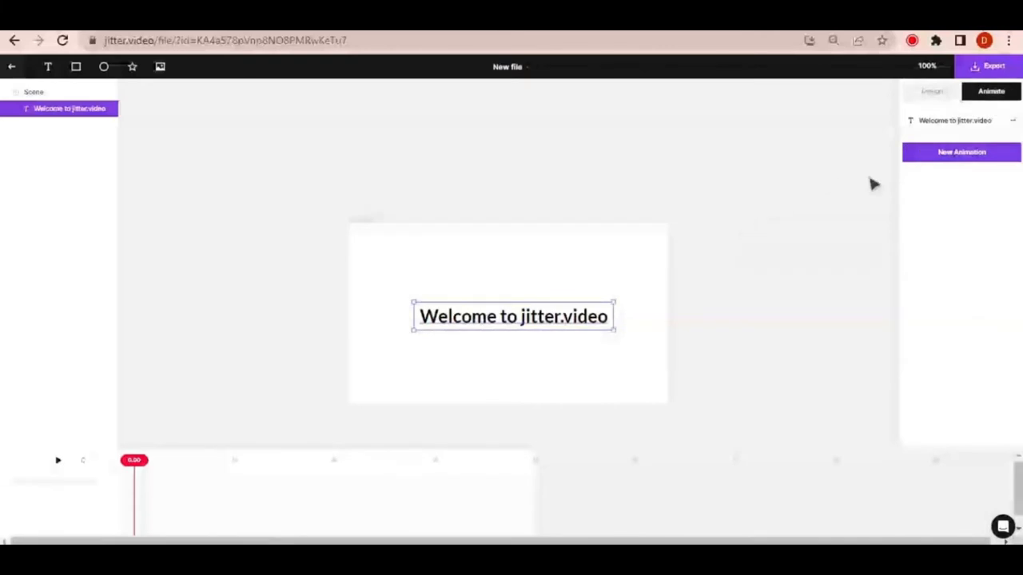
left_click(962, 152)
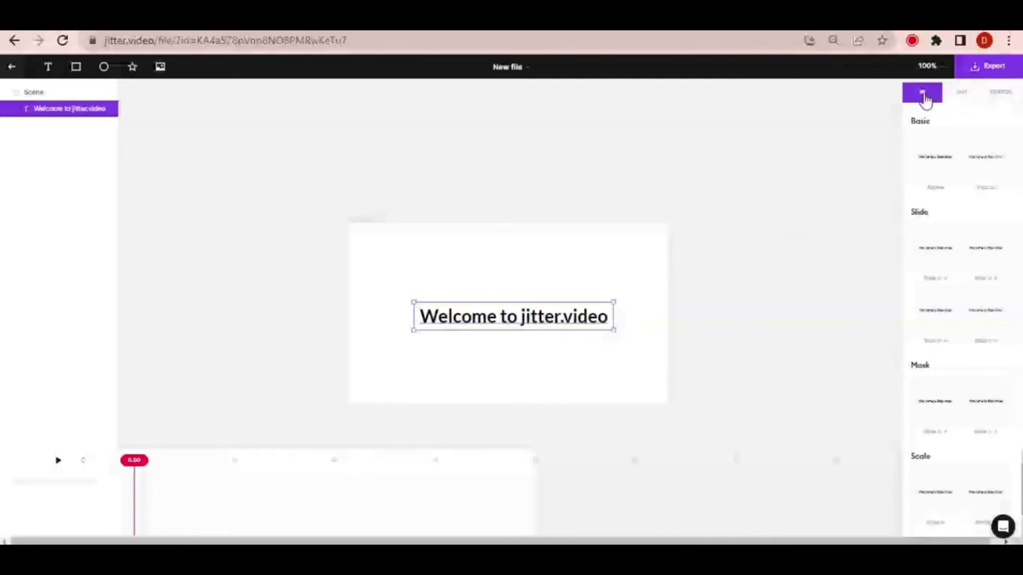
mouse_move(799, 180)
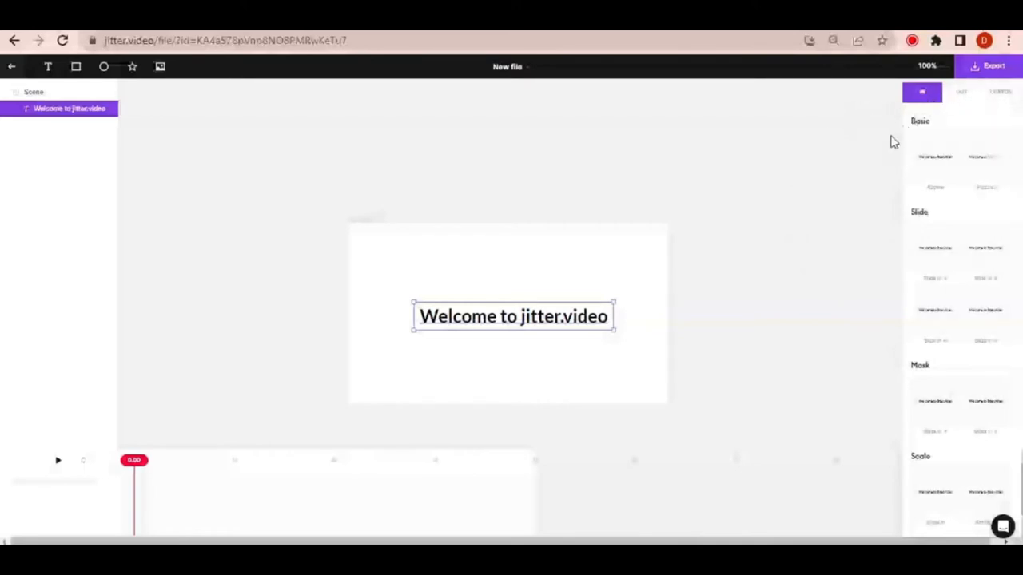
mouse_move(732, 301)
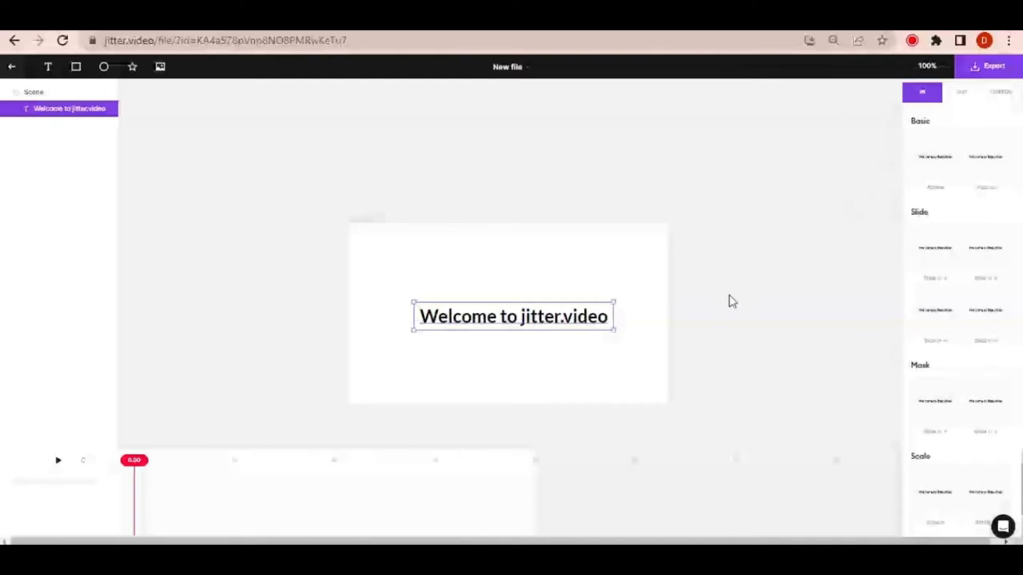
left_click(962, 91)
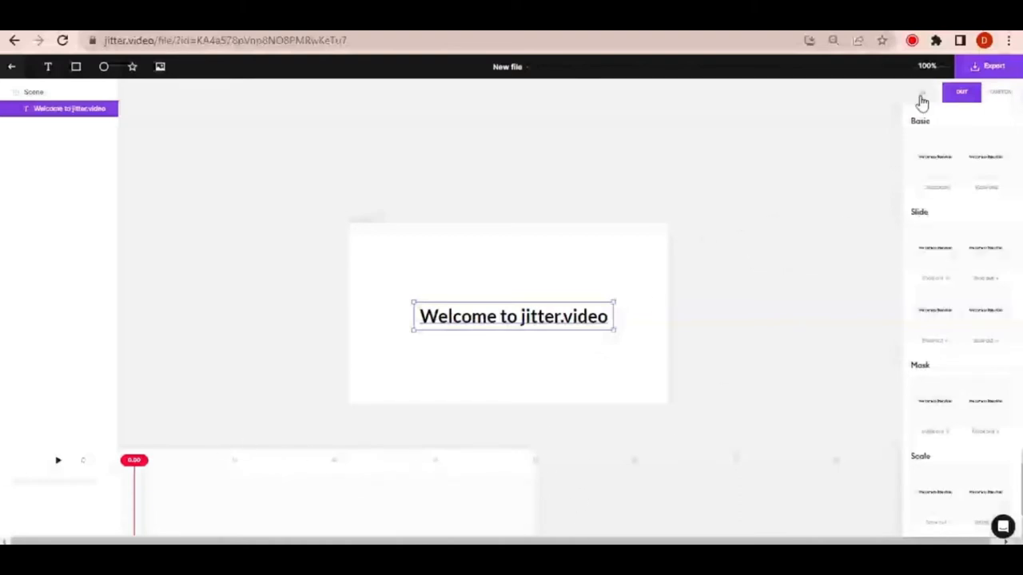
left_click(922, 91)
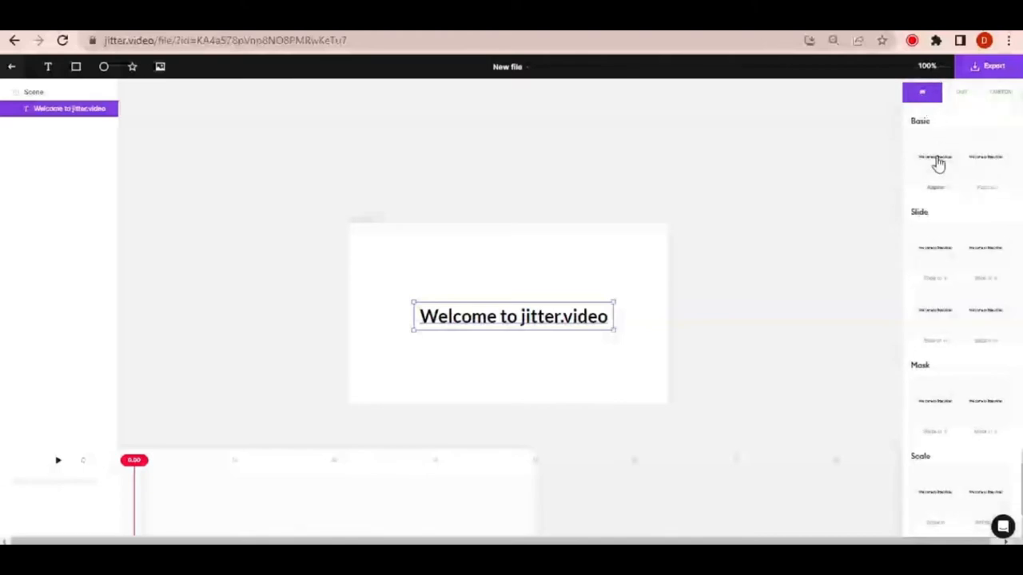
left_click(935, 163)
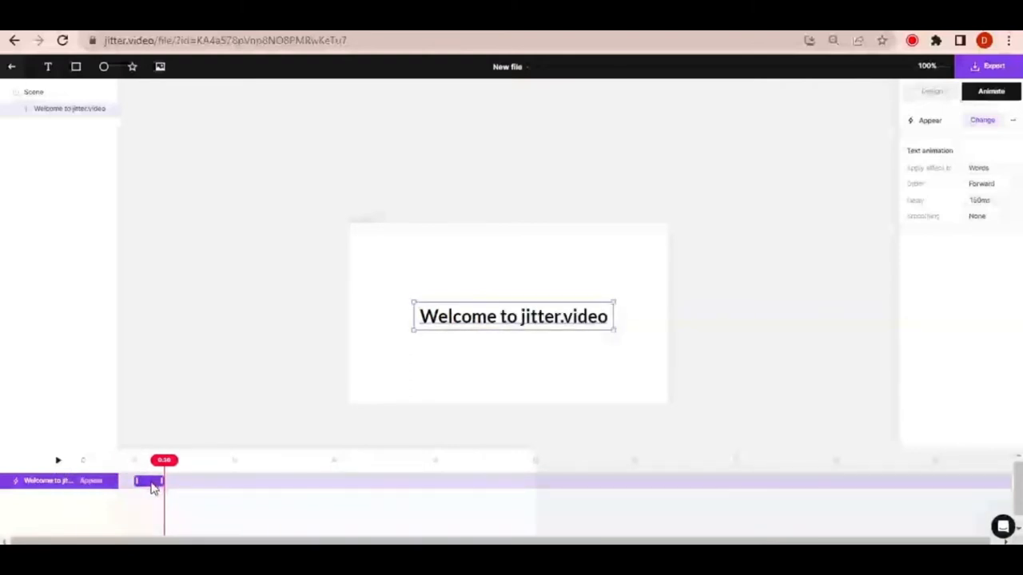
Lengthen the Appear clip on the timeline and split the reveal by letters.
left_click_drag(163, 480, 220, 479)
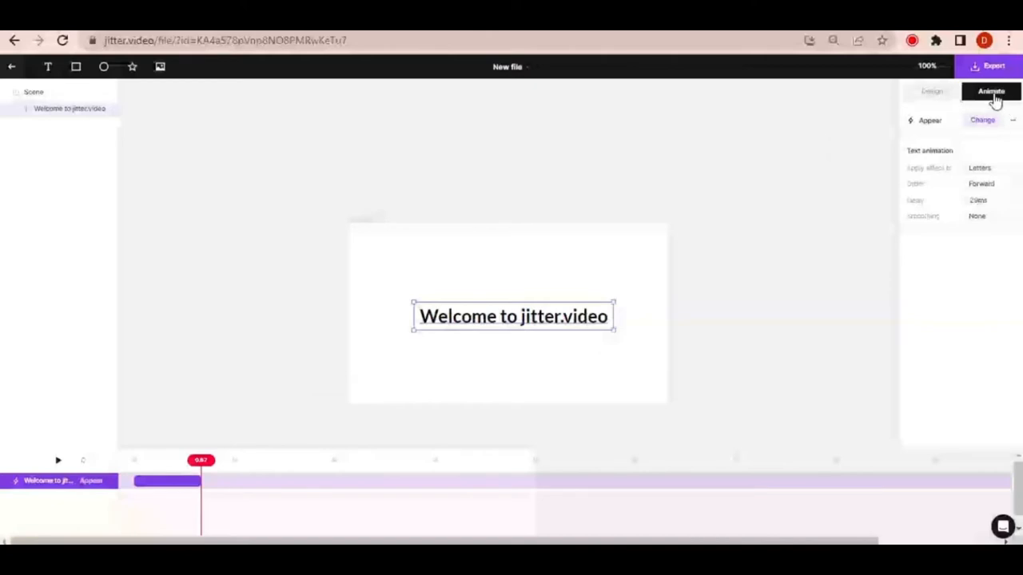
Add an Out > Disappear animation to the welcome text.
left_click(981, 120)
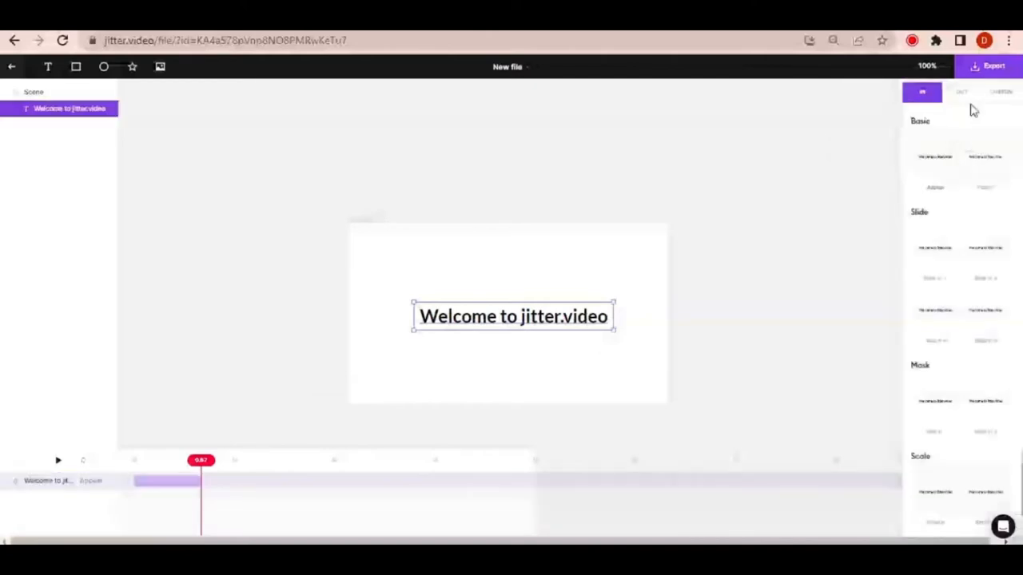
left_click(962, 91)
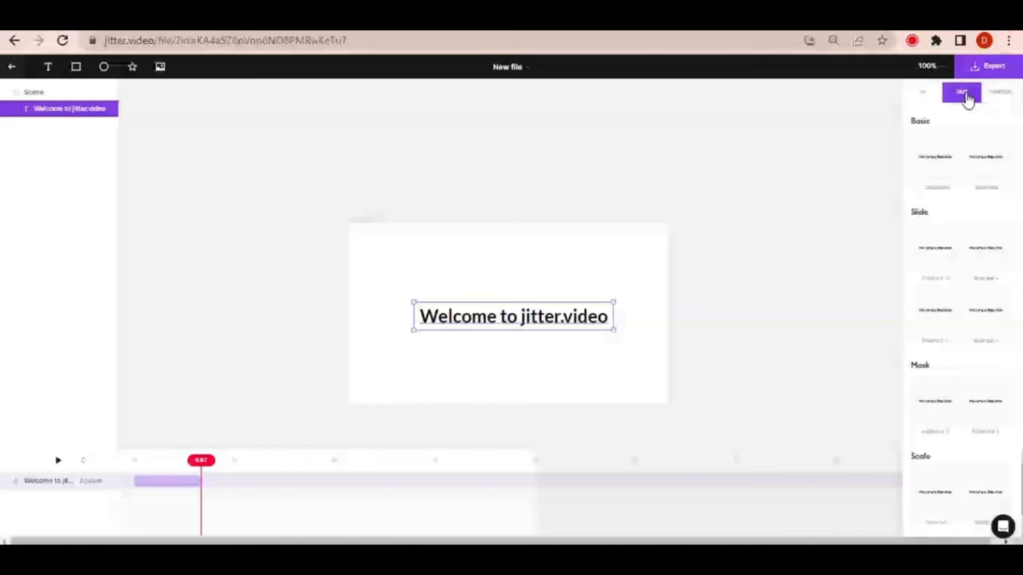
left_click(960, 91)
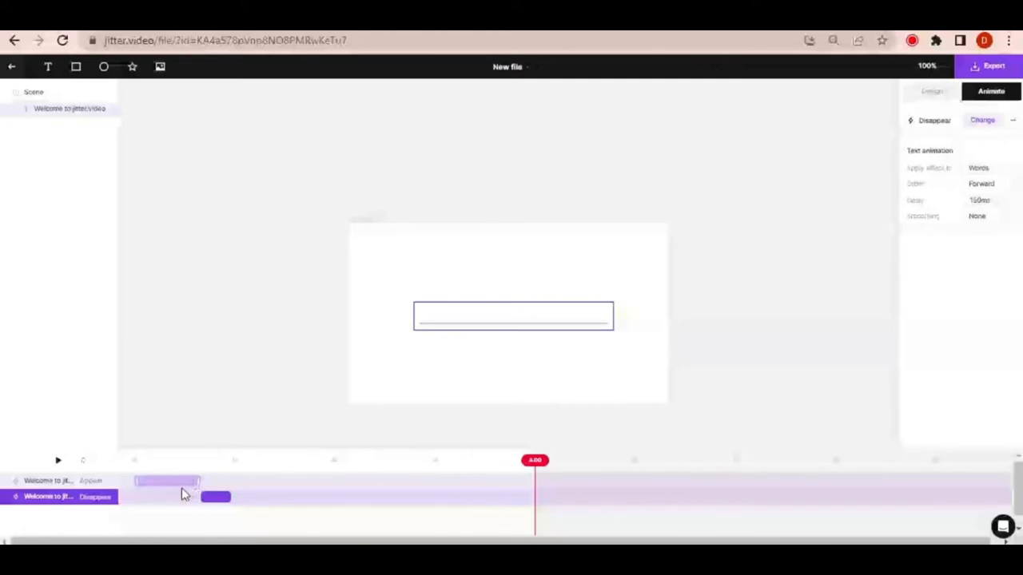
mouse_move(167, 486)
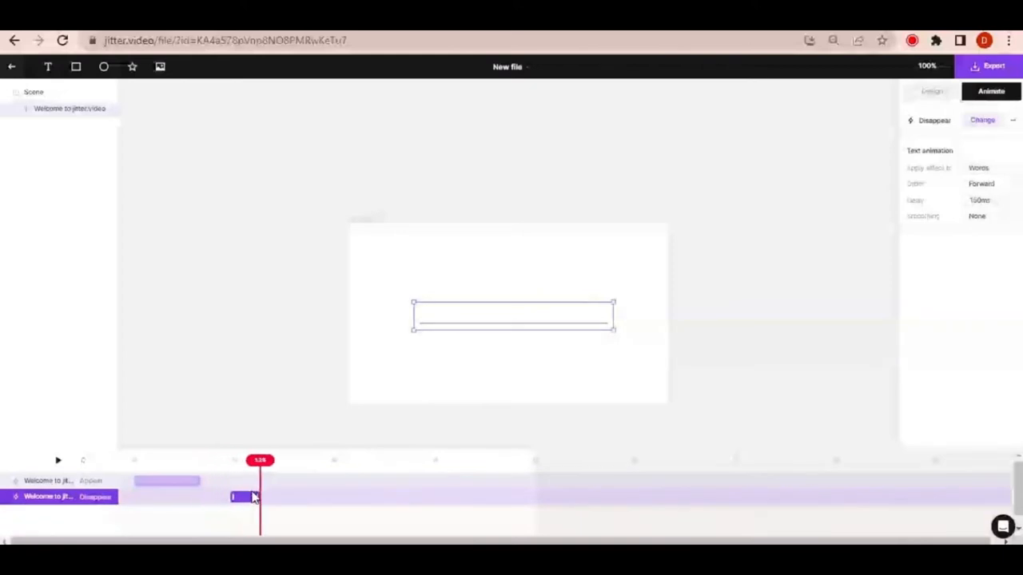
Move the Disappear clip after the appear ends and stretch it longer on the timeline.
left_click_drag(259, 460, 355, 460)
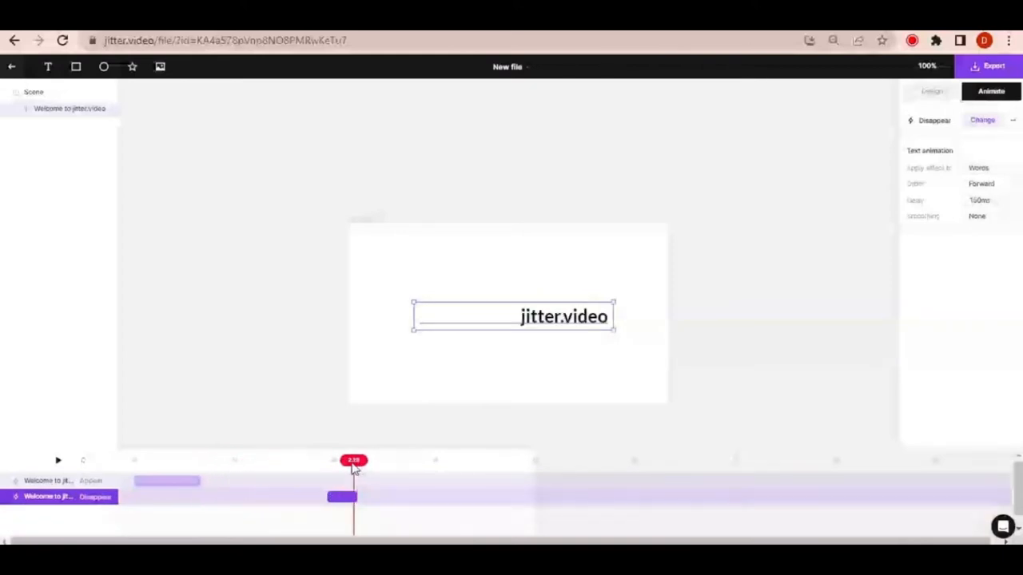
left_click_drag(355, 460, 225, 460)
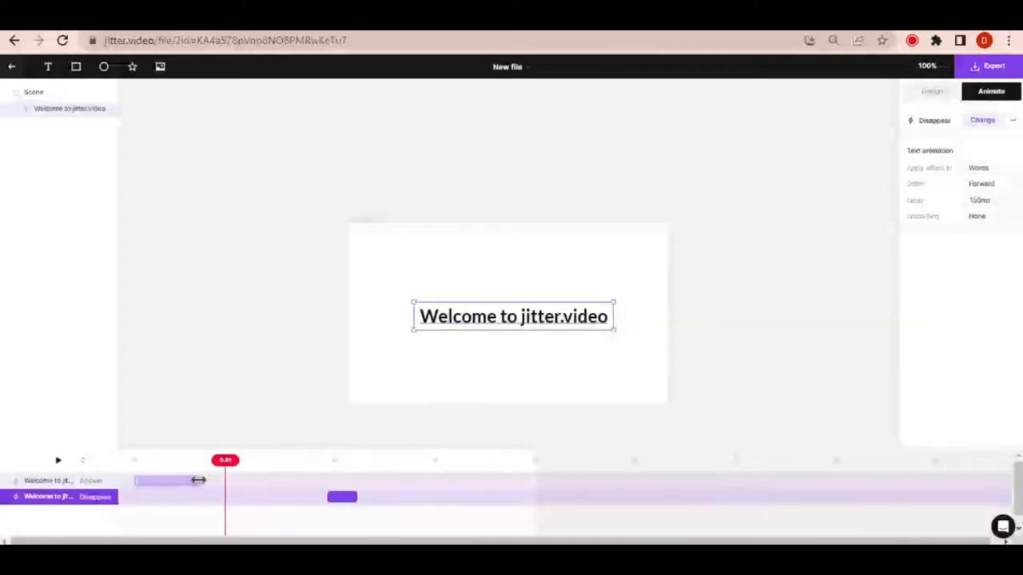
left_click_drag(224, 460, 134, 460)
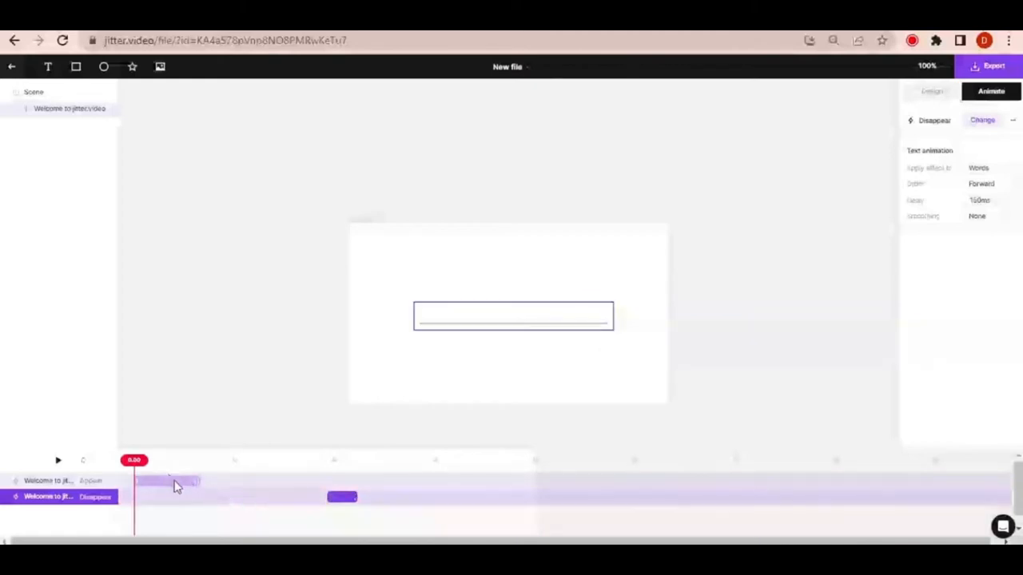
left_click_drag(134, 460, 372, 460)
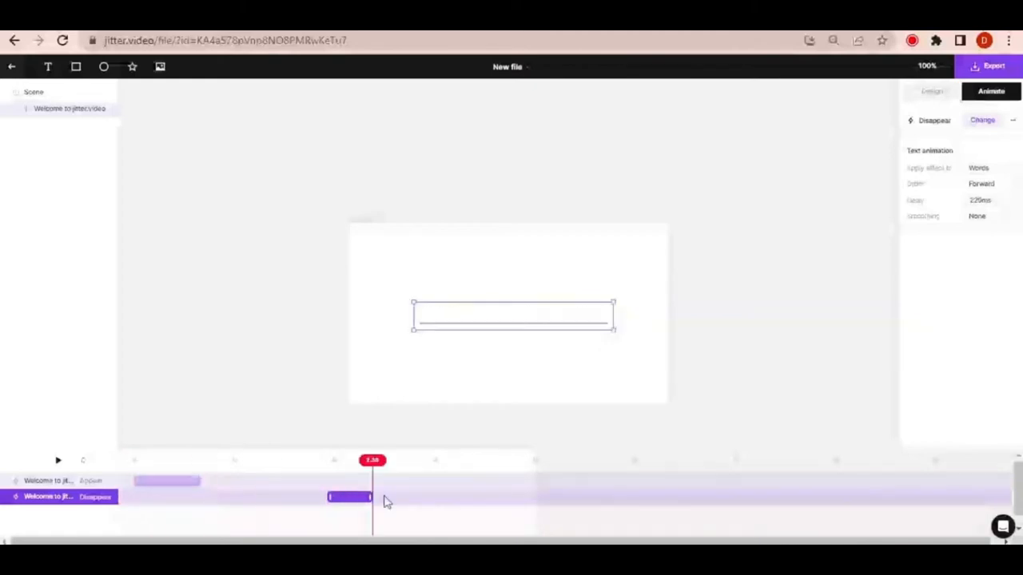
left_click_drag(371, 460, 134, 460)
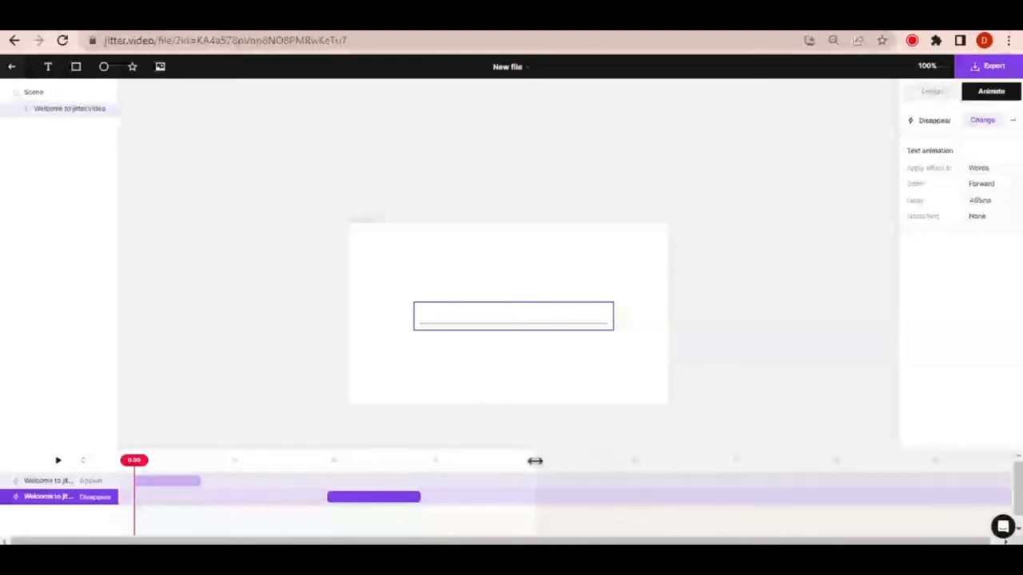
left_click(34, 91)
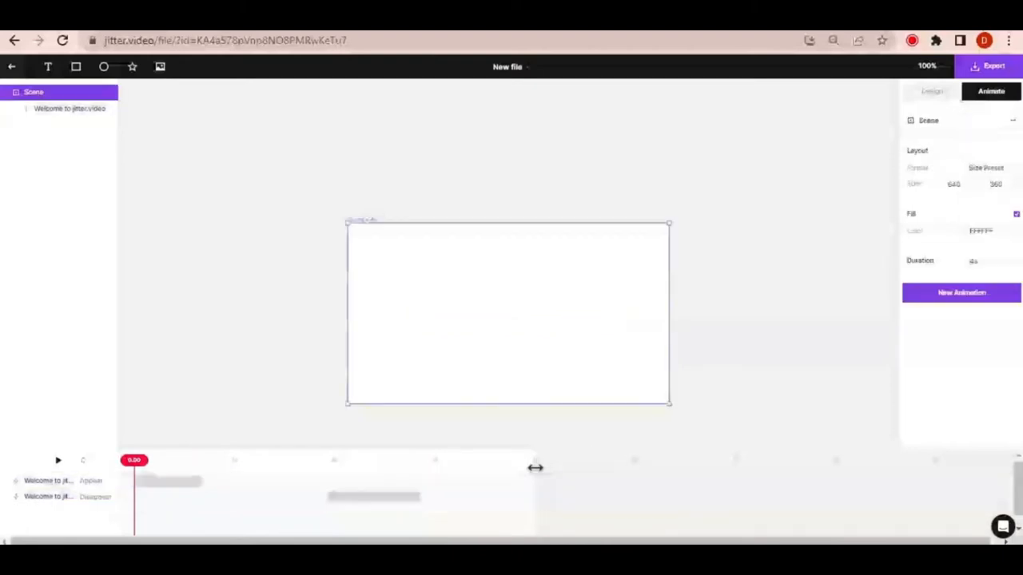
Select the Scene to show its settings and play the whole animation from the start.
left_click(47, 480)
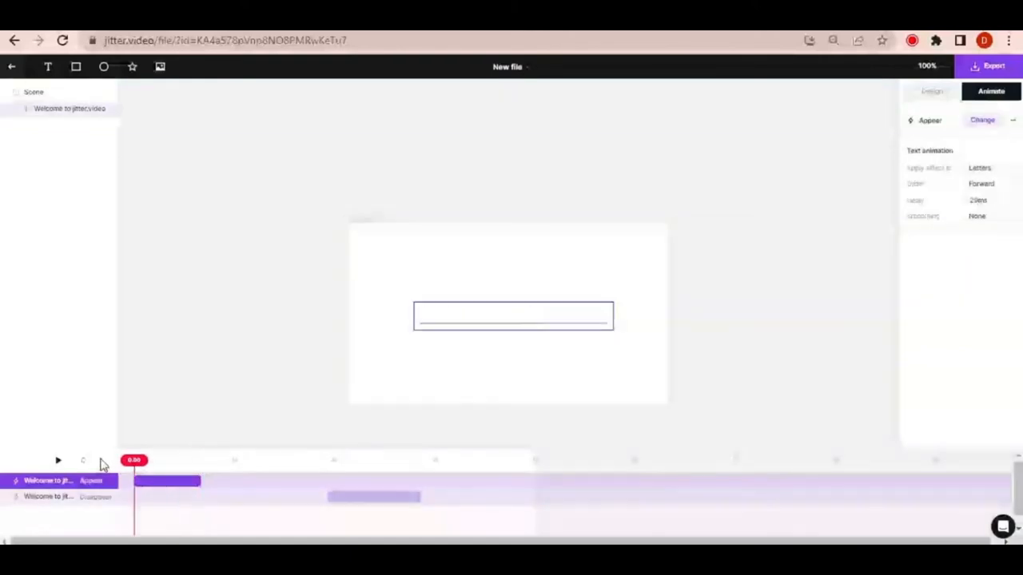
left_click(34, 91)
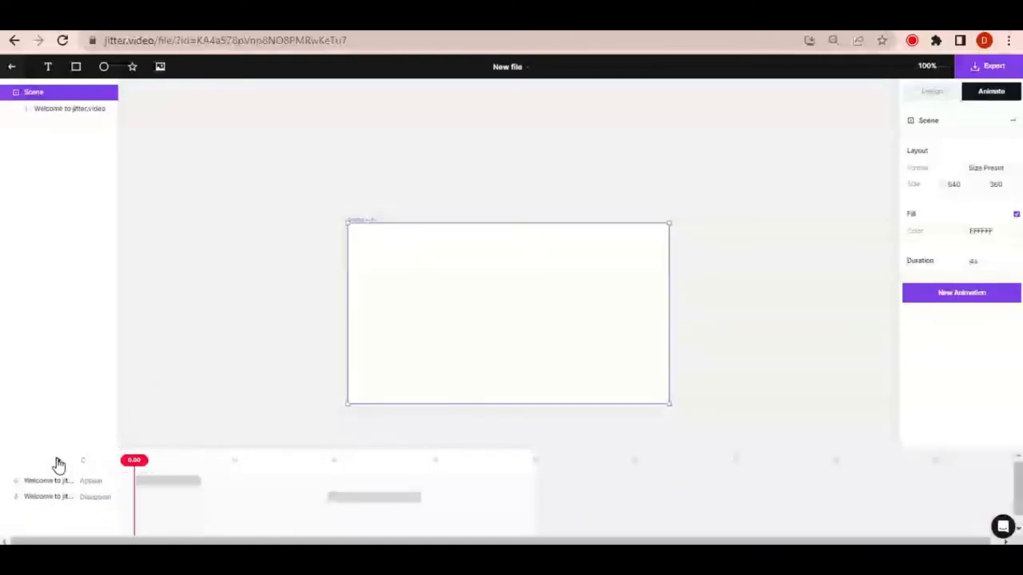
left_click_drag(134, 460, 533, 460)
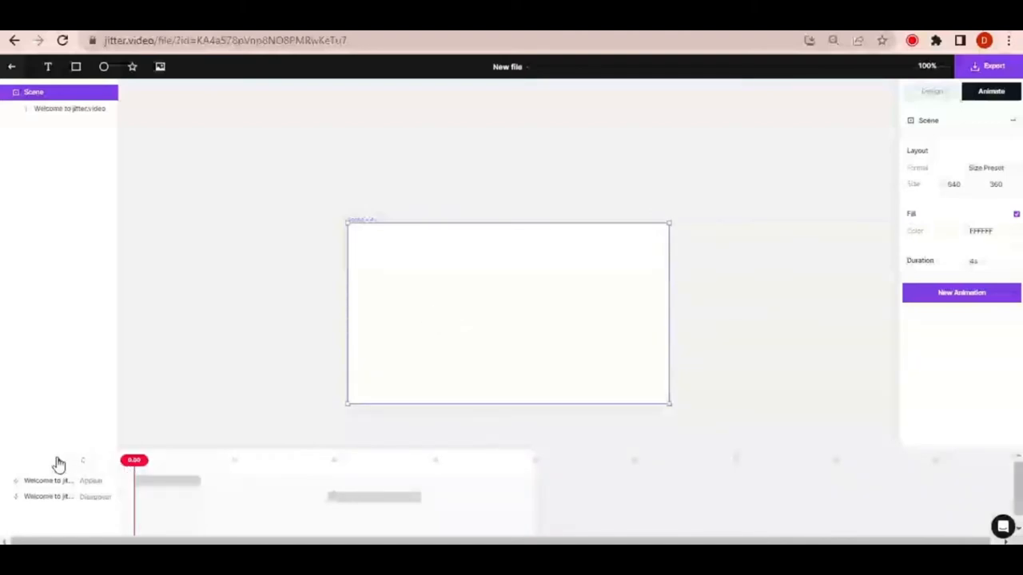
mouse_move(83, 463)
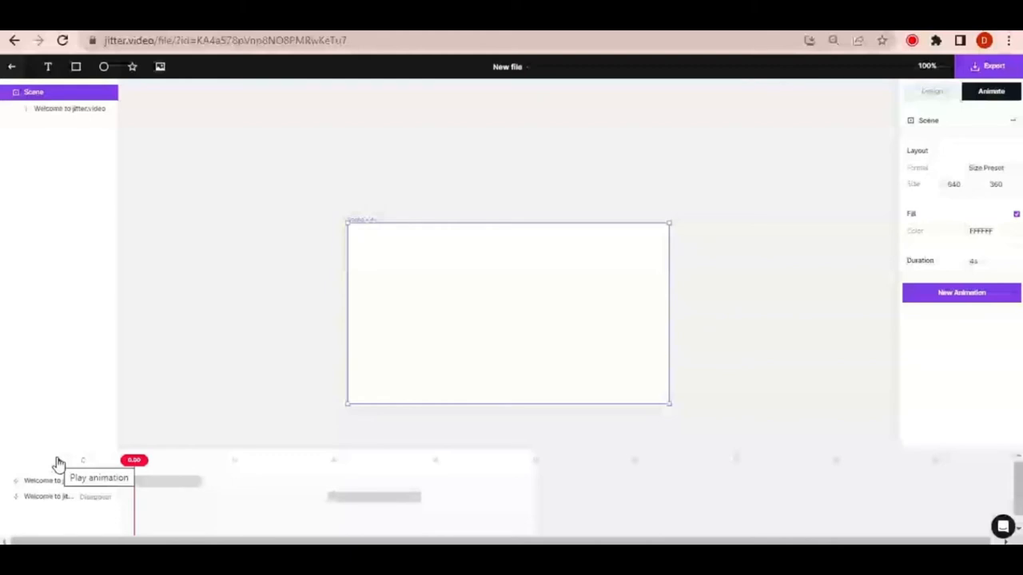
left_click(58, 464)
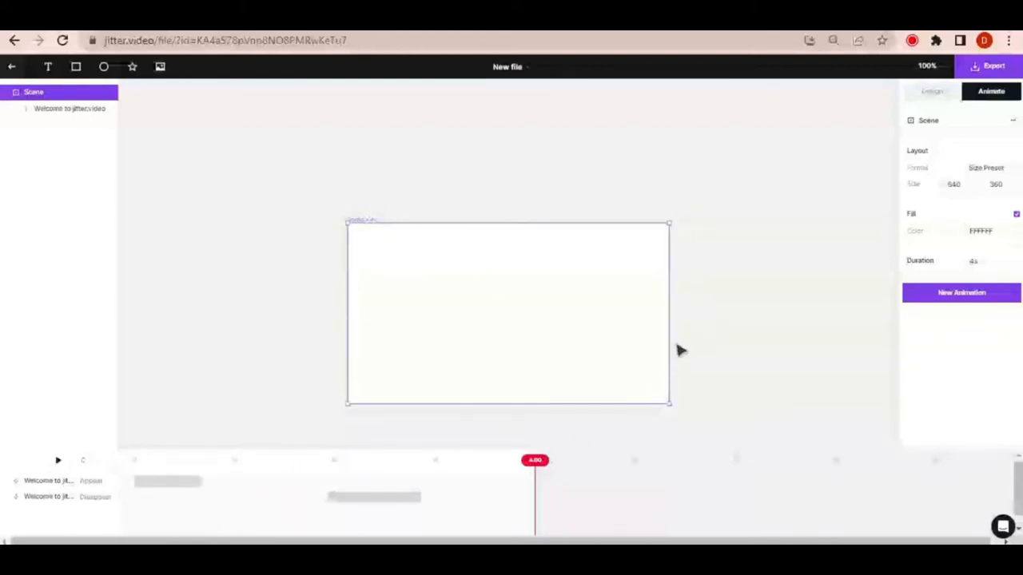
mouse_move(573, 447)
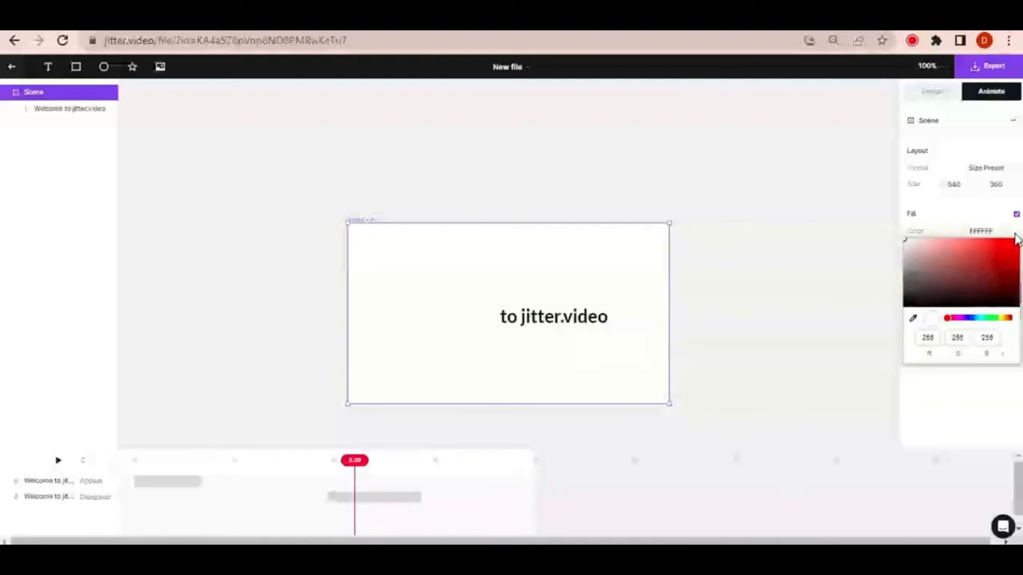
Set the Scene Fill to bright green and play back the welcome animation.
left_click(1007, 257)
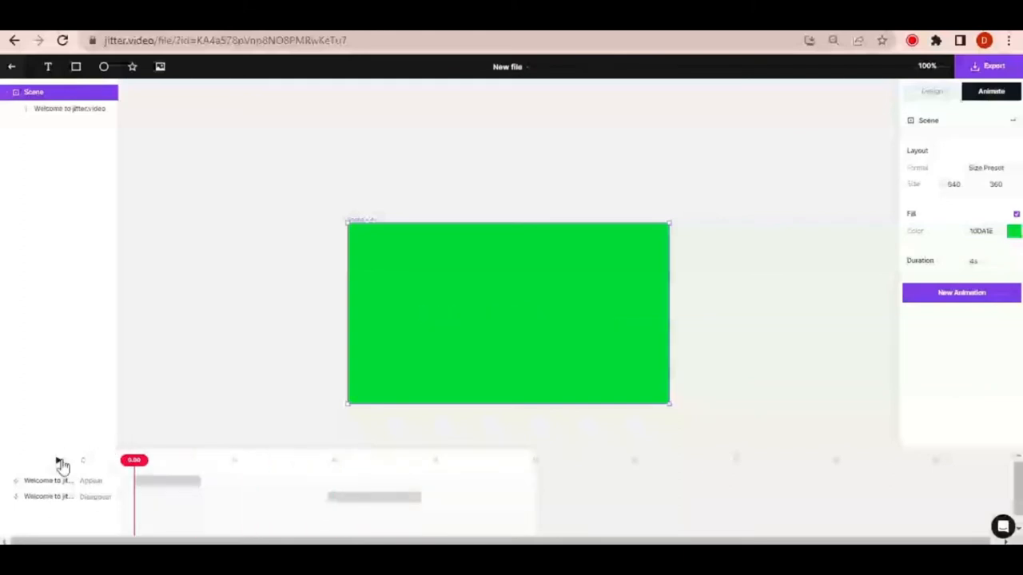
left_click(62, 462)
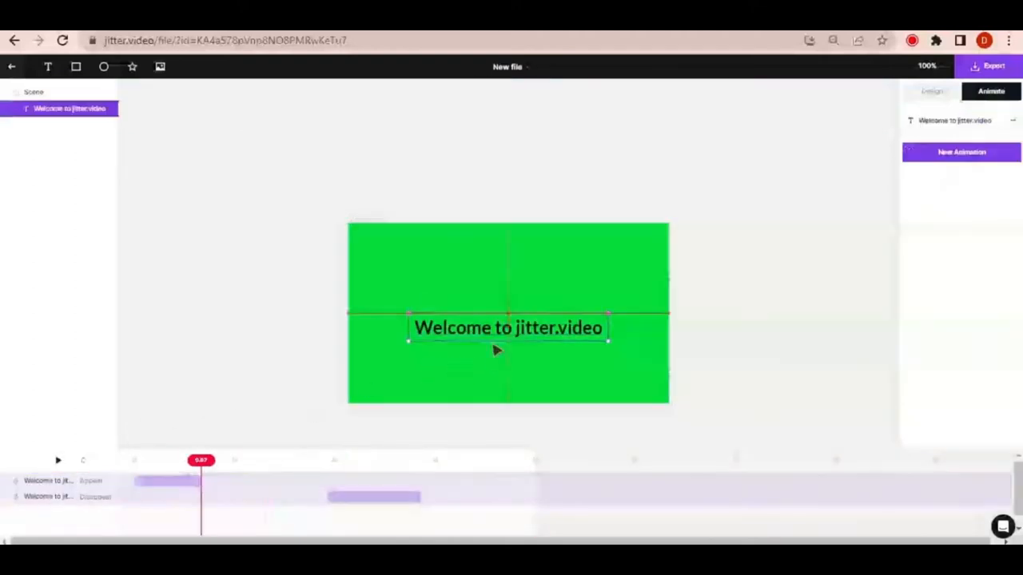
Drag the Welcome to jitter.video text down, back up, and settle it at the artboard centre.
left_click_drag(508, 327, 508, 381)
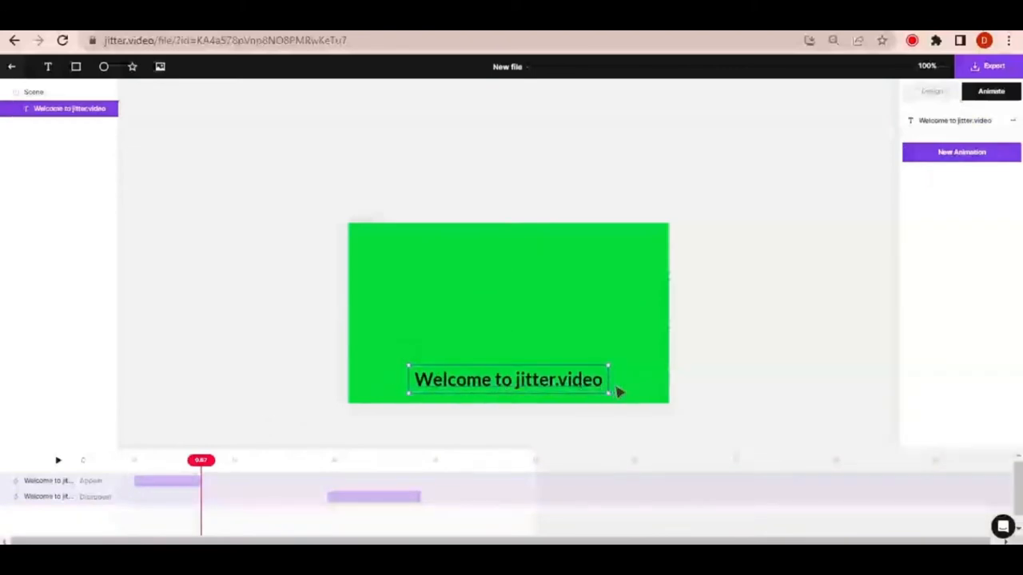
left_click_drag(509, 381, 515, 358)
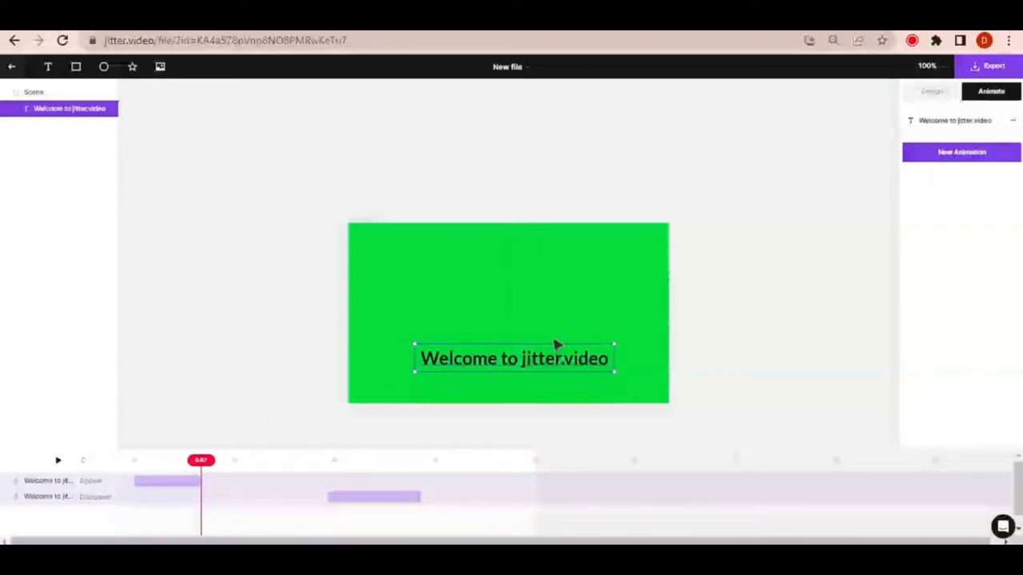
left_click_drag(514, 358, 508, 313)
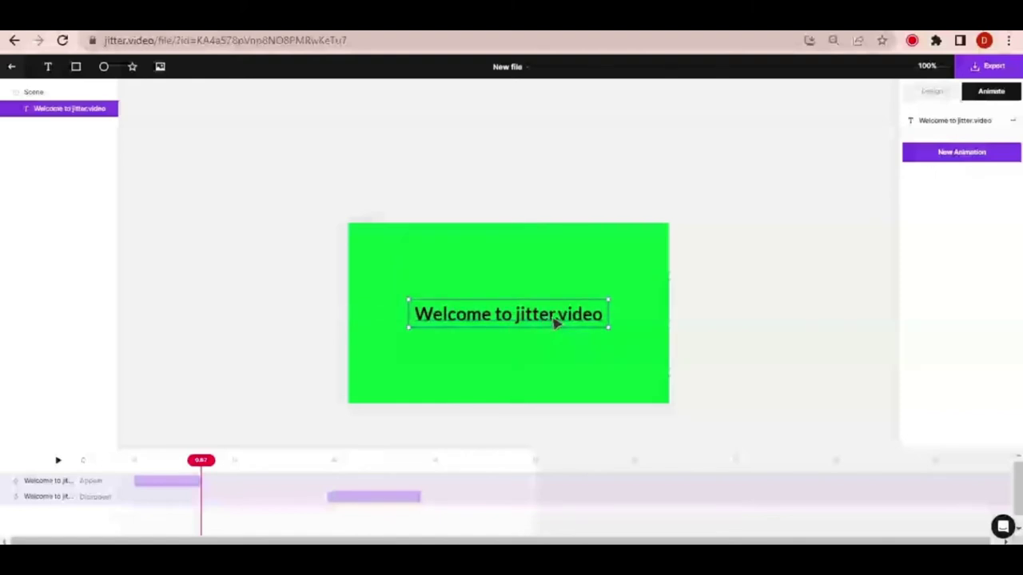
mouse_move(588, 323)
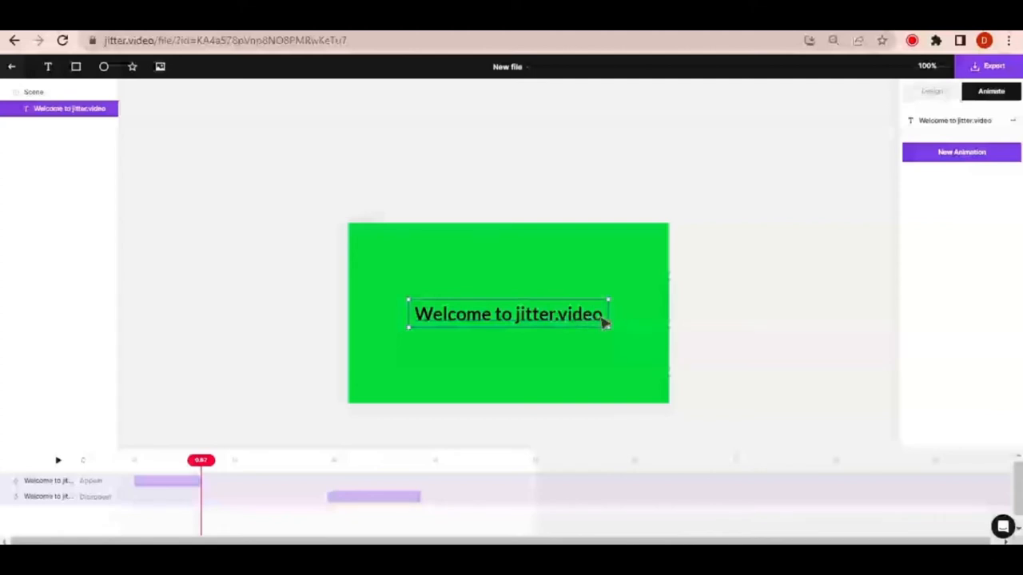
mouse_move(74, 441)
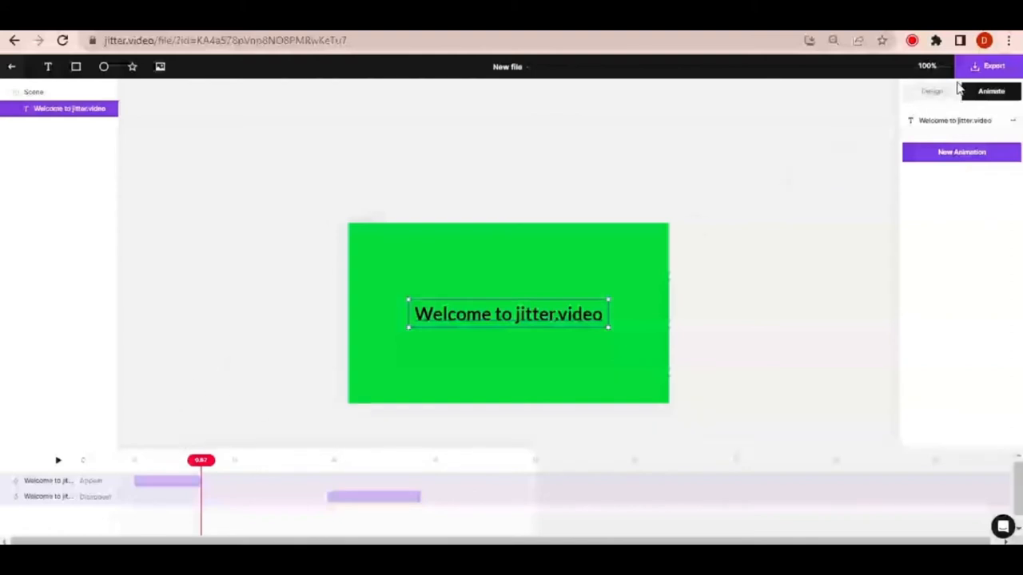
mouse_move(562, 317)
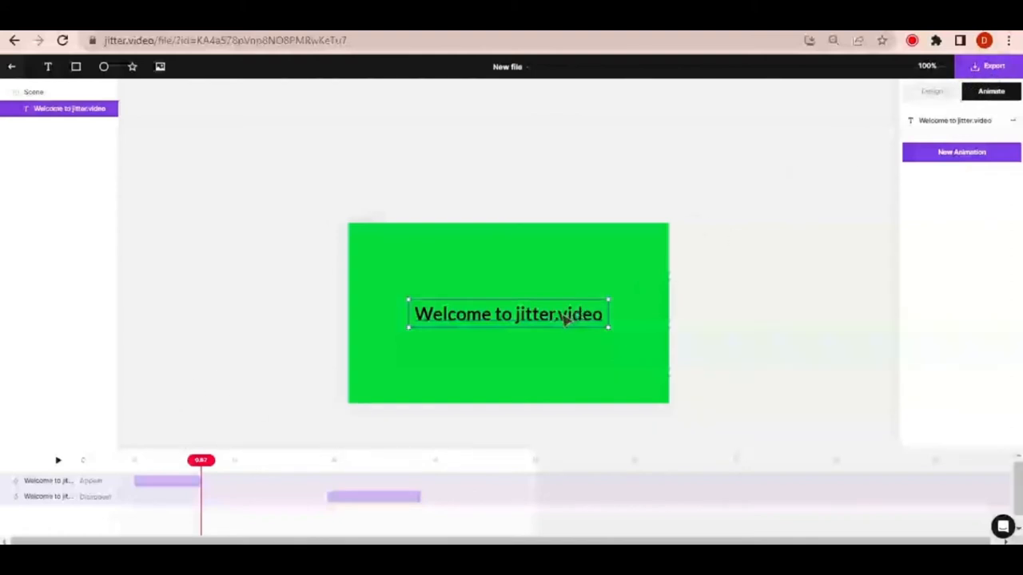
Export the green welcome animation as a Video - 720p (1280×720 MP4).
left_click(993, 65)
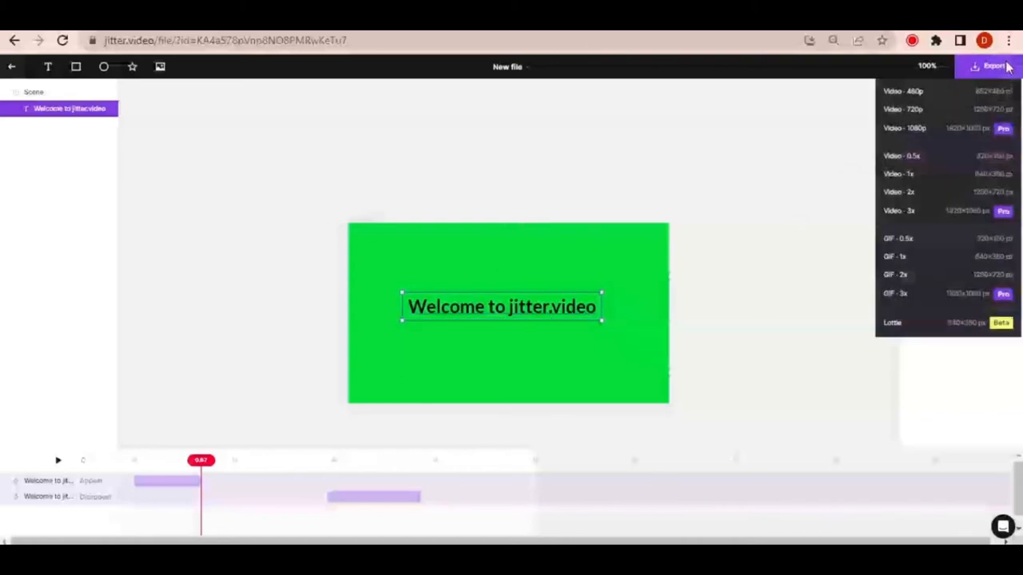
mouse_move(959, 109)
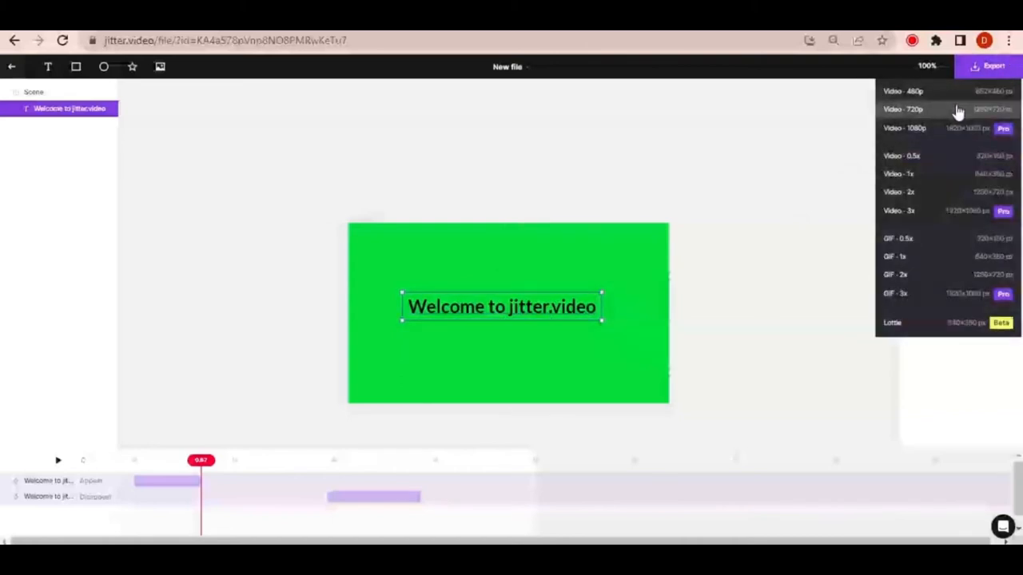
mouse_move(911, 115)
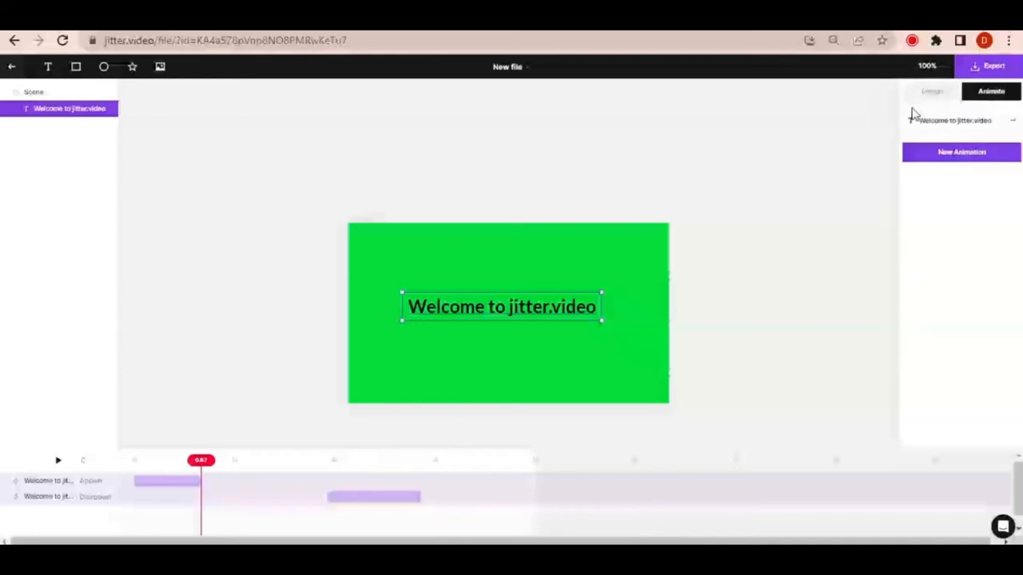
left_click(993, 65)
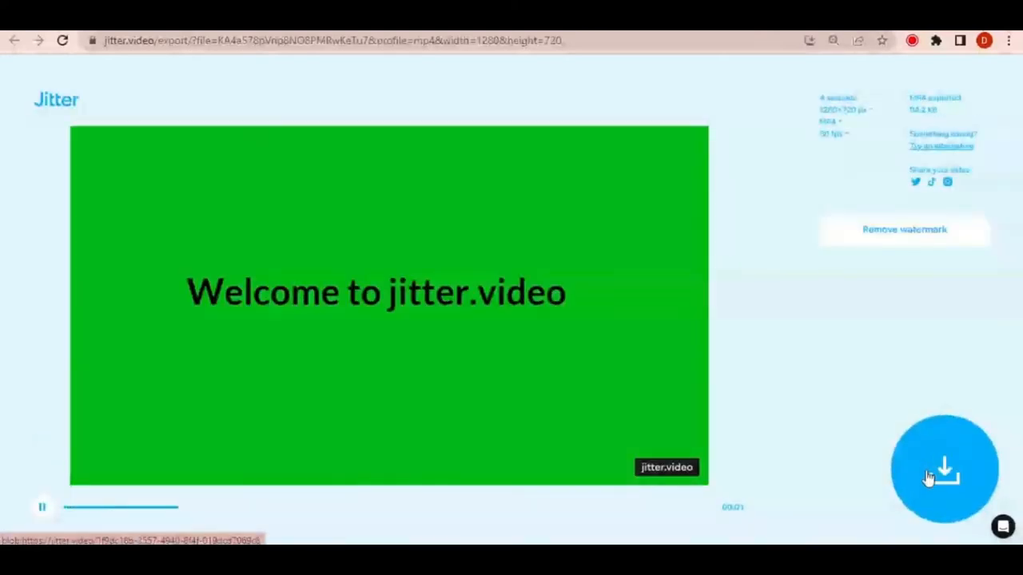
mouse_move(818, 435)
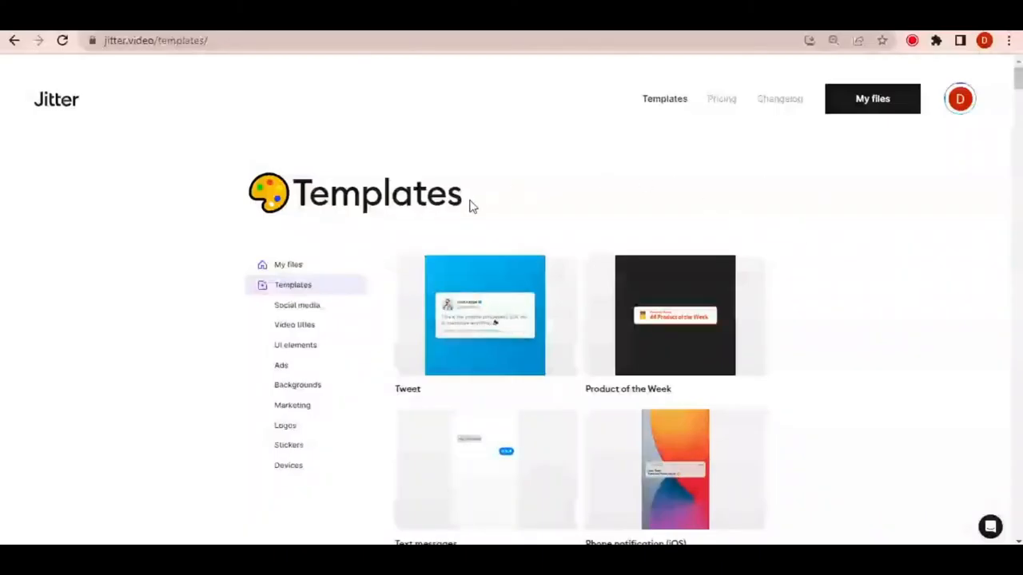
Scroll the templates gallery down to the UI buttons and open the Continue Button template.
scroll("down", 3)
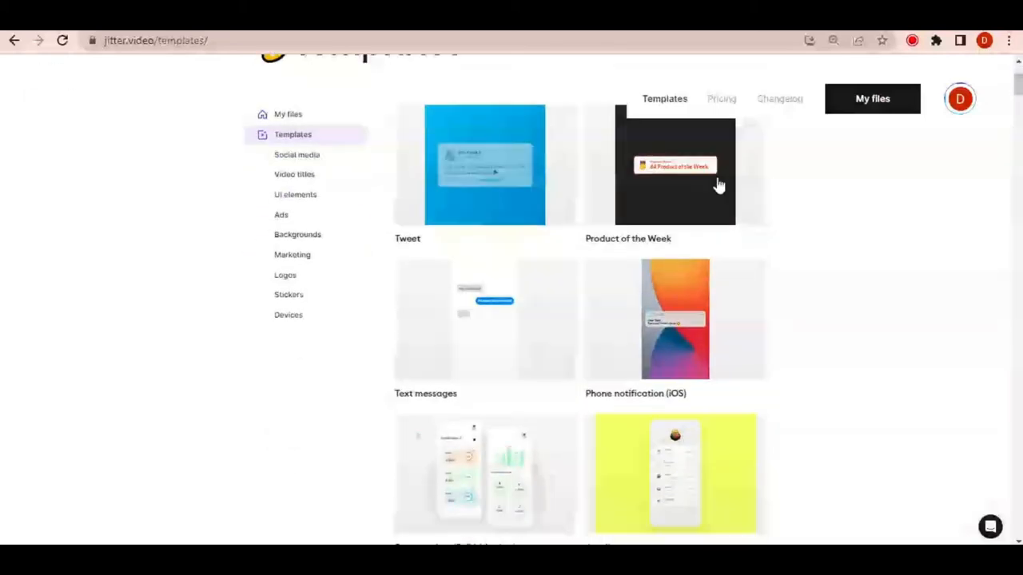
scroll("down", 3)
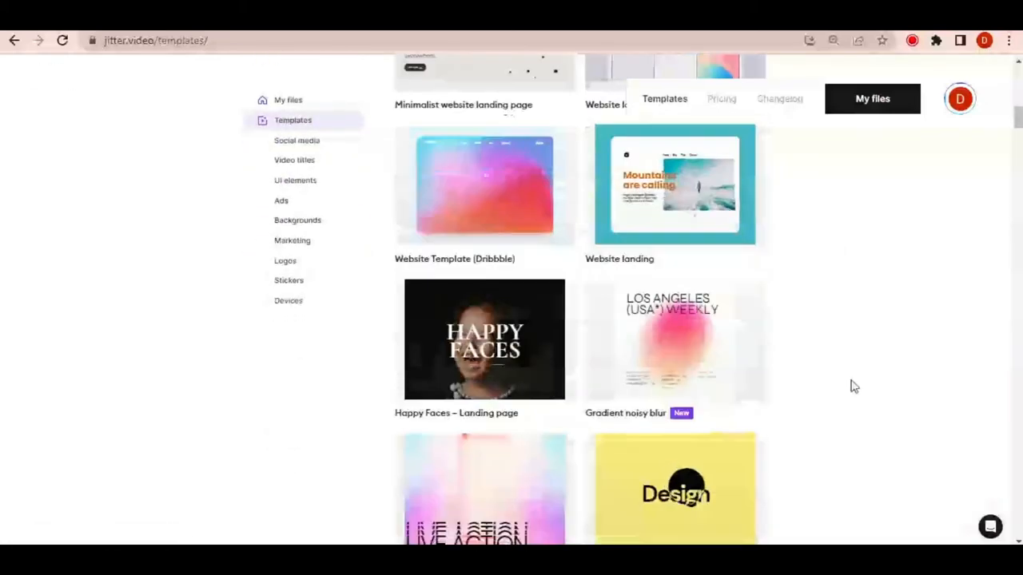
scroll("down", 3)
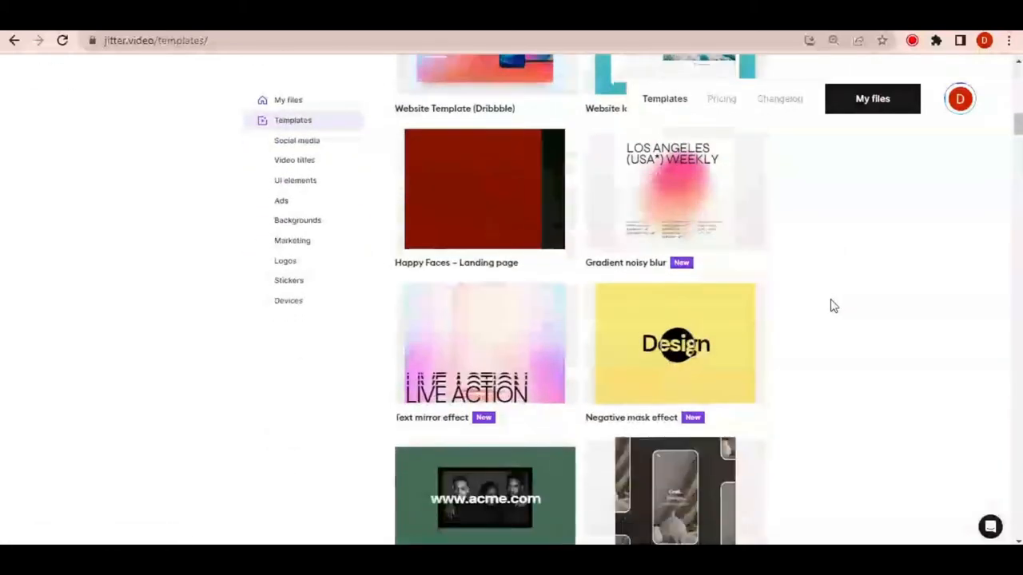
scroll("down", 3)
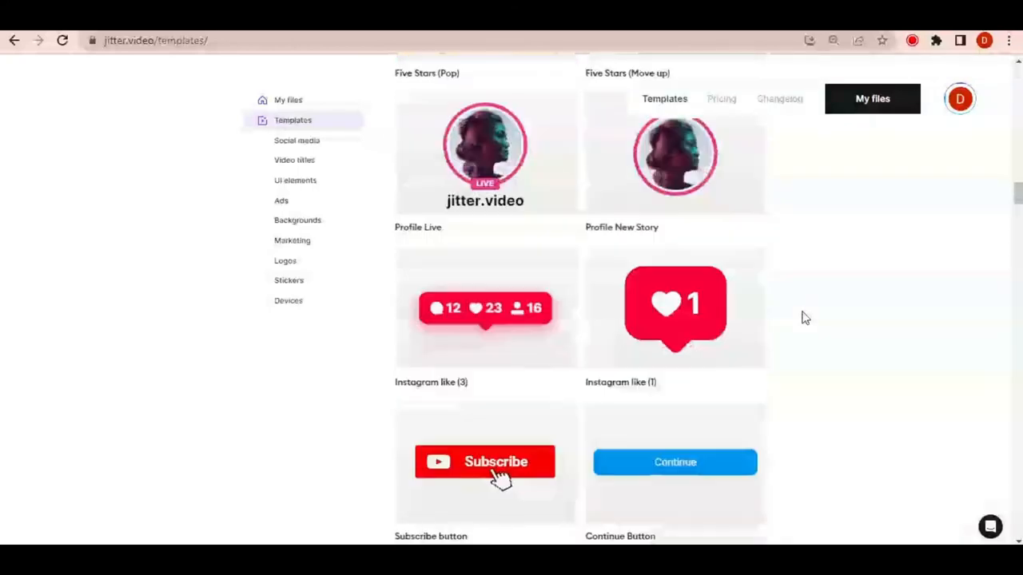
scroll("down", 3)
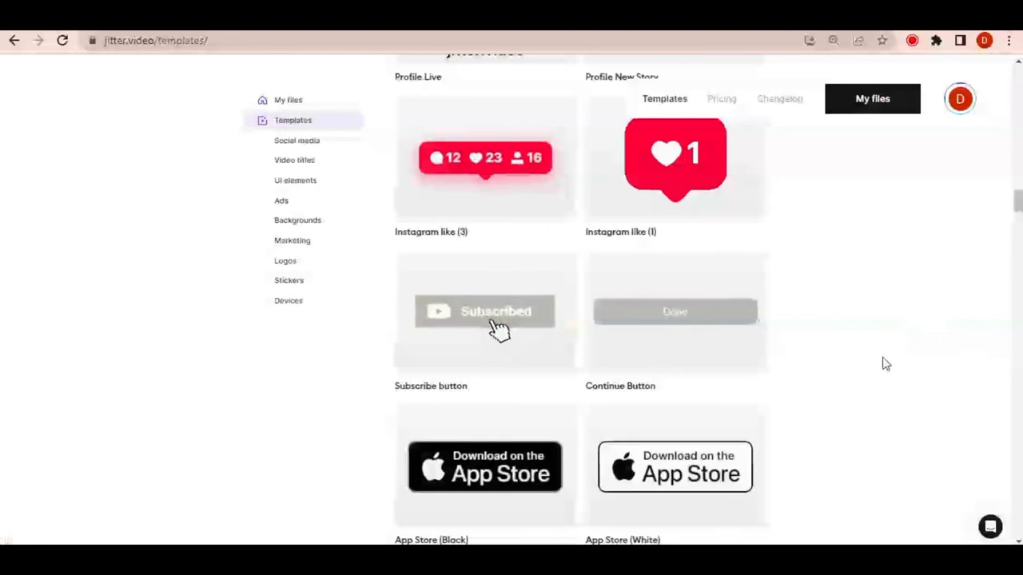
left_click(674, 311)
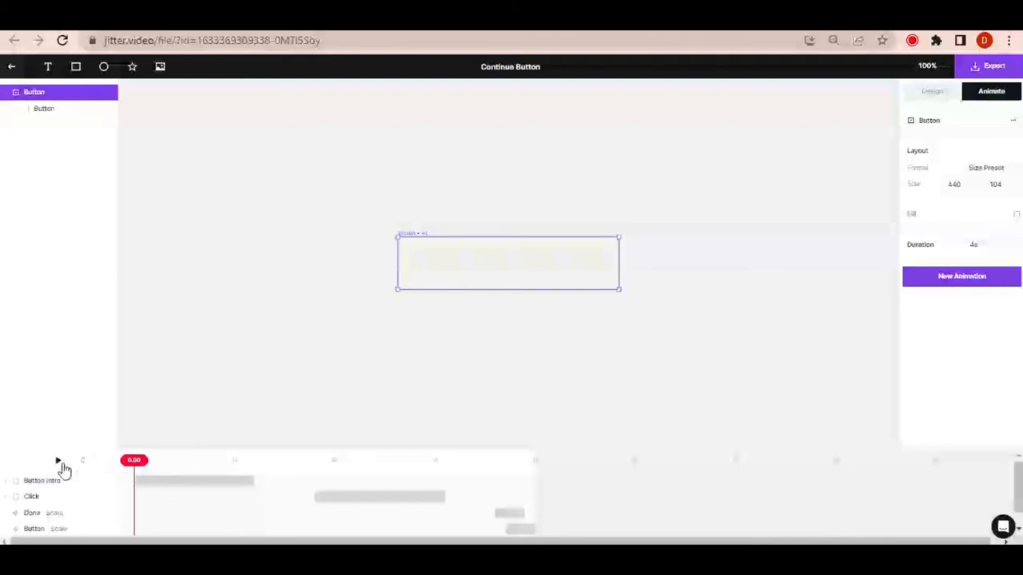
mouse_move(57, 463)
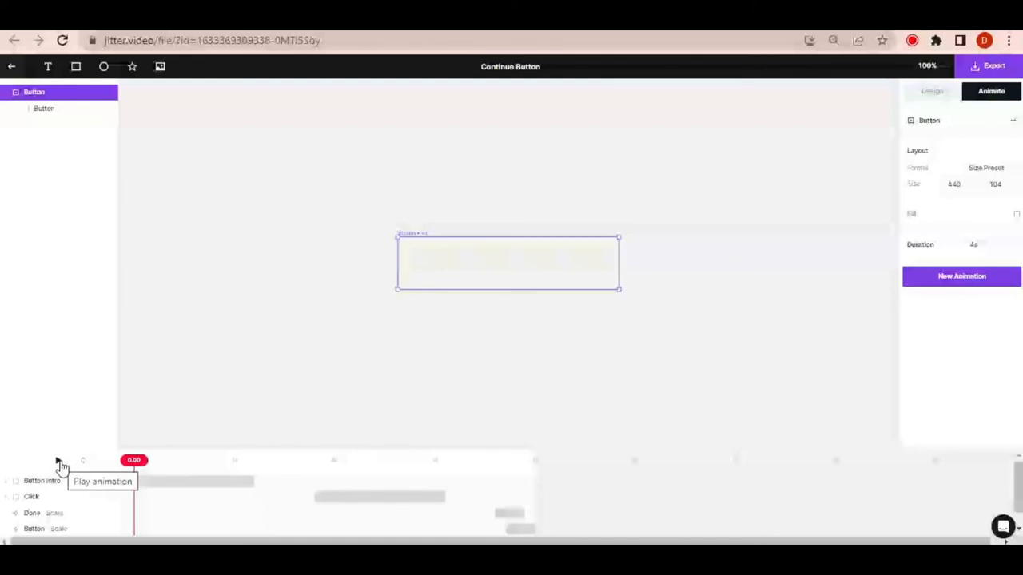
left_click(58, 460)
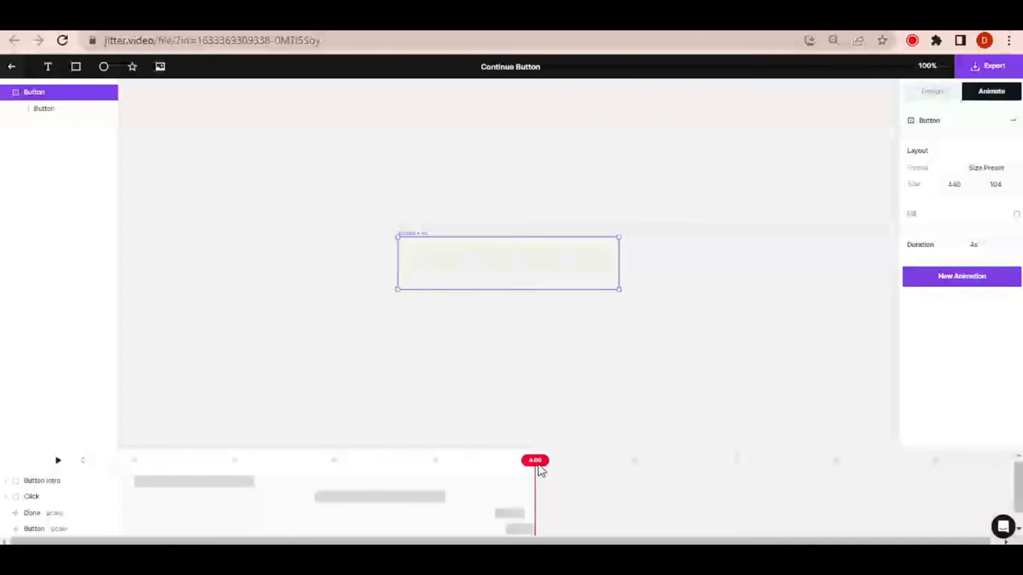
left_click_drag(534, 460, 143, 460)
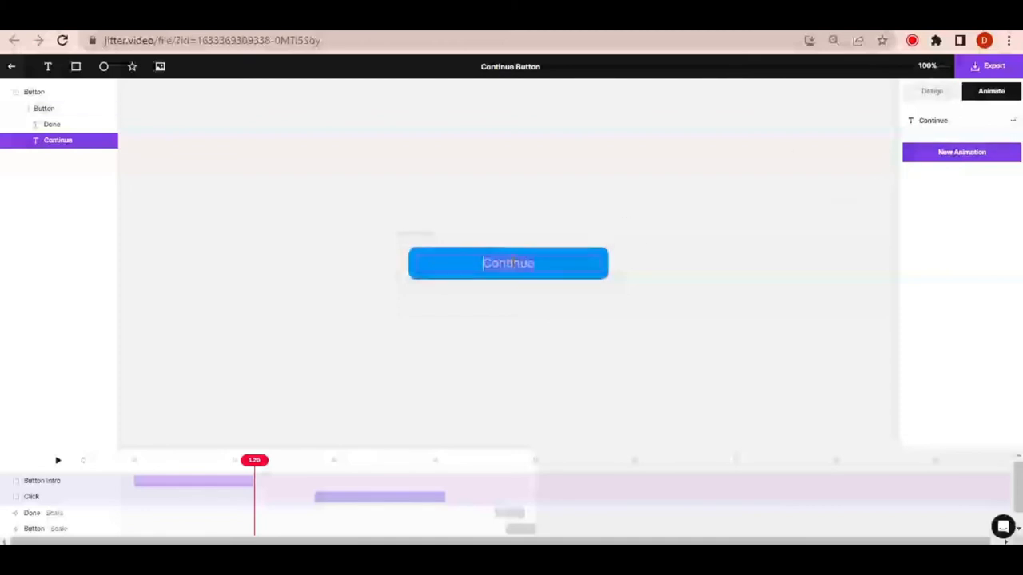
Restyle the Continue label in bold Lato, uppercase, reading SUBSCRIBE.
left_click(932, 91)
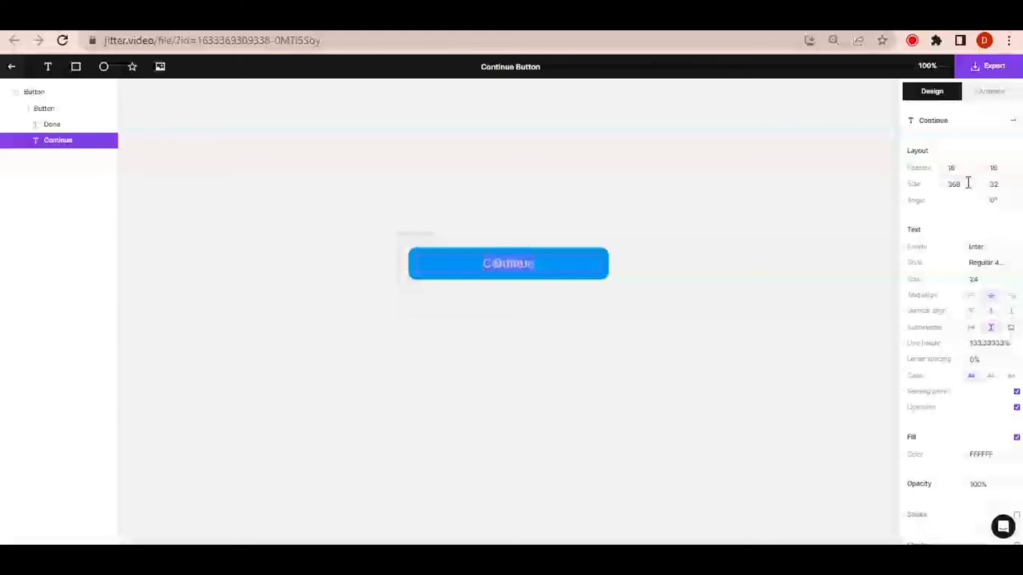
left_click(975, 246)
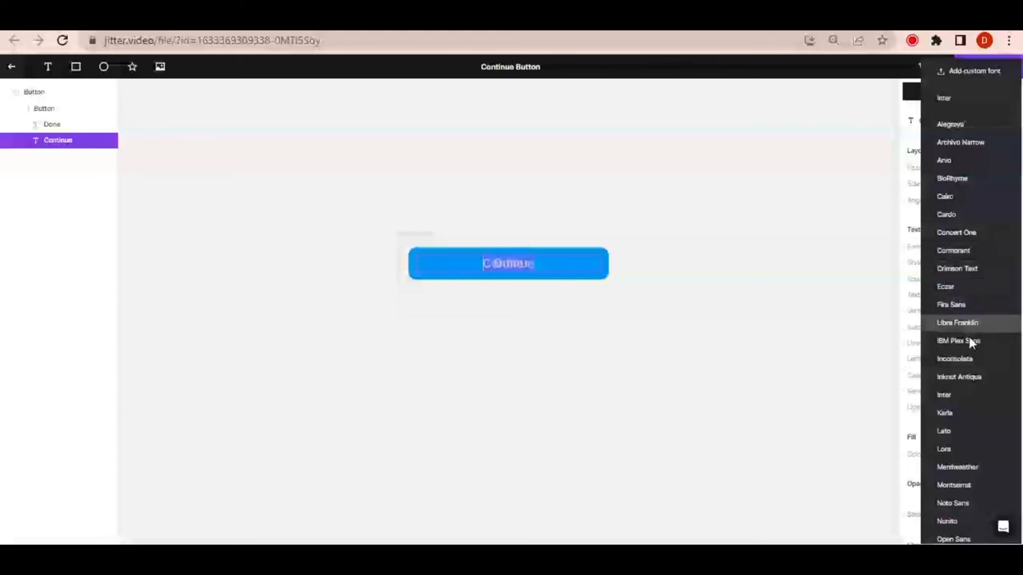
left_click(942, 431)
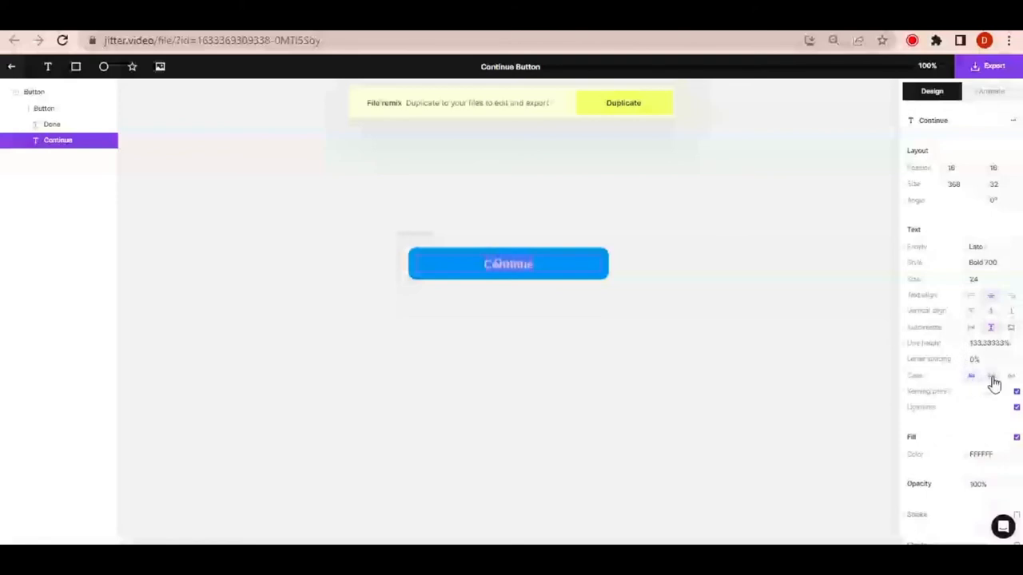
left_click(990, 376)
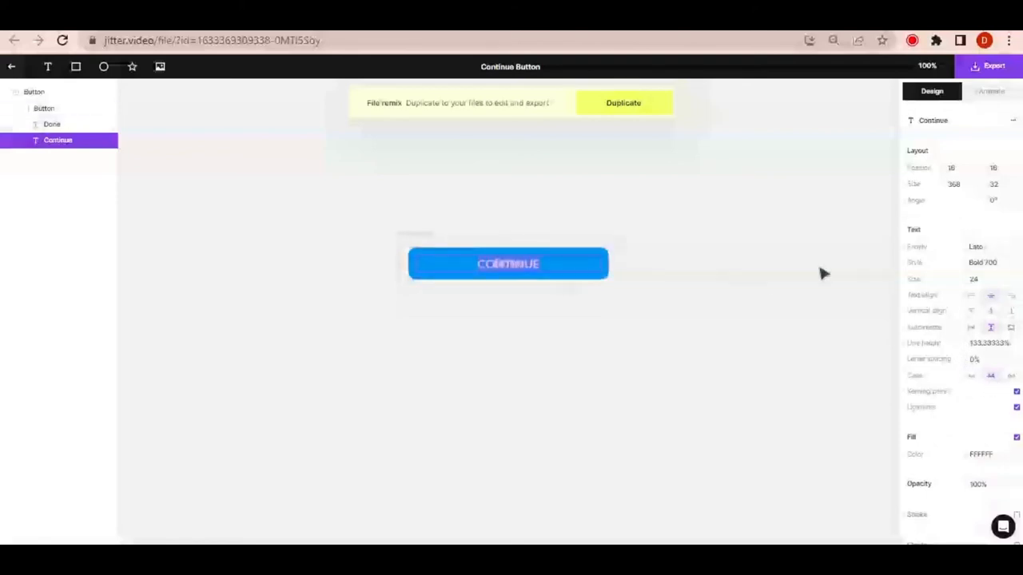
left_click(51, 125)
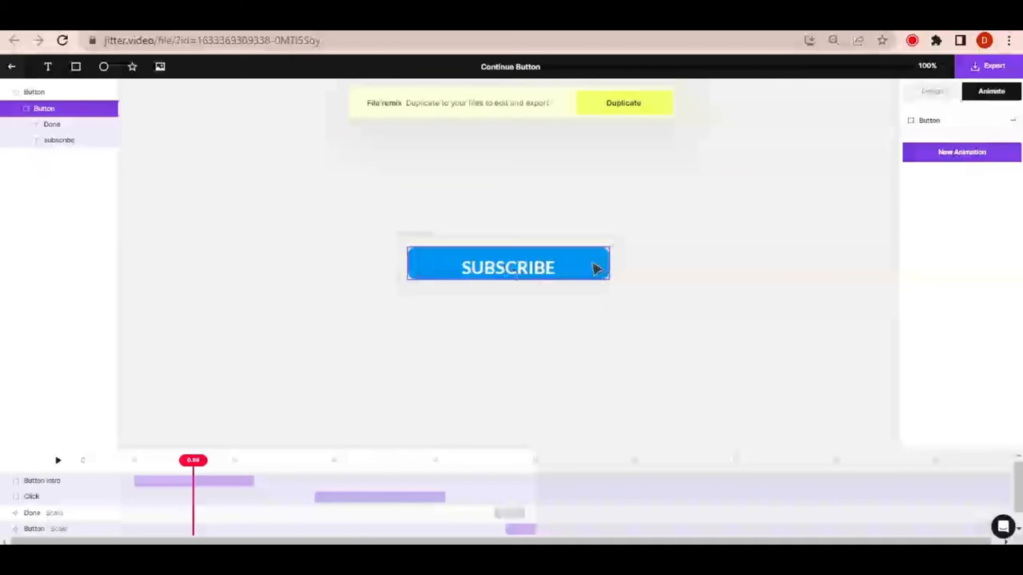
mouse_move(663, 291)
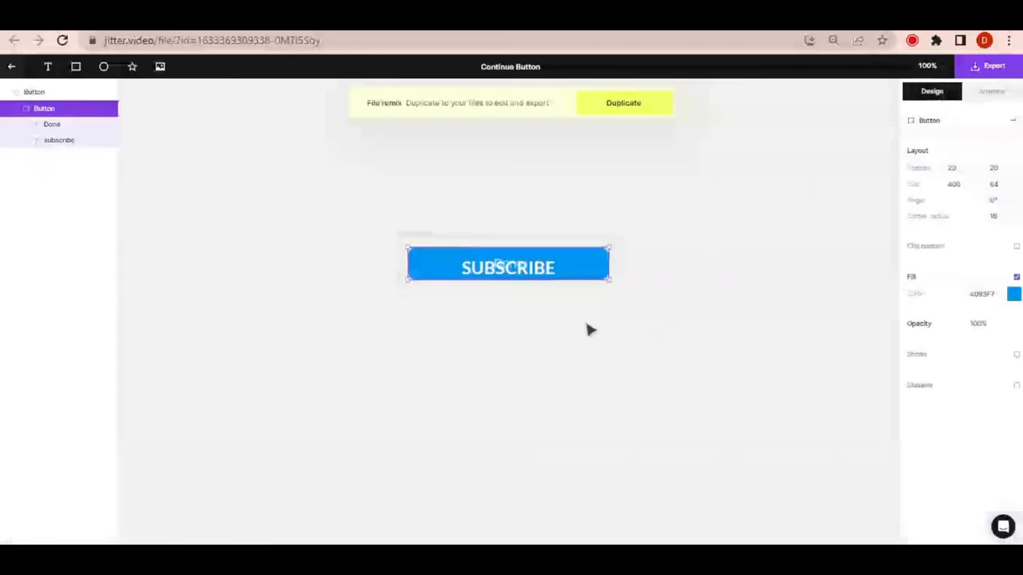
Set the Button layer's Fill colour to red.
left_click(1013, 294)
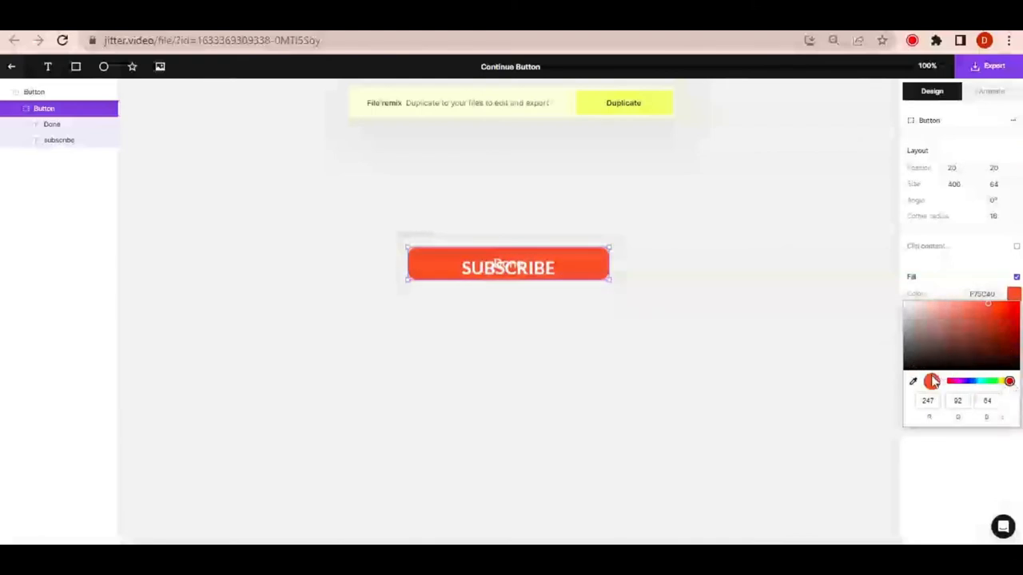
left_click(34, 91)
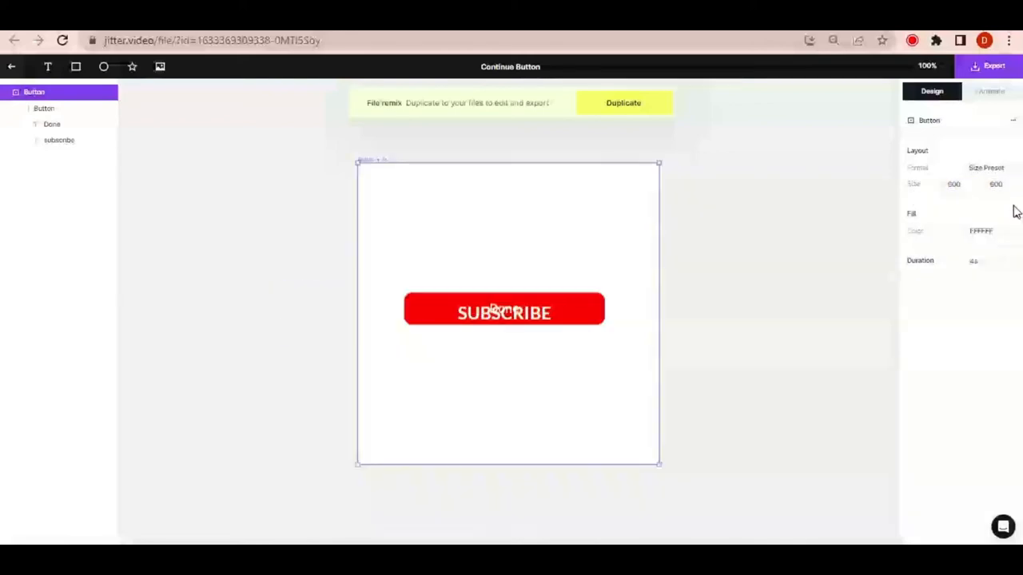
Enable a bright green Fill on the Button frame and preview the animation in Animate.
left_click(1017, 214)
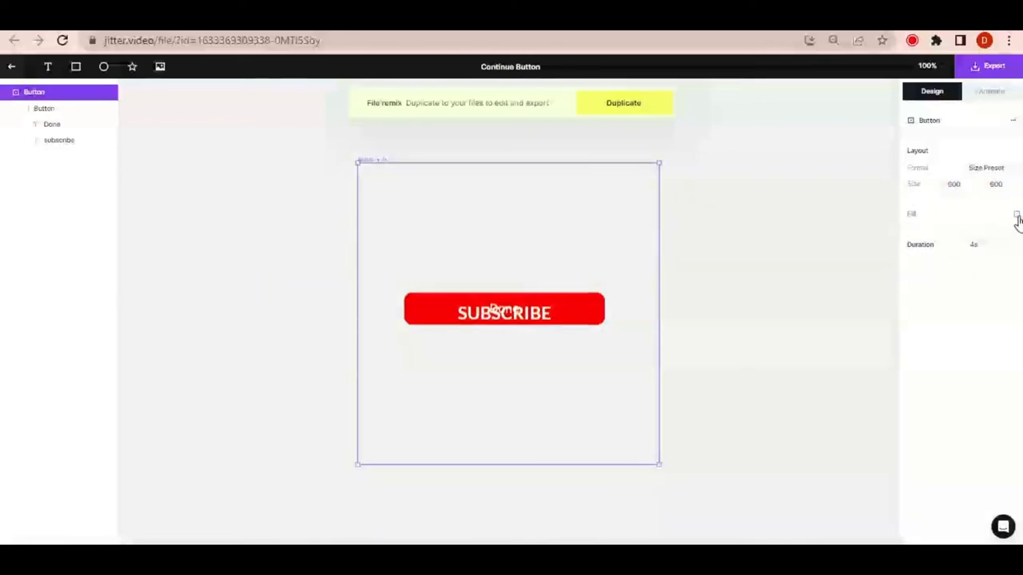
left_click(1017, 214)
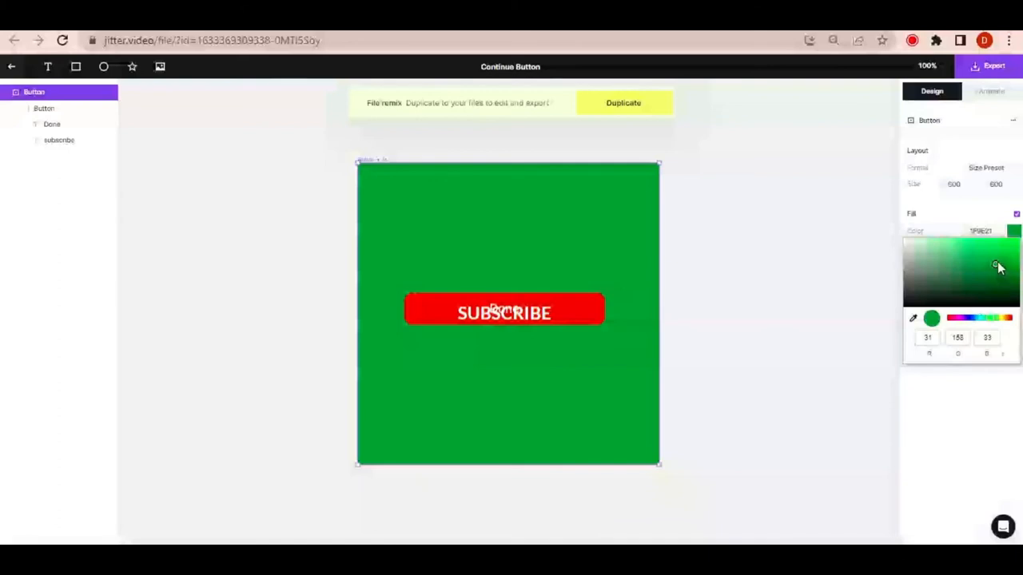
left_click(990, 91)
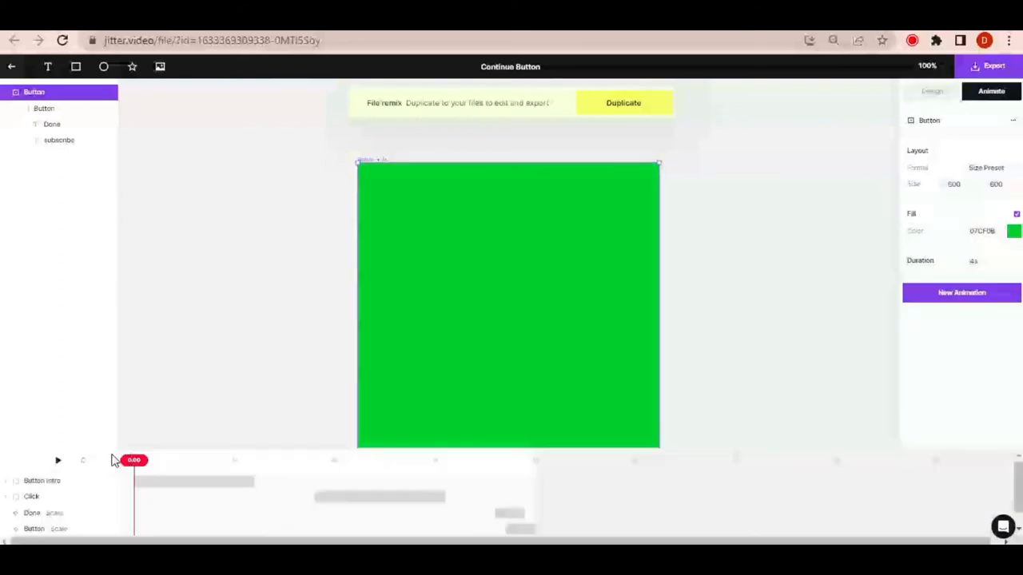
left_click(58, 460)
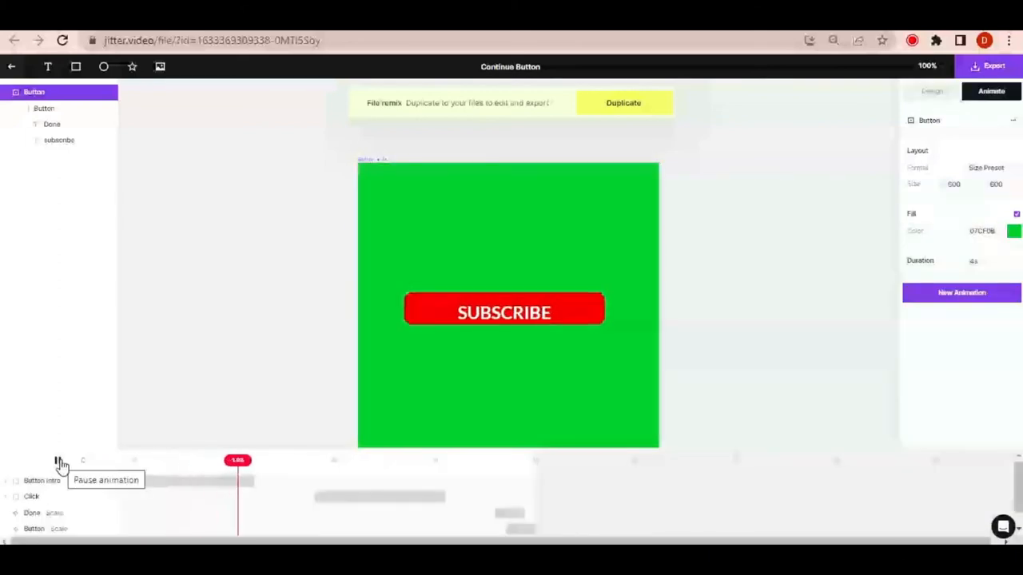
Set the SUBSCRIBED label's font family to Lato Bold 700.
left_click(62, 464)
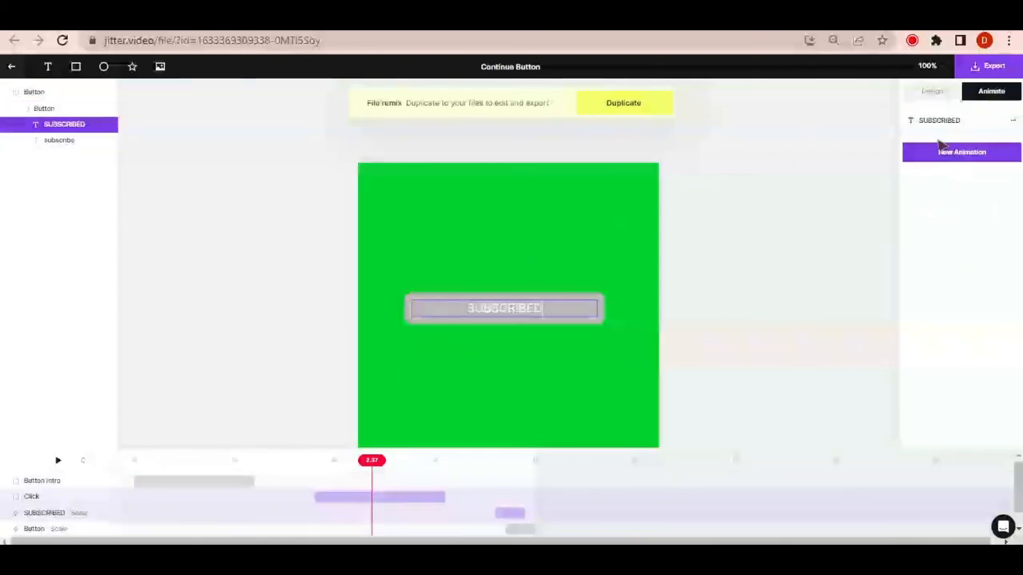
left_click(932, 91)
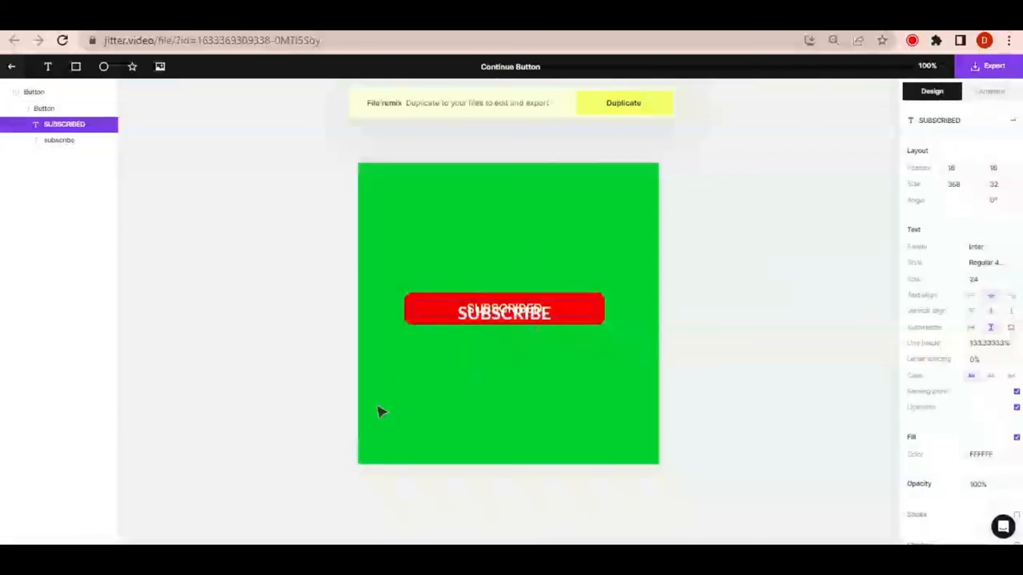
left_click(983, 246)
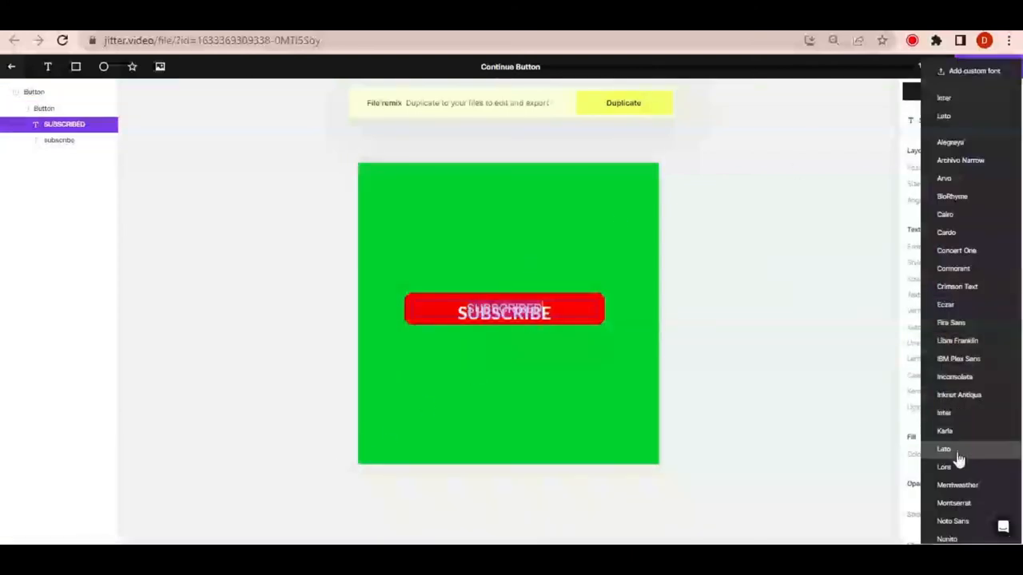
left_click(943, 449)
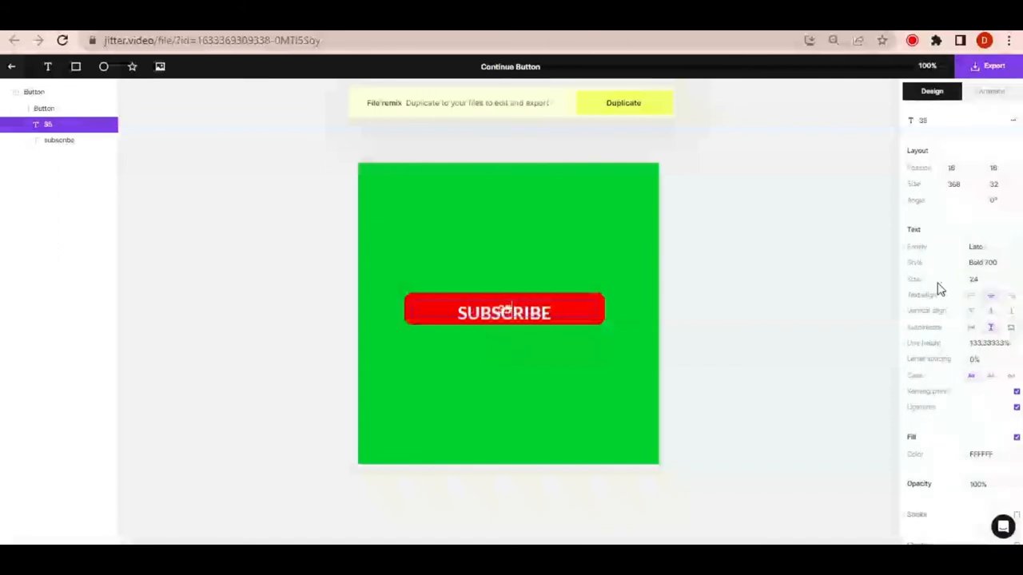
left_click(990, 91)
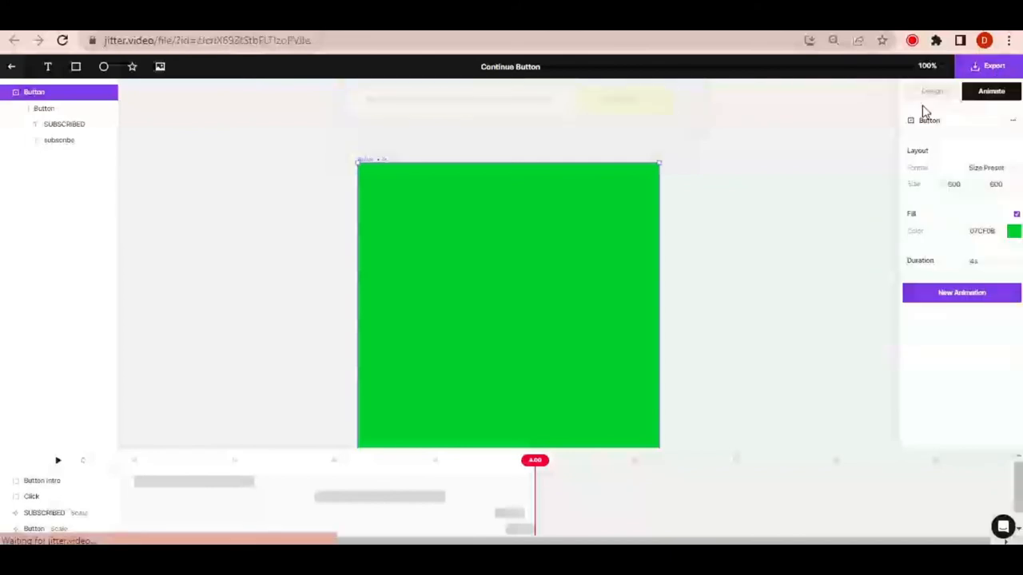
Export at 720p, open Remove watermark in a new tab, and download the MP4.
left_click(994, 65)
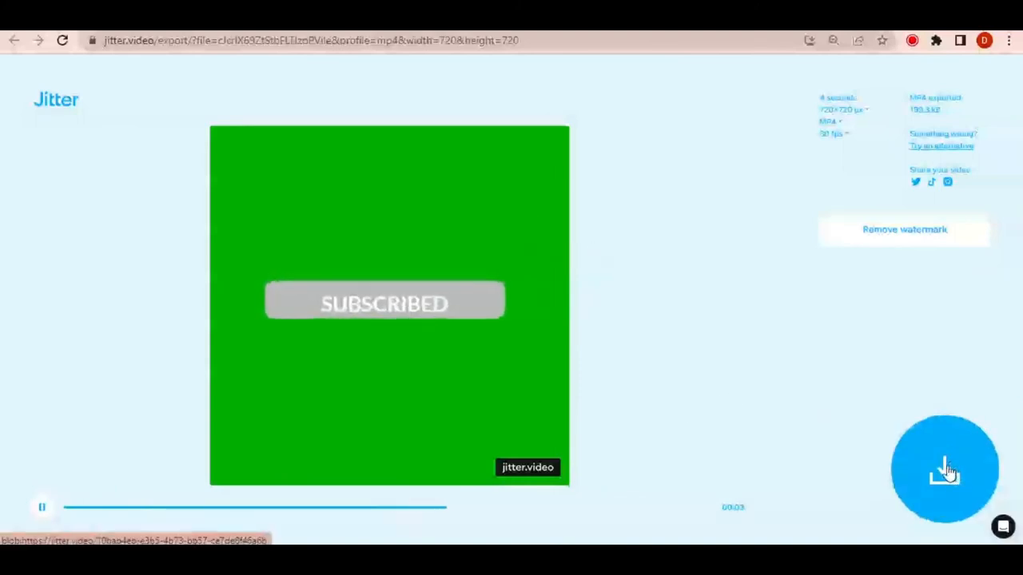
right_click(904, 230)
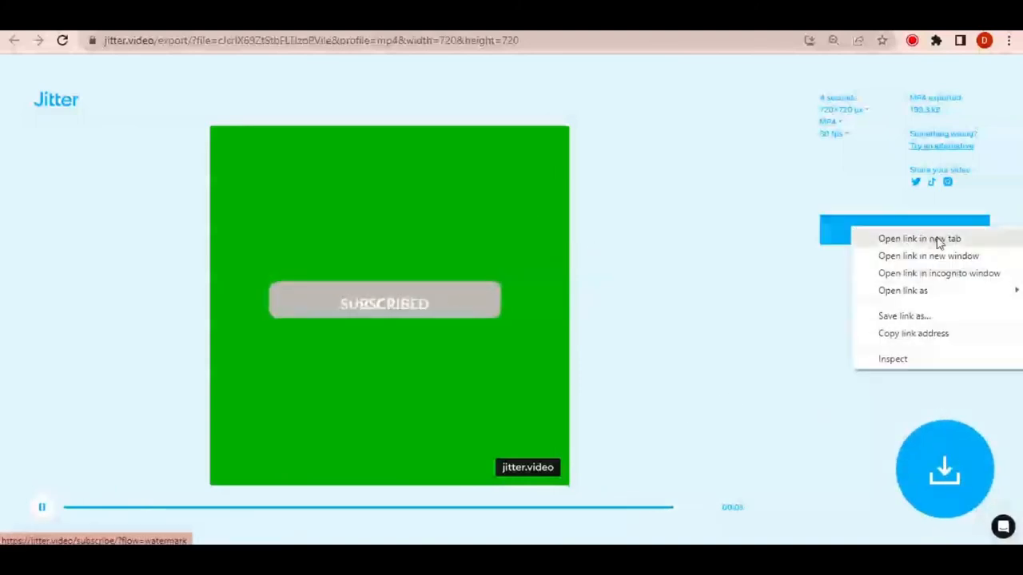
left_click(919, 238)
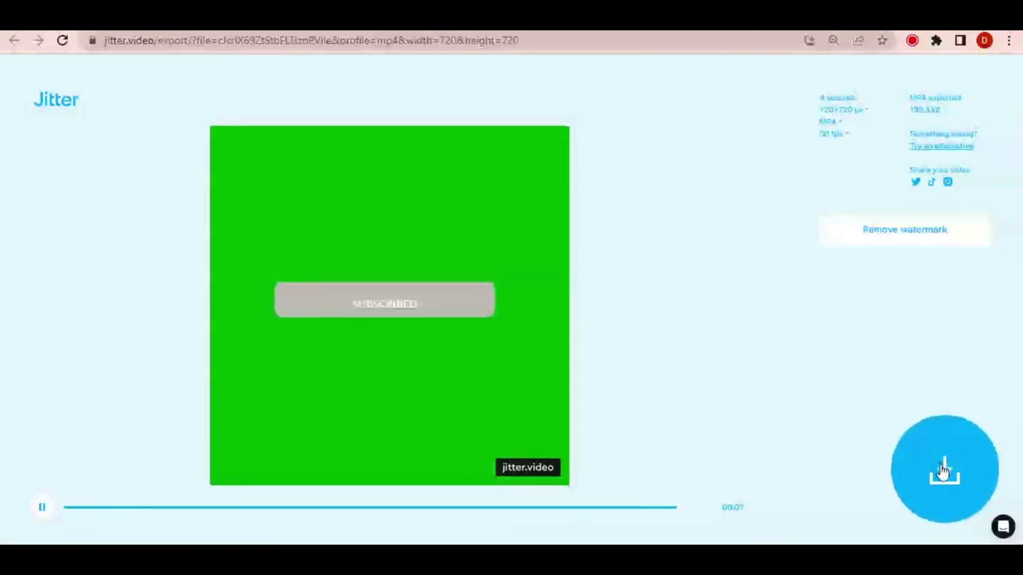
left_click(943, 470)
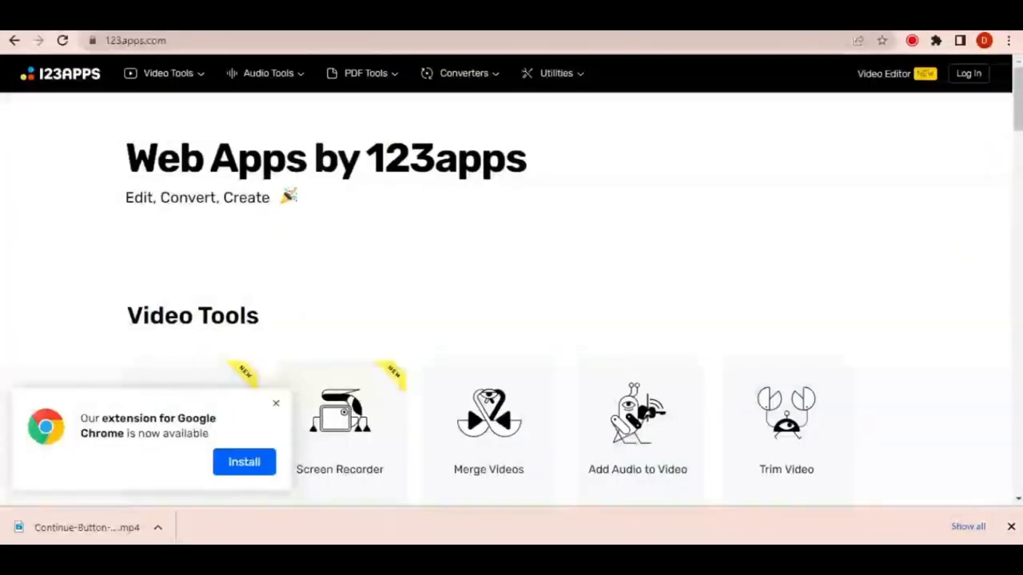
From Video Tools choose Crop Video and load the downloaded button video.
left_click(168, 74)
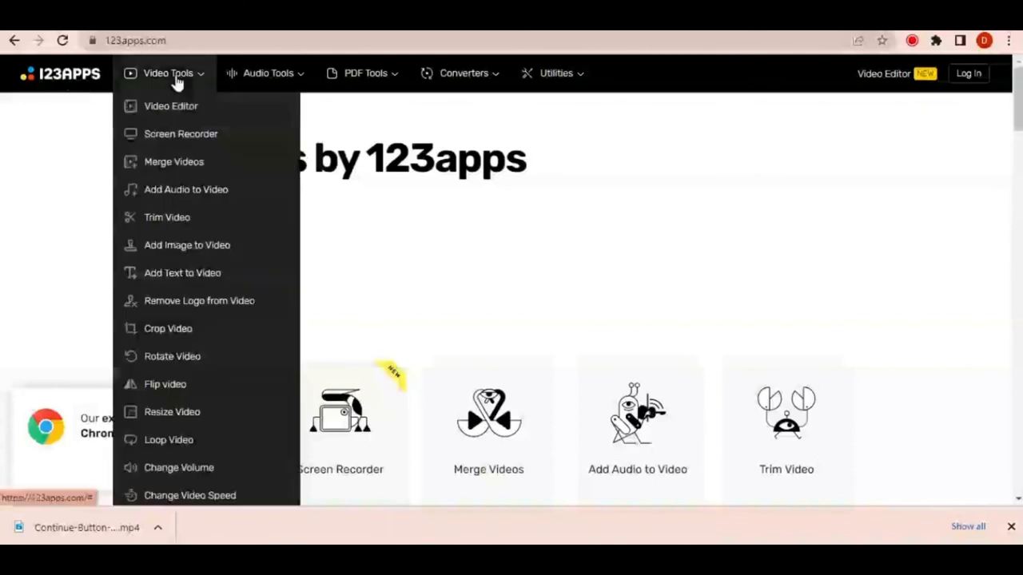
mouse_move(198, 300)
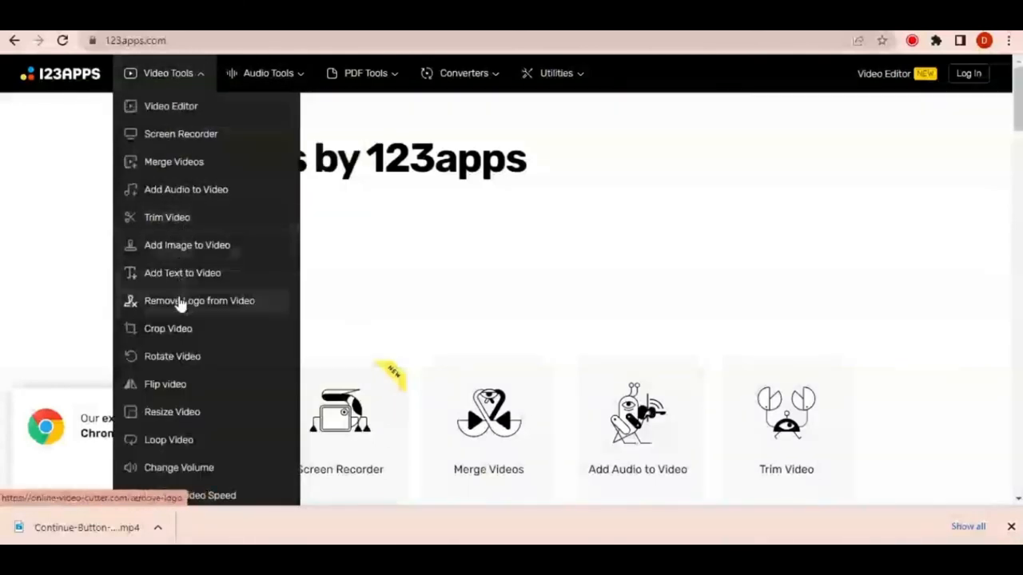
left_click(168, 329)
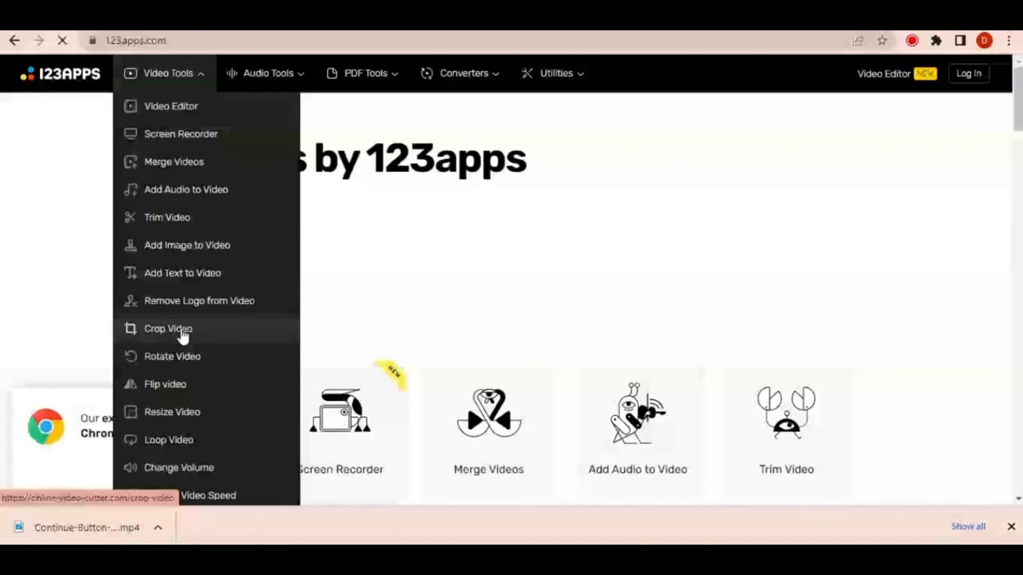
left_click(168, 329)
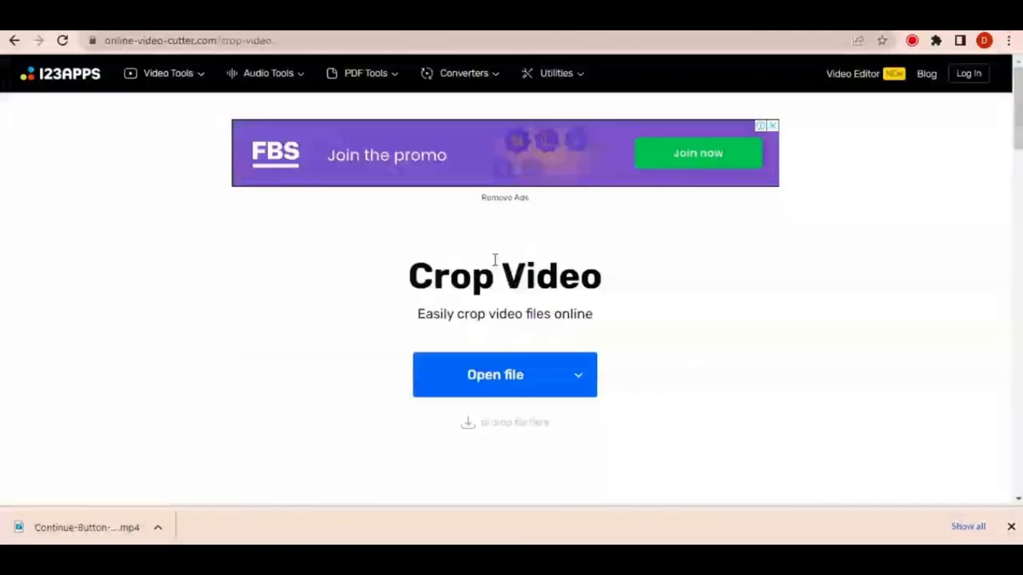
left_click(495, 374)
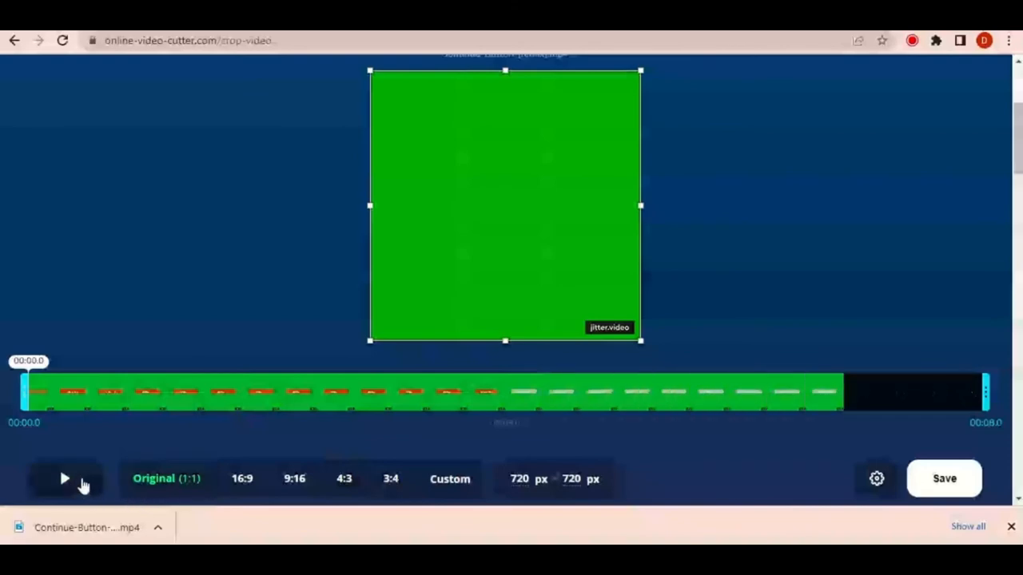
Preview the video and crop its bottom edge to 720×656 px, cutting off the jitter.video watermark.
left_click(64, 478)
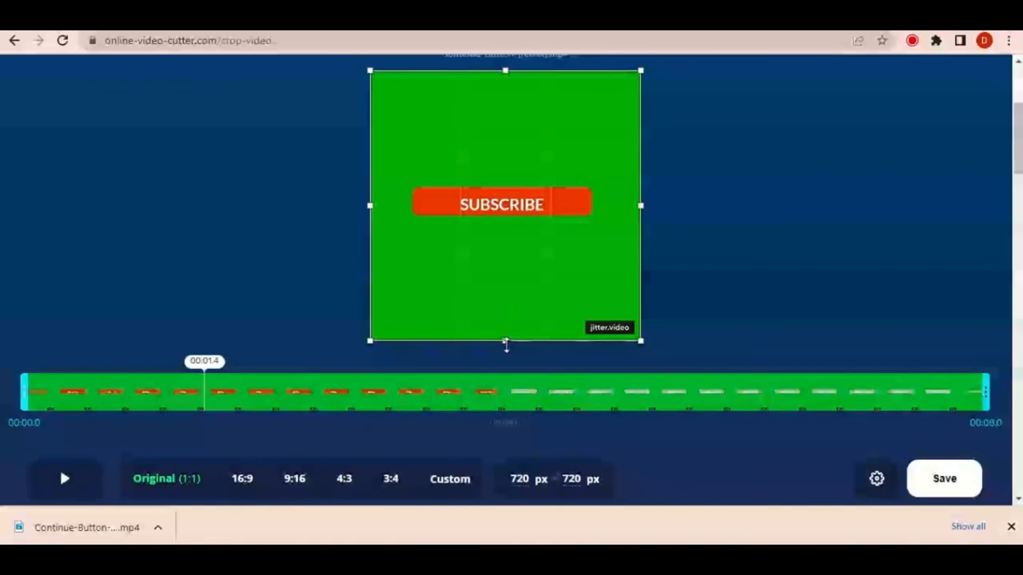
left_click_drag(505, 342, 505, 318)
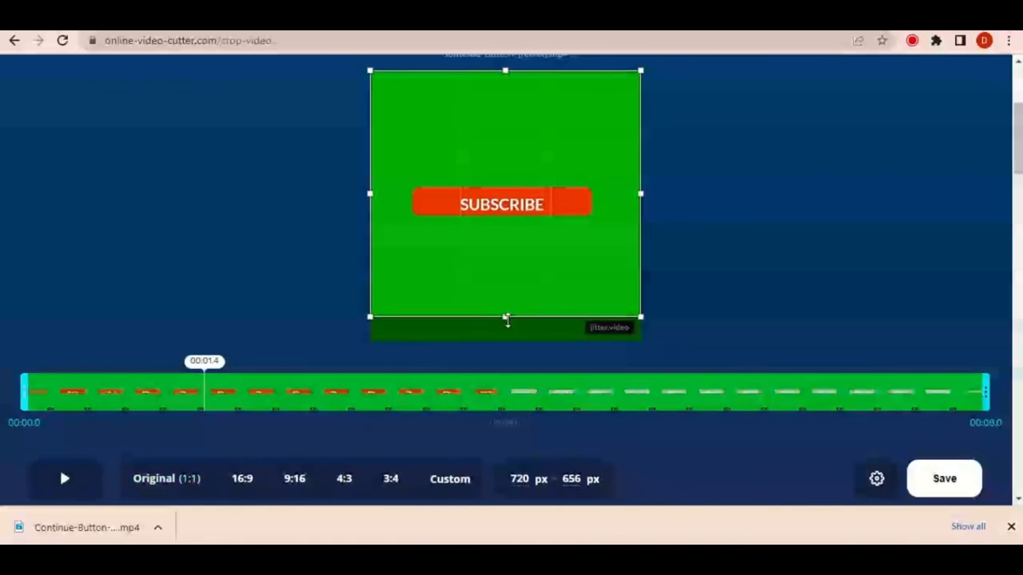
mouse_move(513, 77)
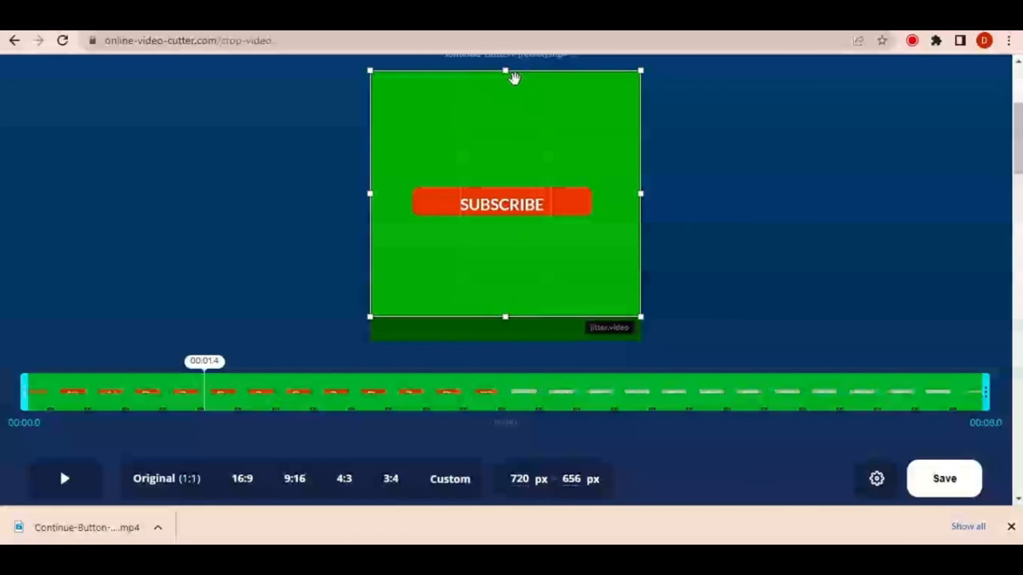
mouse_move(503, 74)
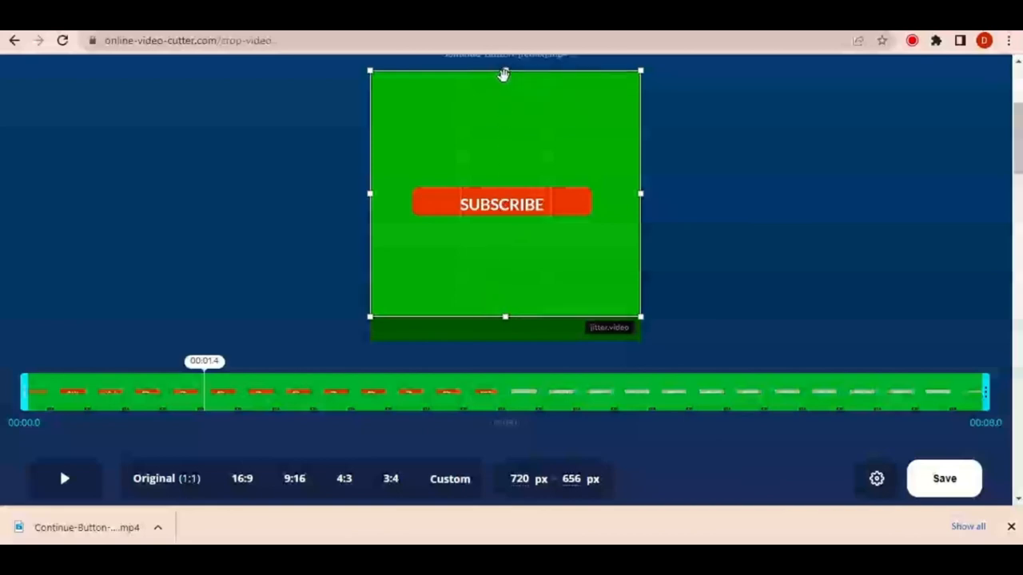
mouse_move(588, 309)
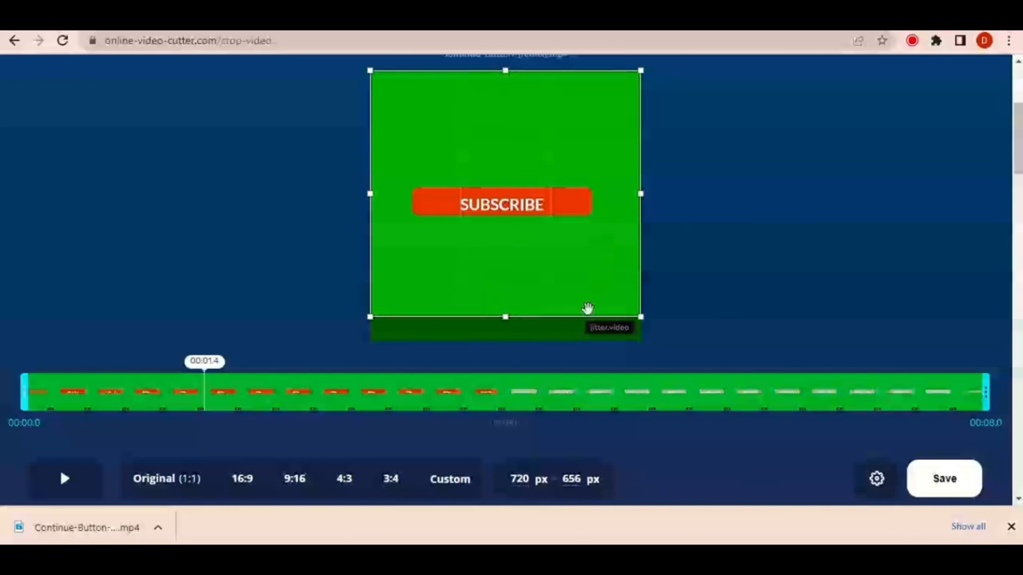
mouse_move(572, 335)
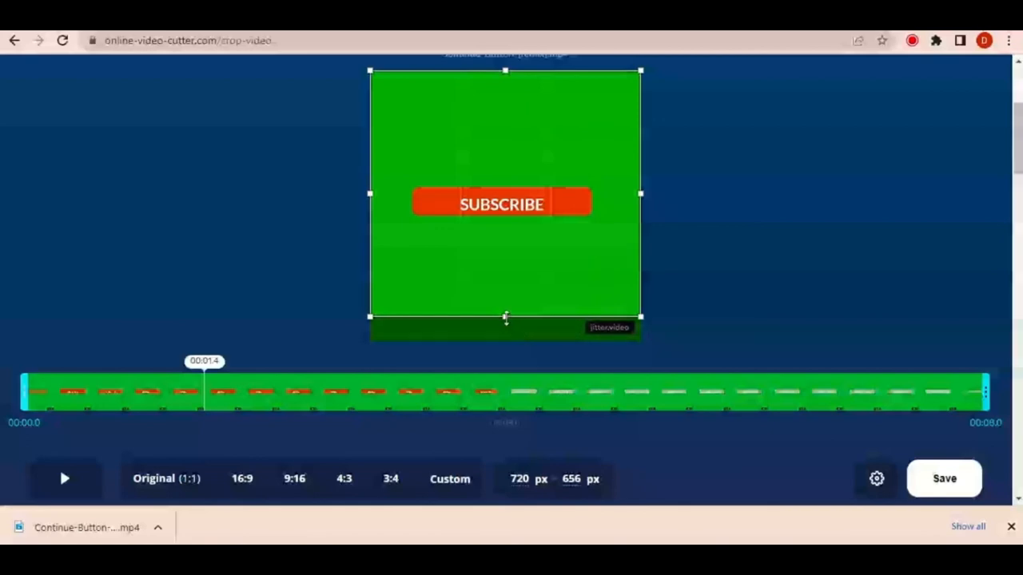
mouse_move(505, 336)
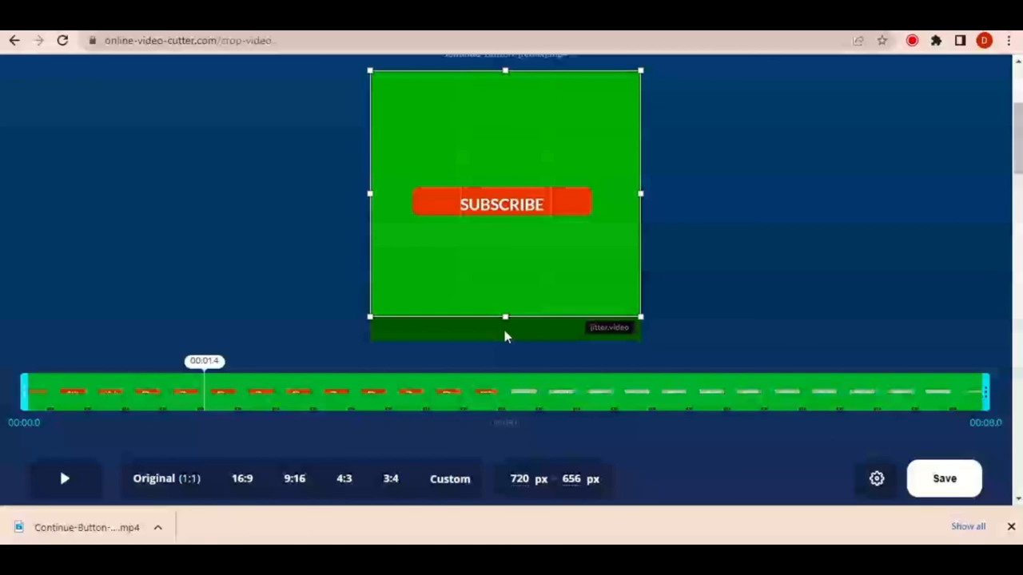
mouse_move(647, 329)
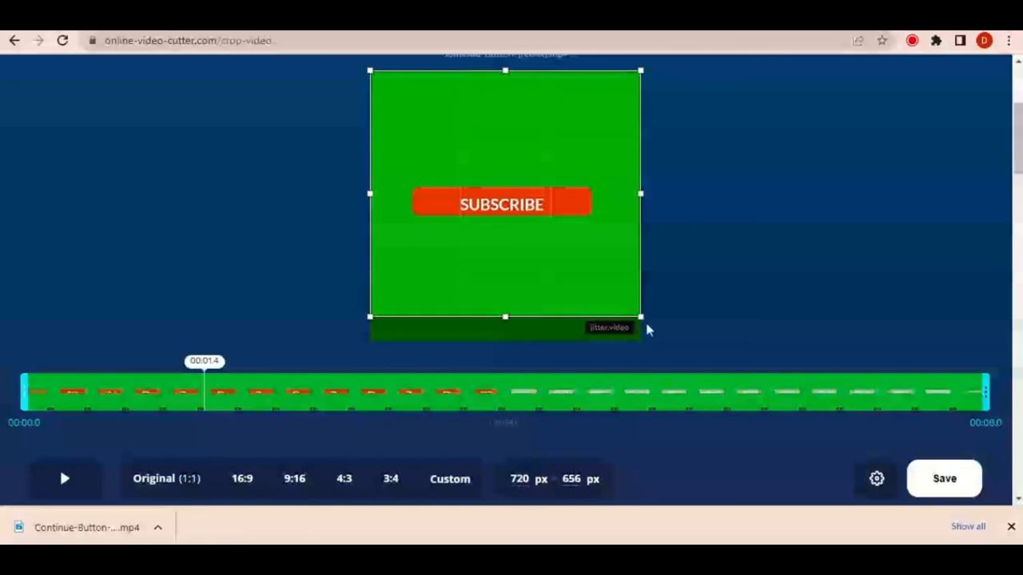
mouse_move(959, 431)
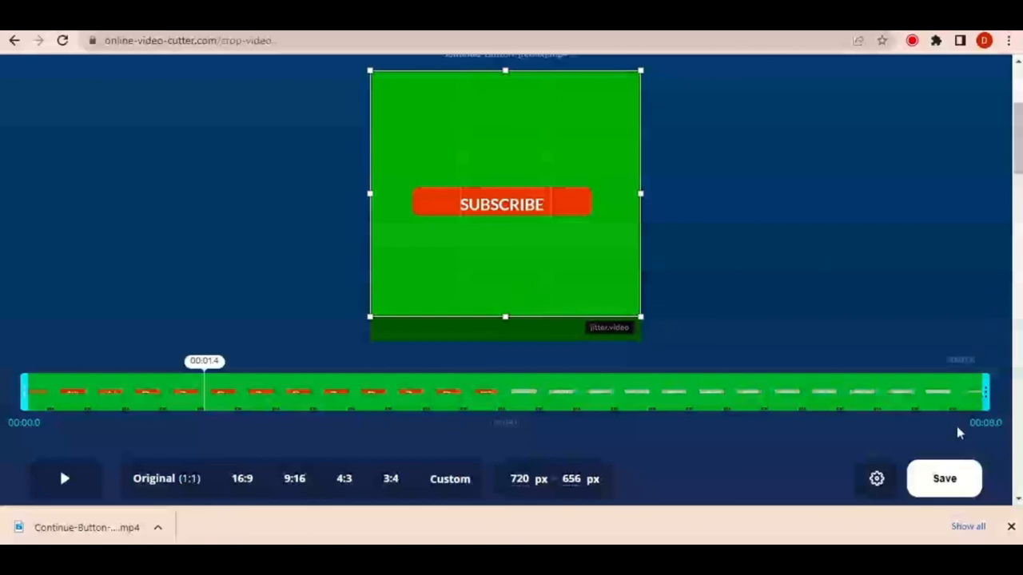
left_click(943, 479)
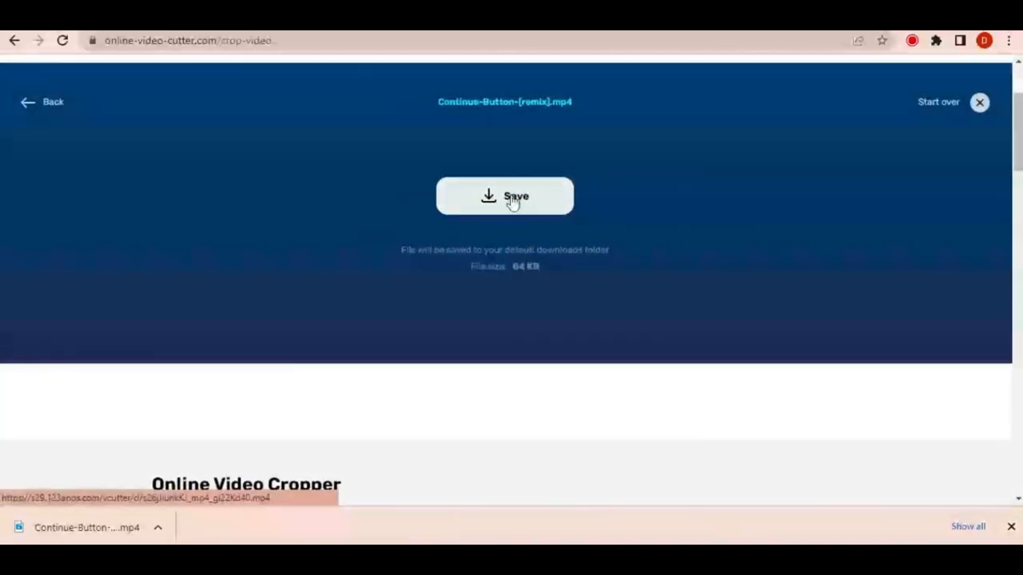
Download the cropped 84 KB Continue-Button-(remix).mp4 file.
left_click(505, 195)
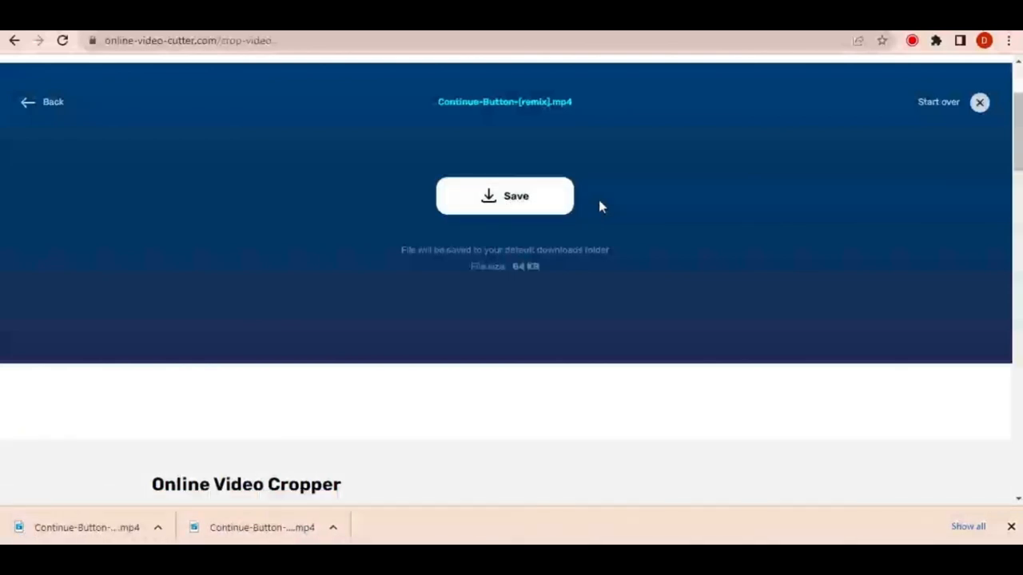
mouse_move(591, 208)
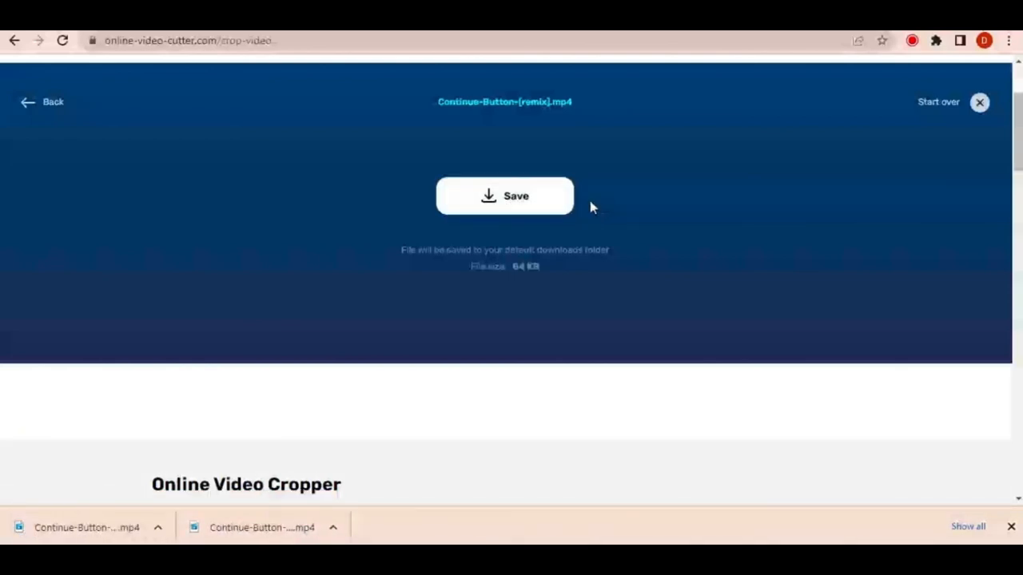